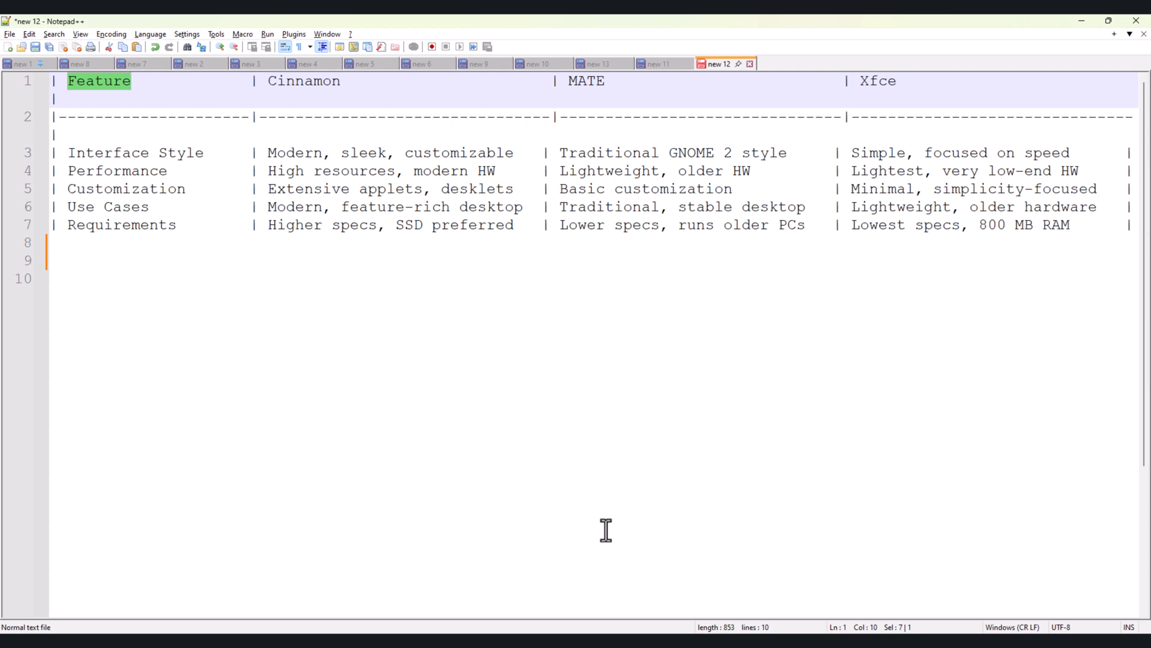
mouse_move(540, 144)
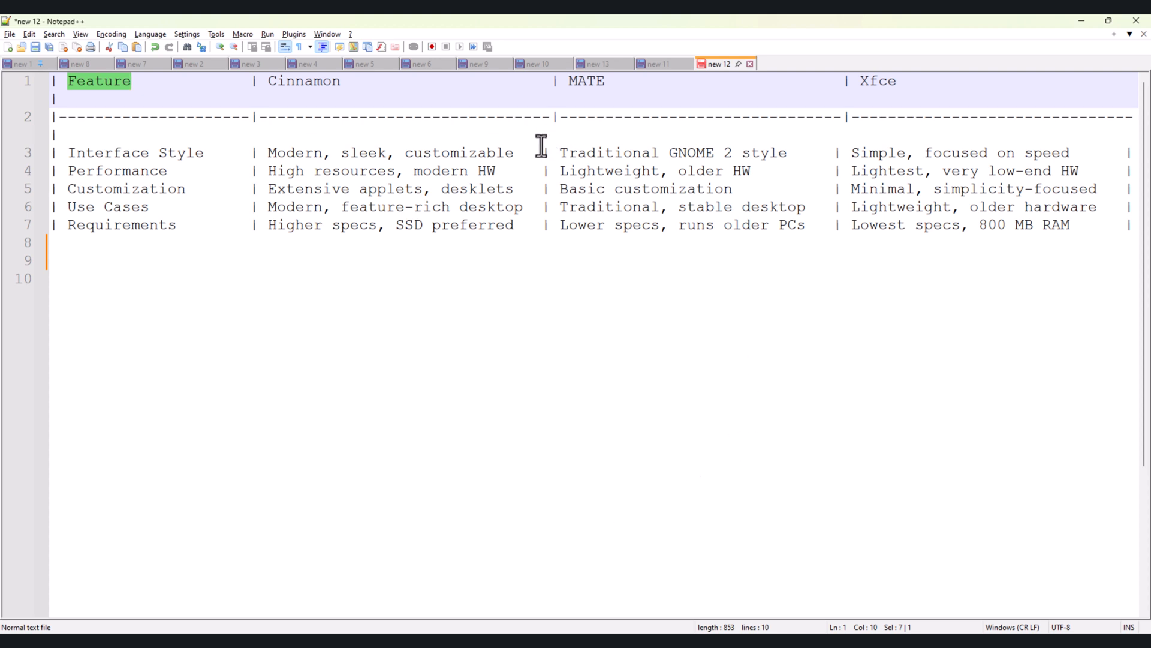
Realign the Cinnamon/MATE/Xfce comparison table with the table-format plugin so rows no longer wrap.
click(541, 153)
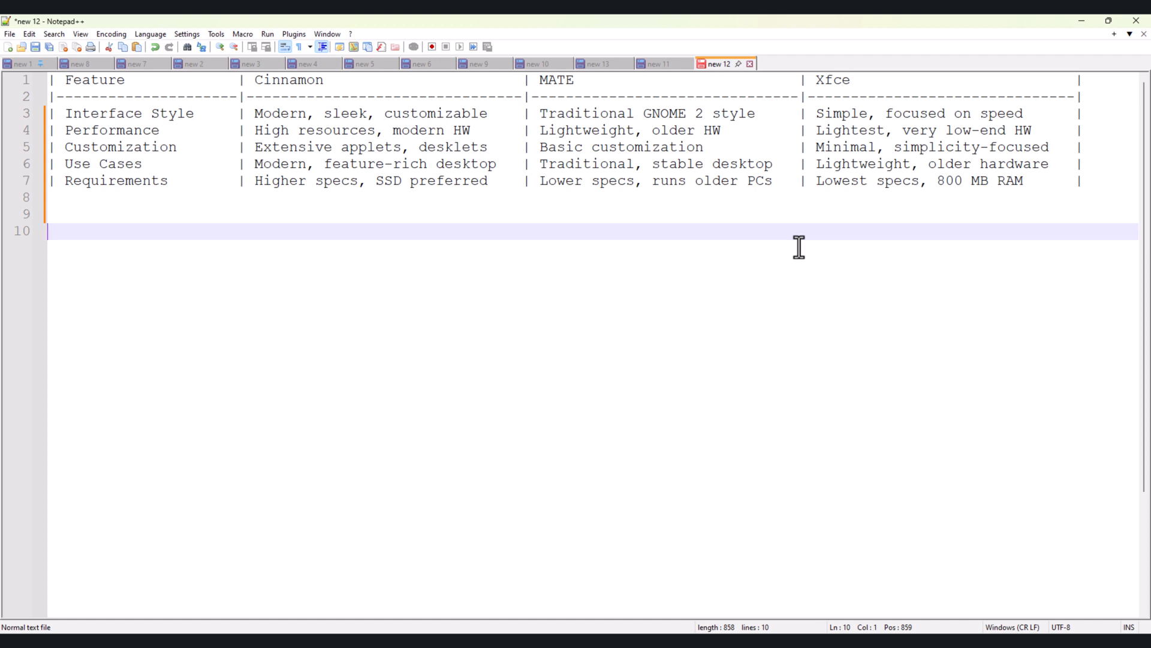
mouse_move(1096, 626)
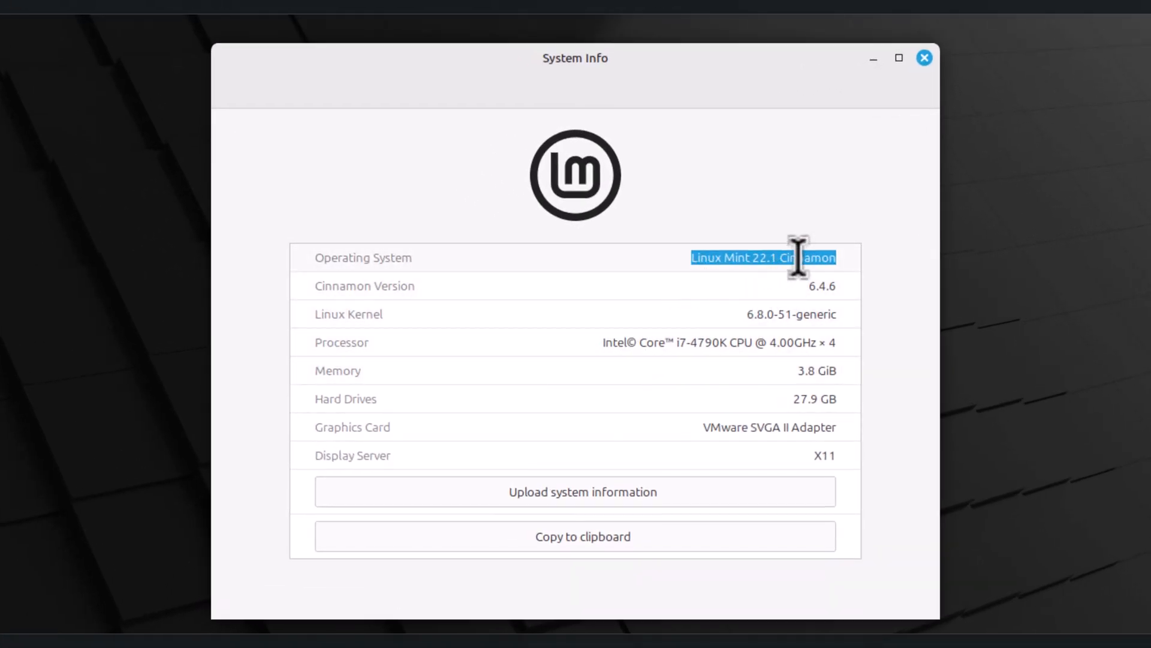
mouse_move(576, 406)
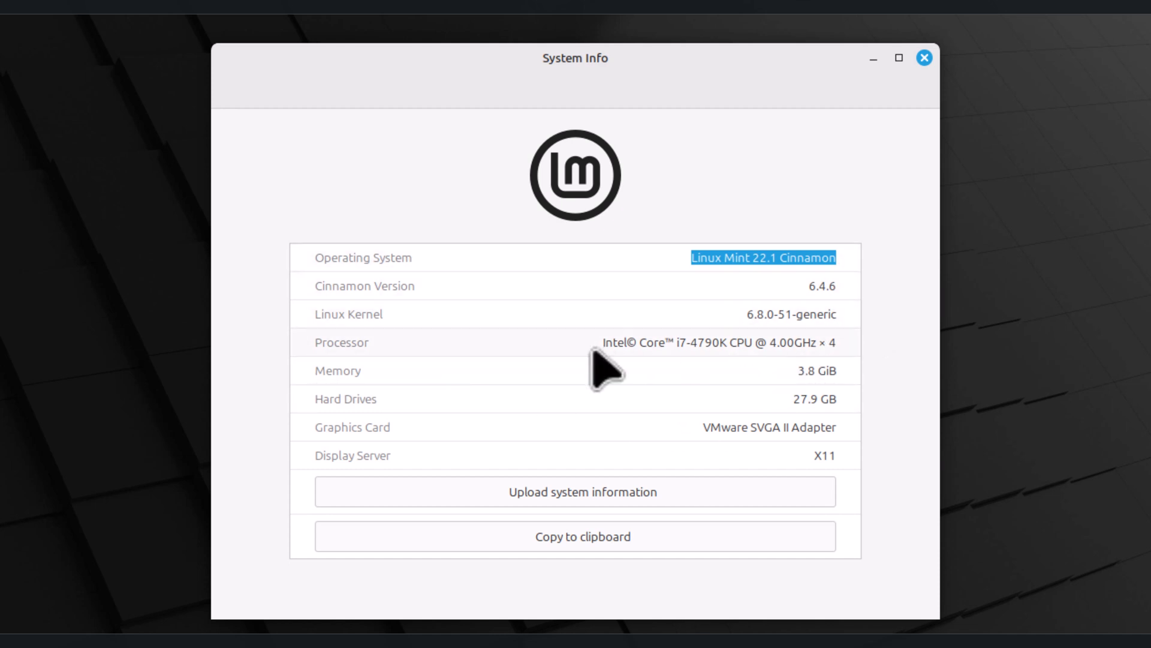
mouse_move(700, 422)
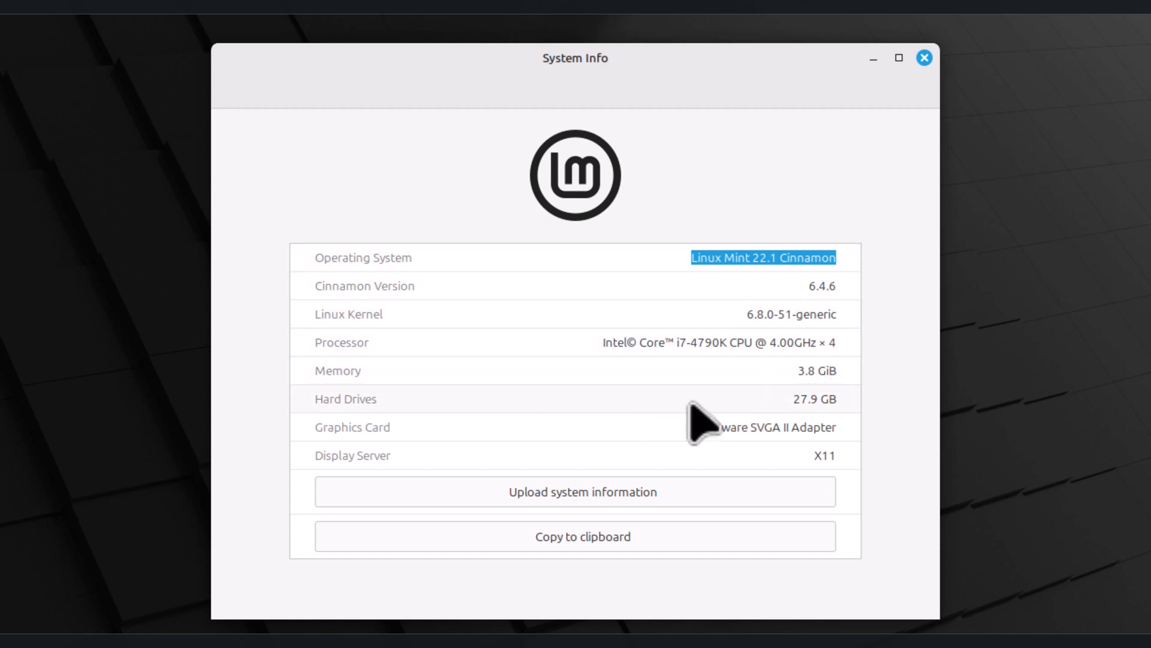
mouse_move(924, 58)
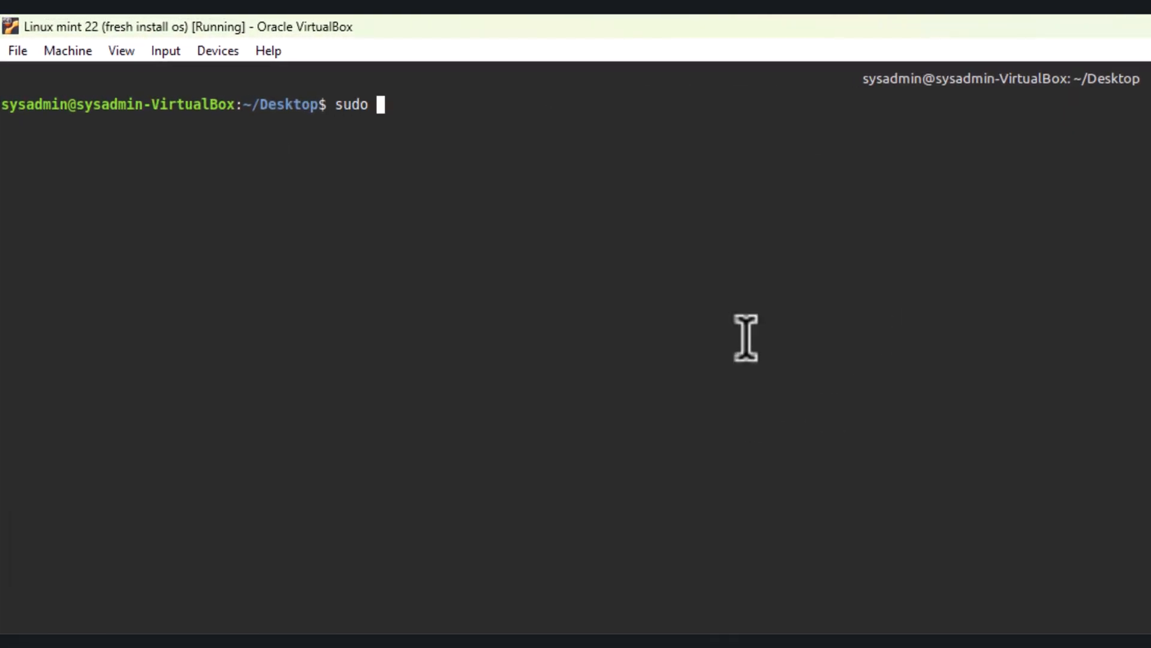
Run sudo apt update && sudo apt upgrade -y to bring all packages up to date.
text(apt)
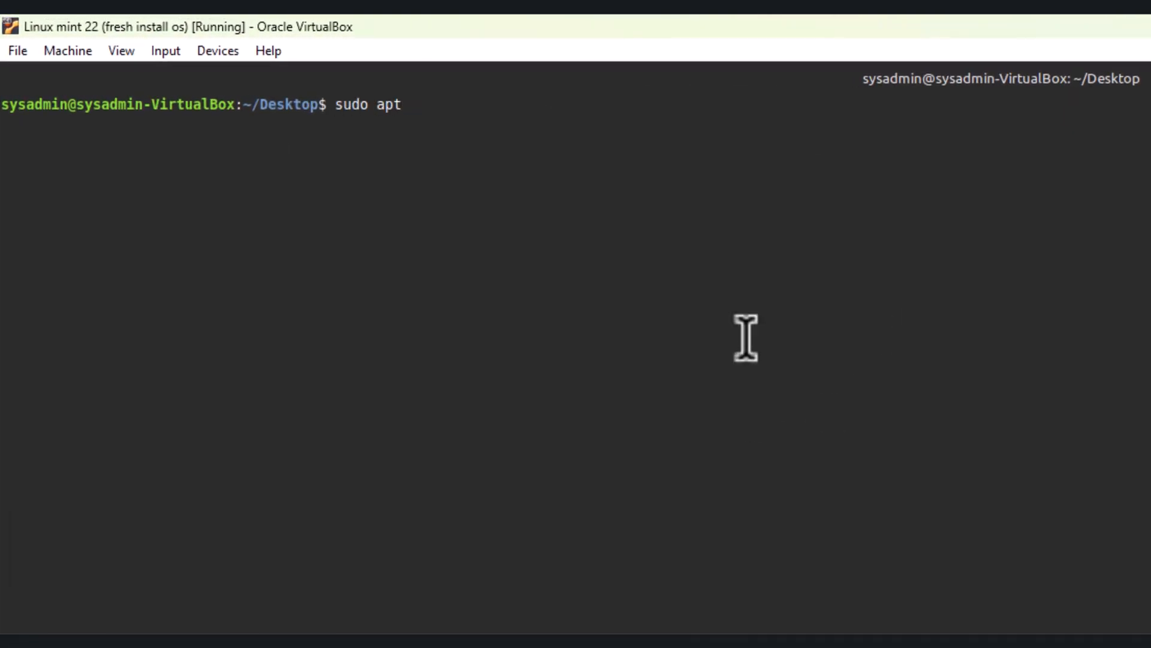
text(update &&)
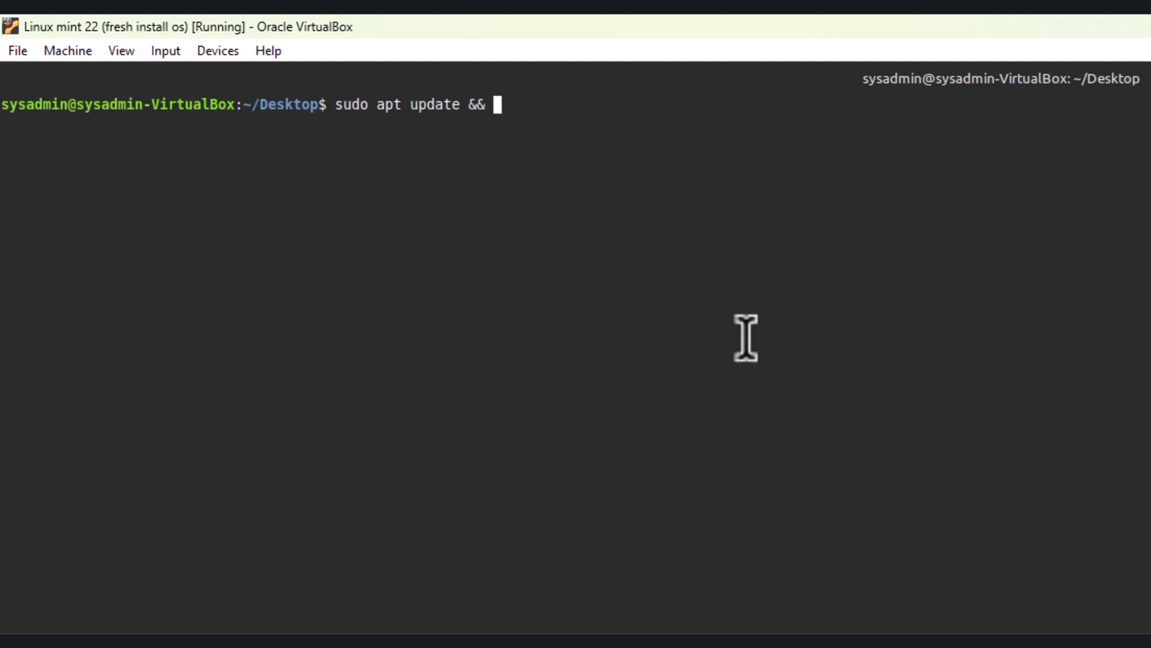
text(sudo apt)
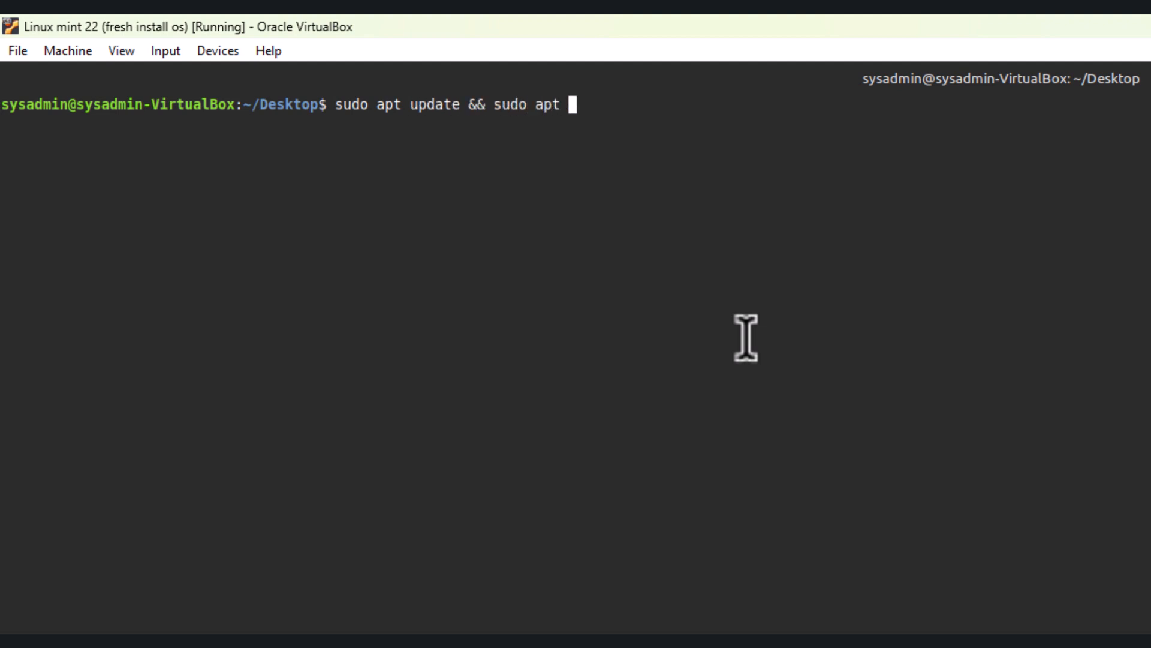
text(upgrade -y)
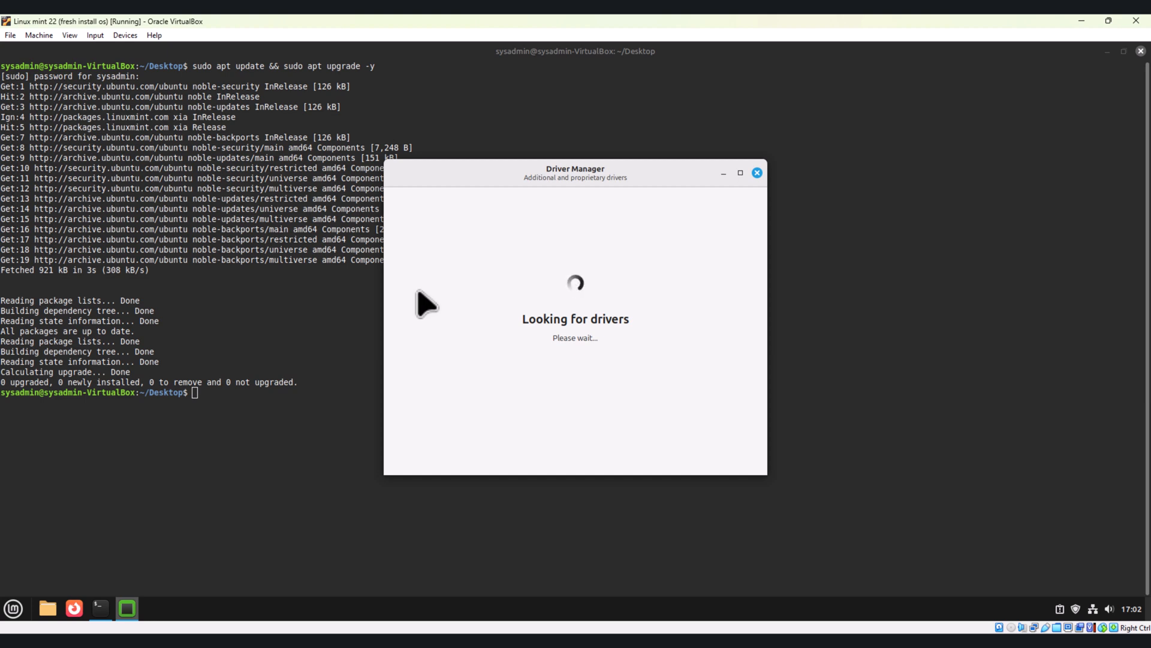
mouse_move(576, 359)
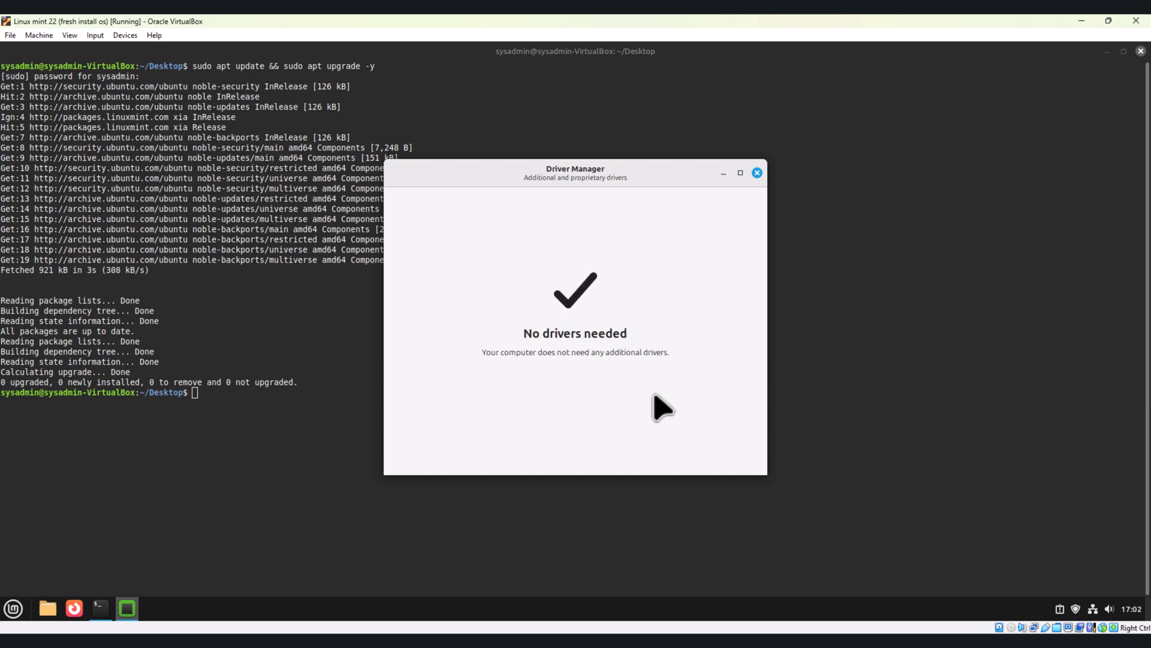
mouse_move(518, 400)
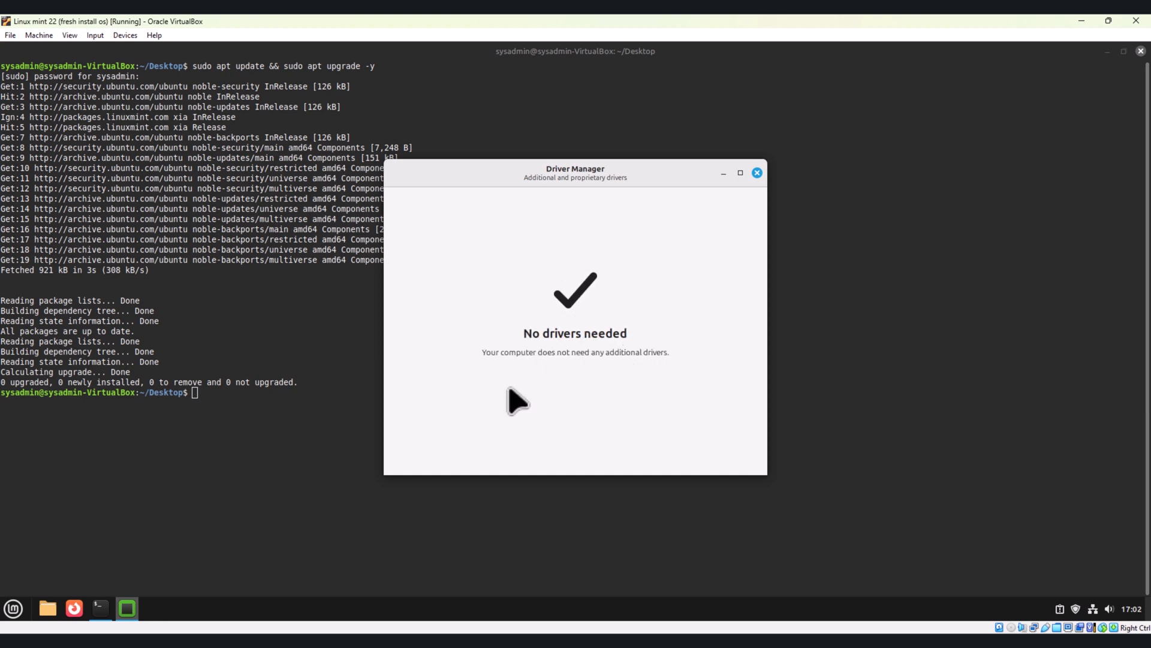
mouse_move(499, 397)
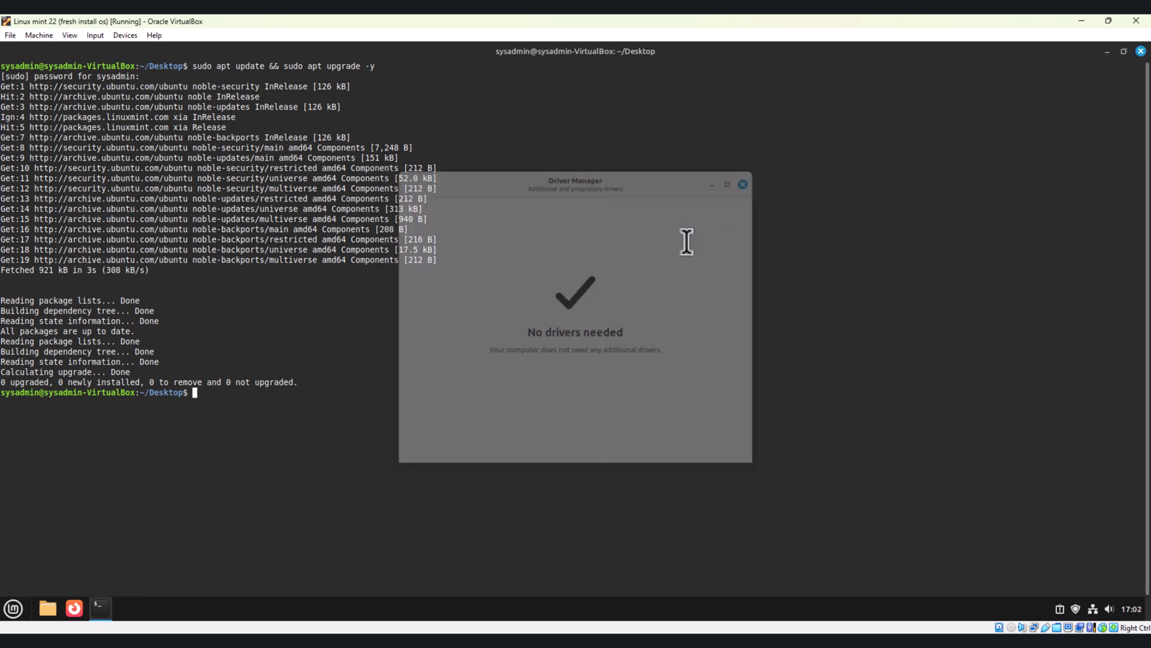
Launch Update Manager from the menu, confirm the system is up to date, then close it.
click(743, 184)
text(update)
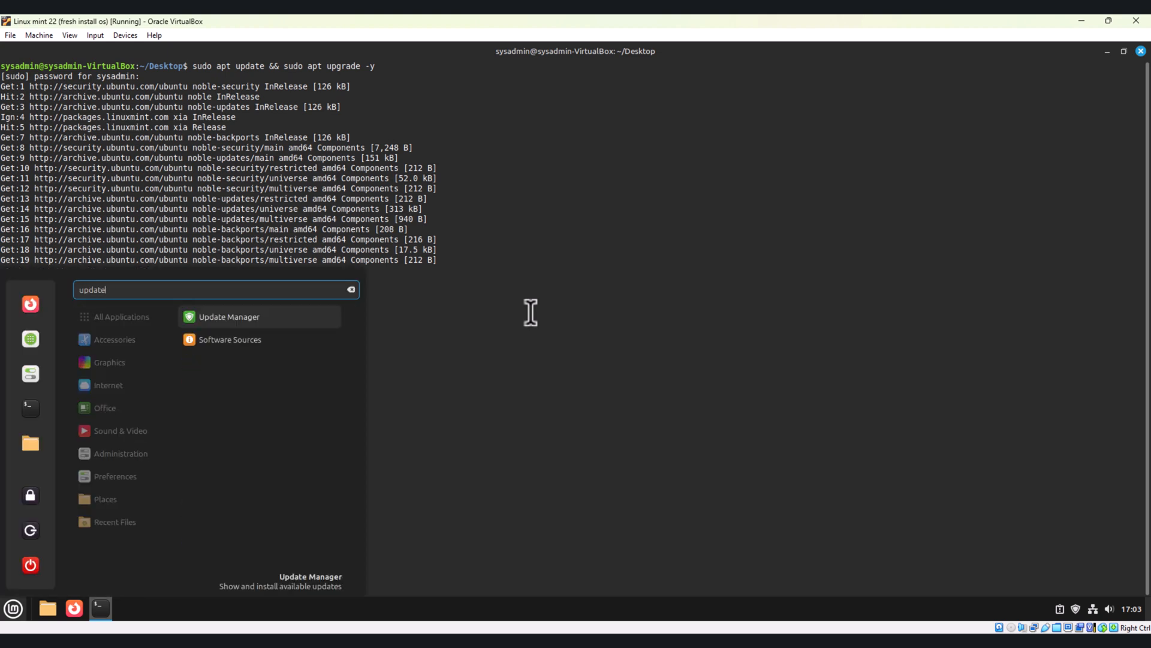
click(230, 317)
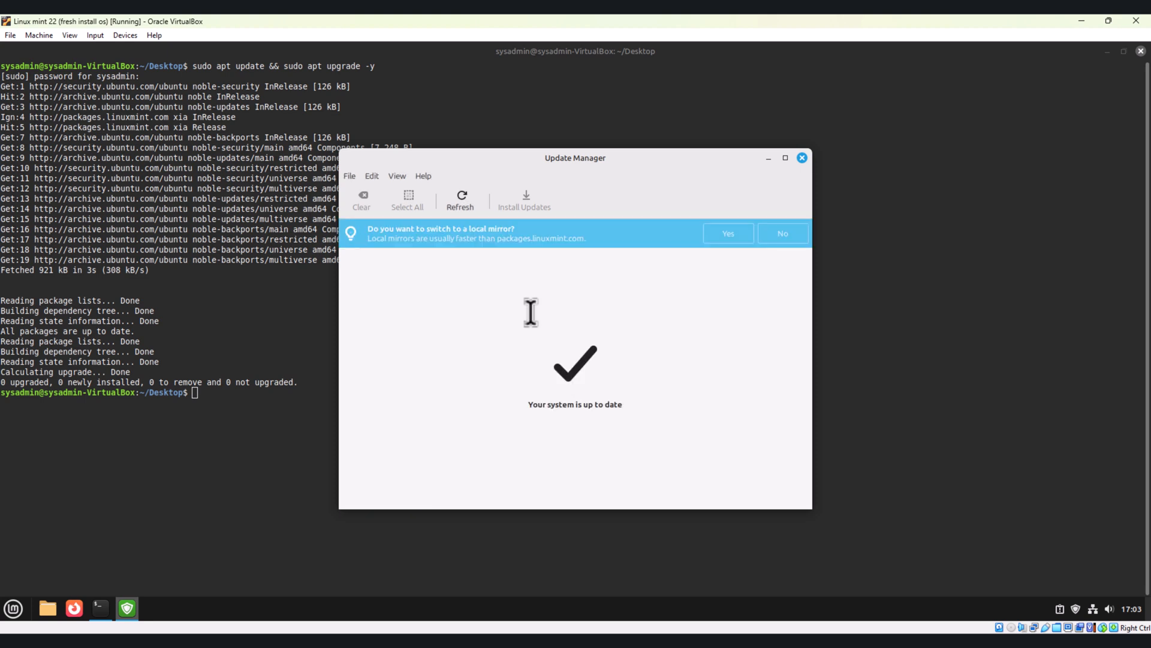
mouse_move(609, 406)
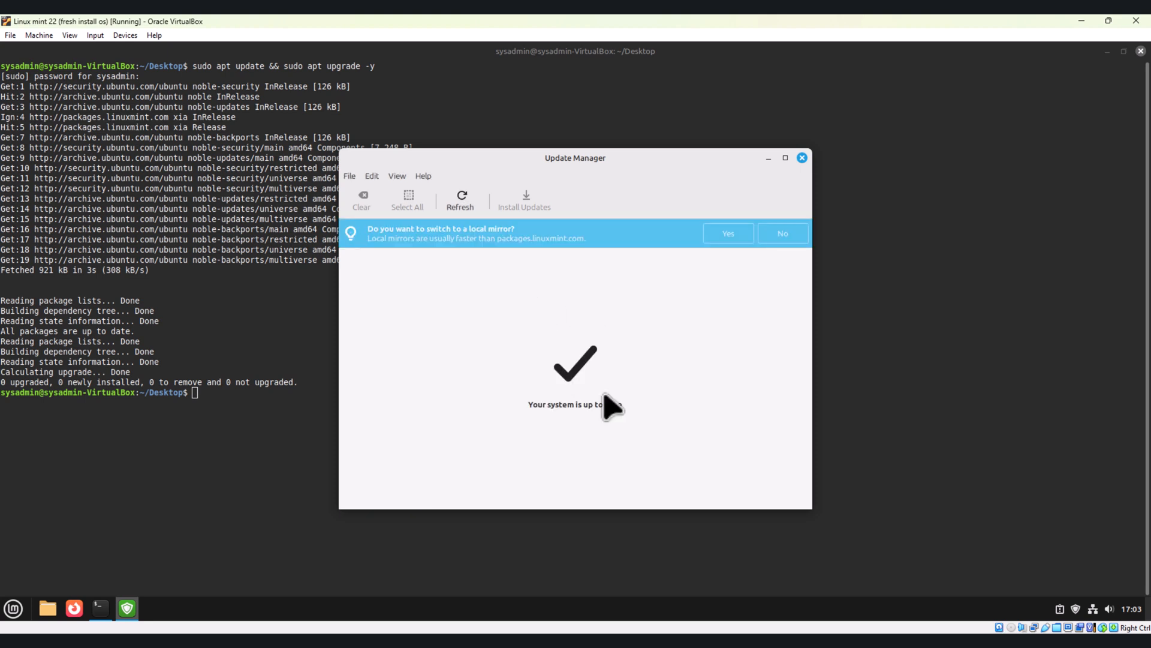
mouse_move(653, 415)
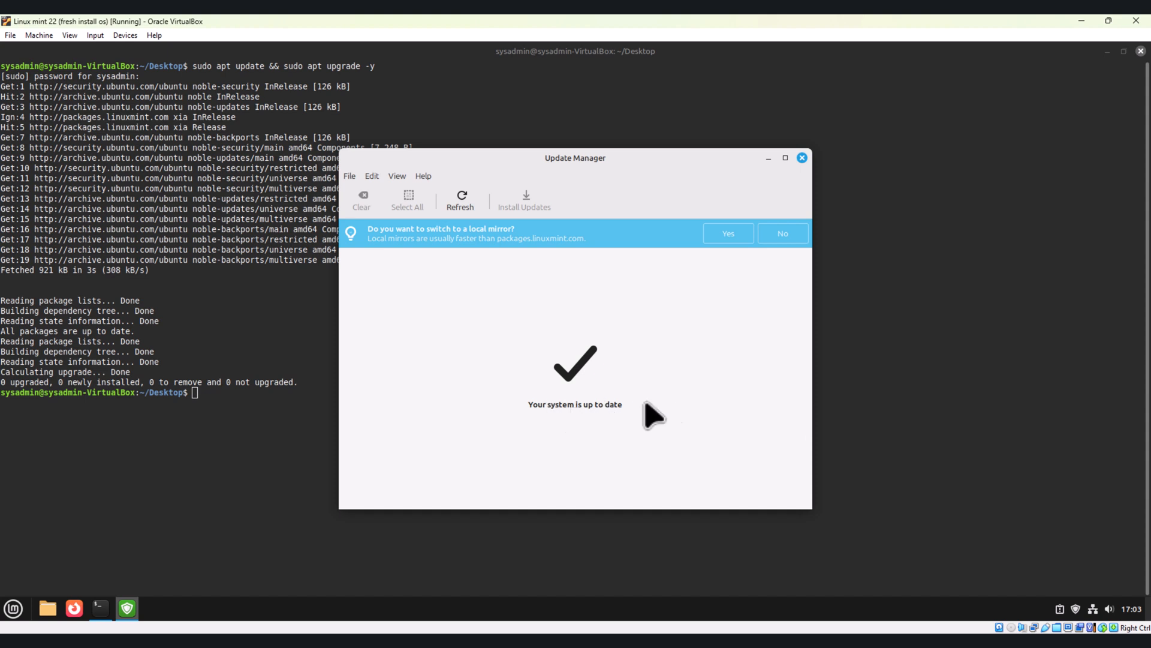
mouse_move(731, 228)
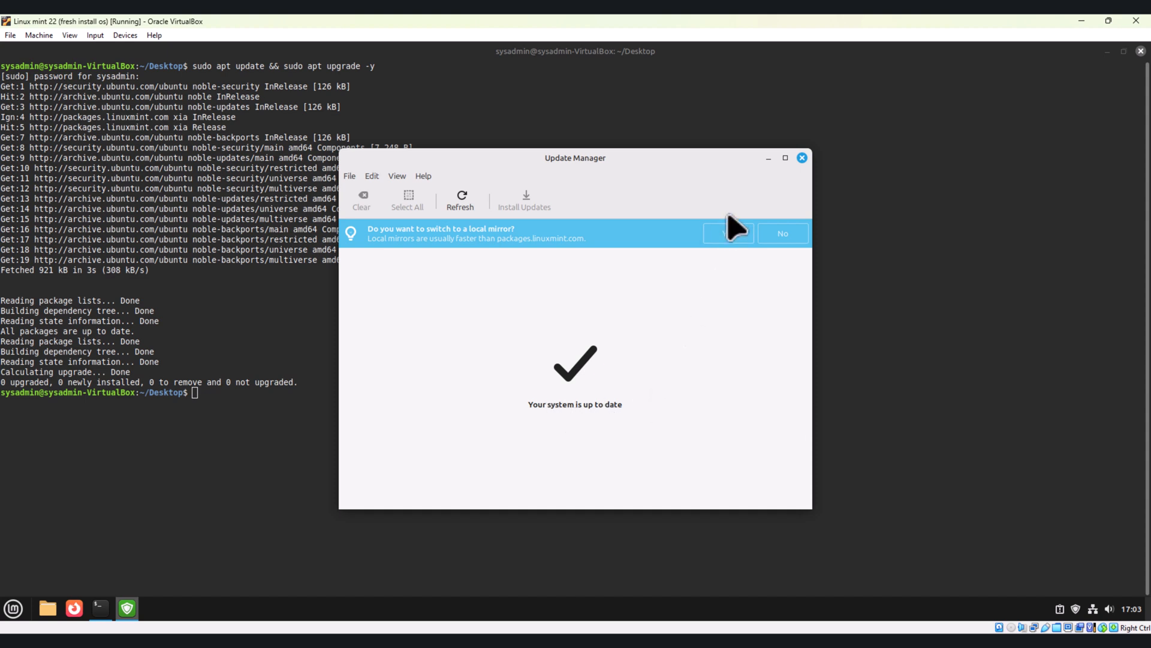
mouse_move(812, 170)
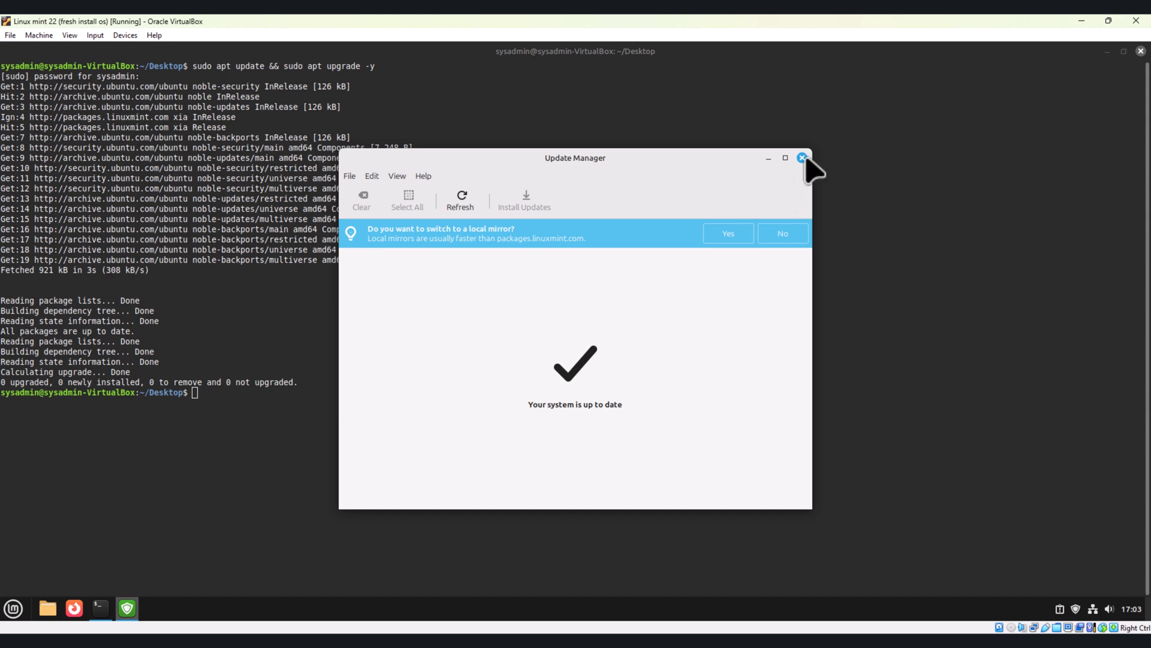
click(802, 158)
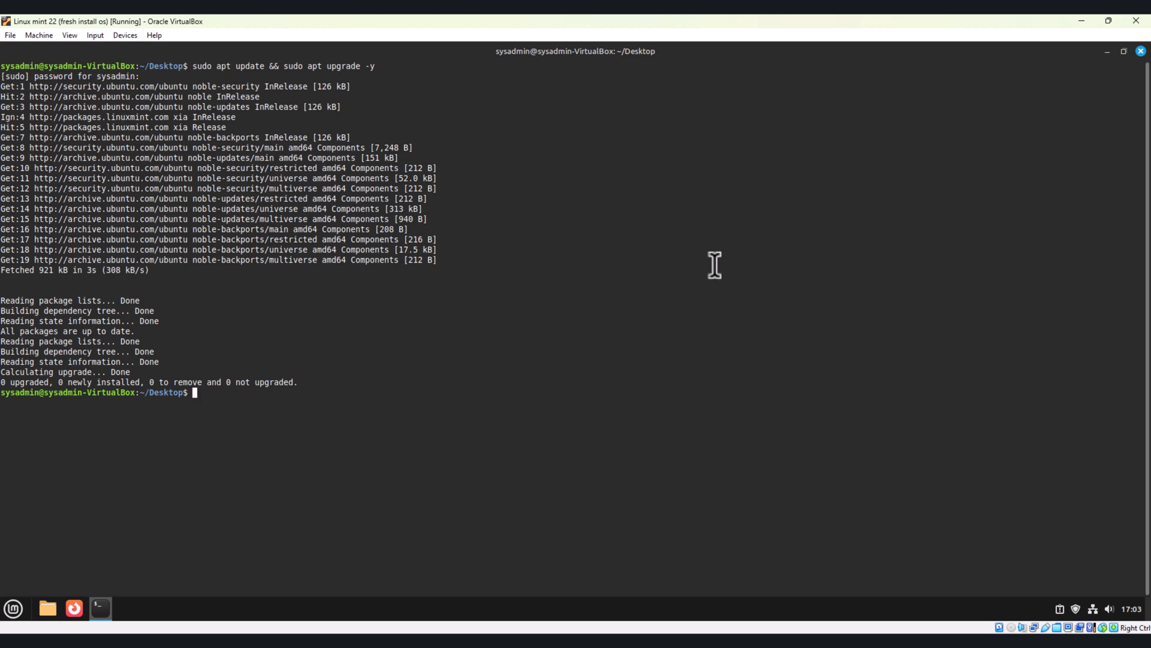
Launch Software Manager to generate its cache, minimize it, and refocus the terminal.
click(12, 608)
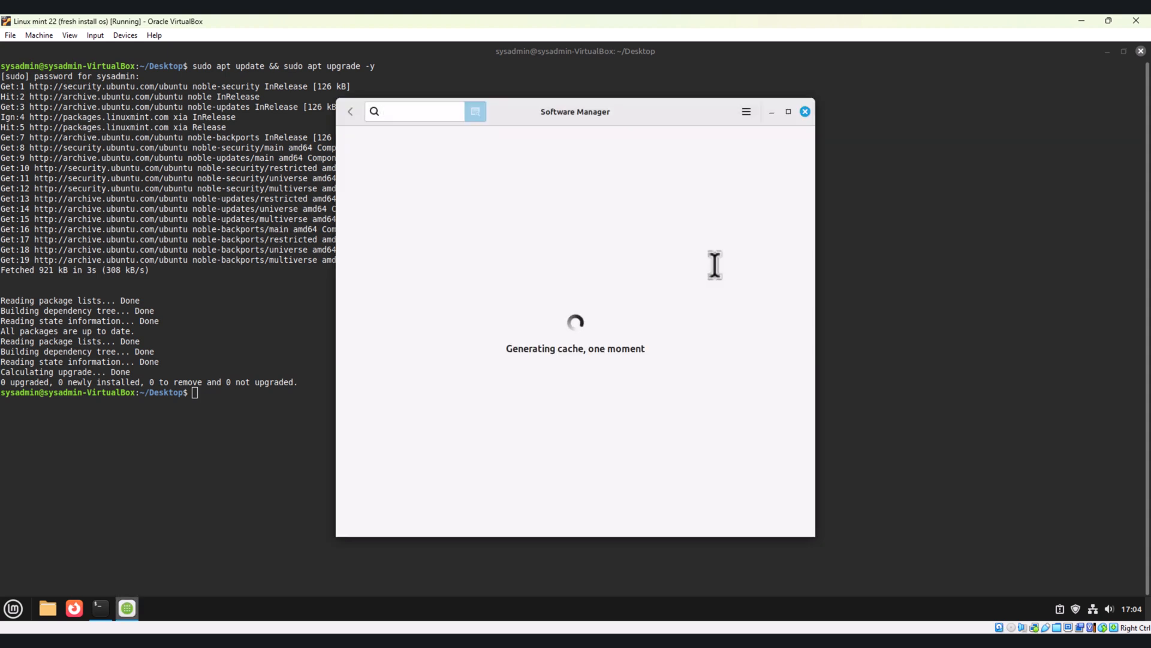
click(415, 111)
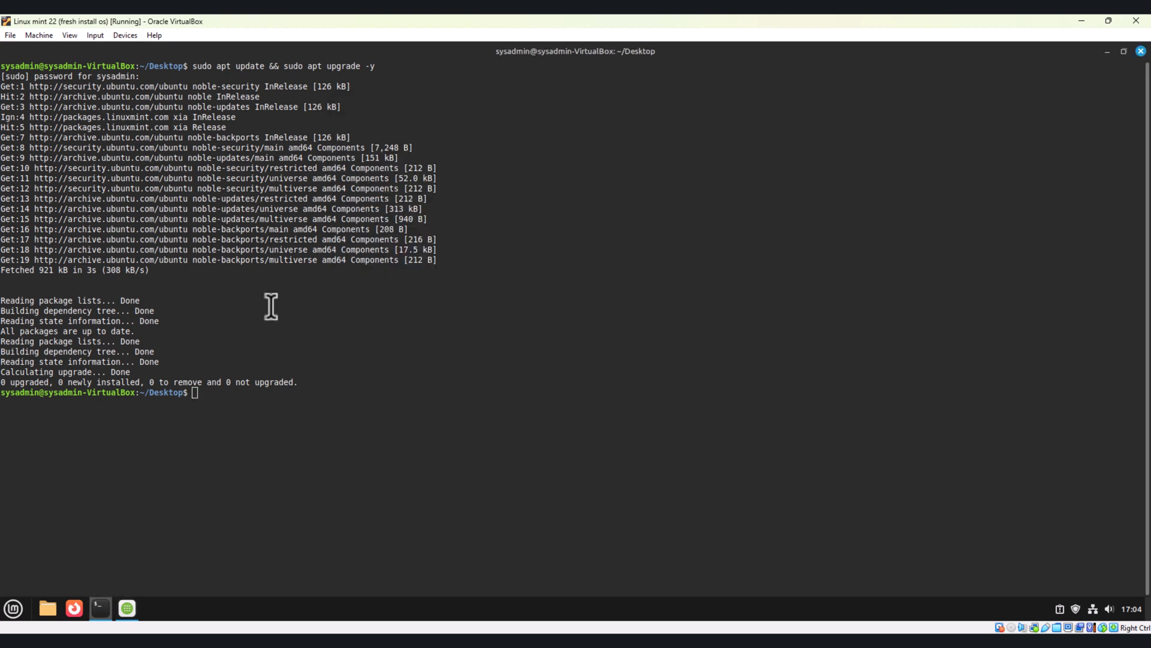
click(126, 608)
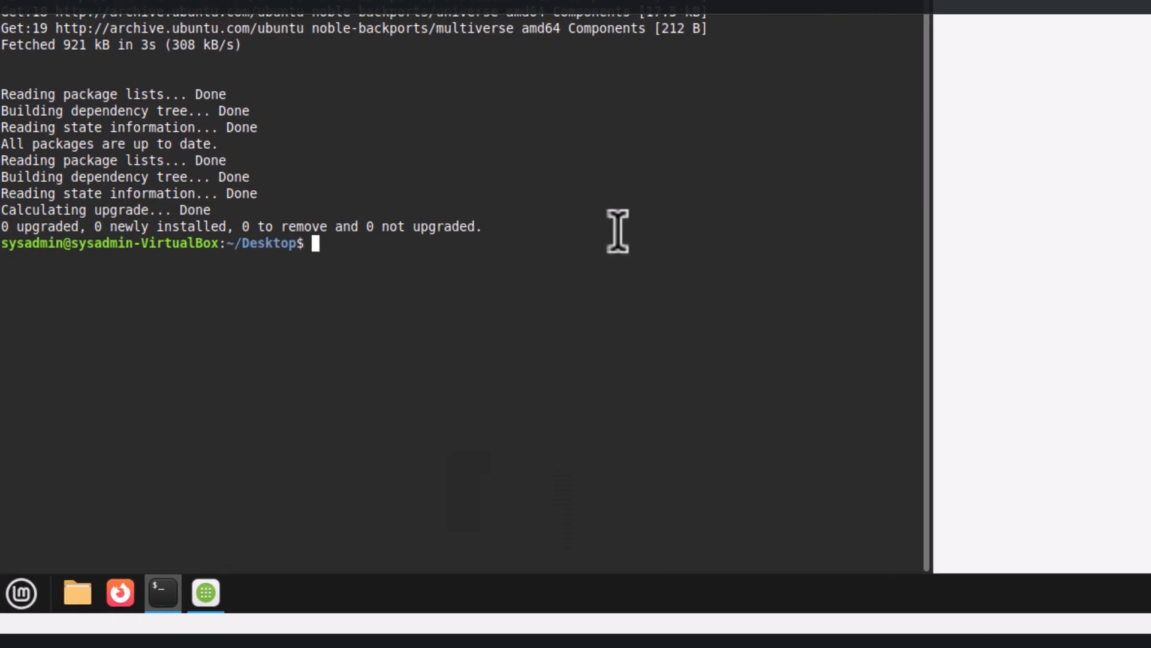
Run sudo apt install build-essential, which reports it is already installed.
text(sudo apt)
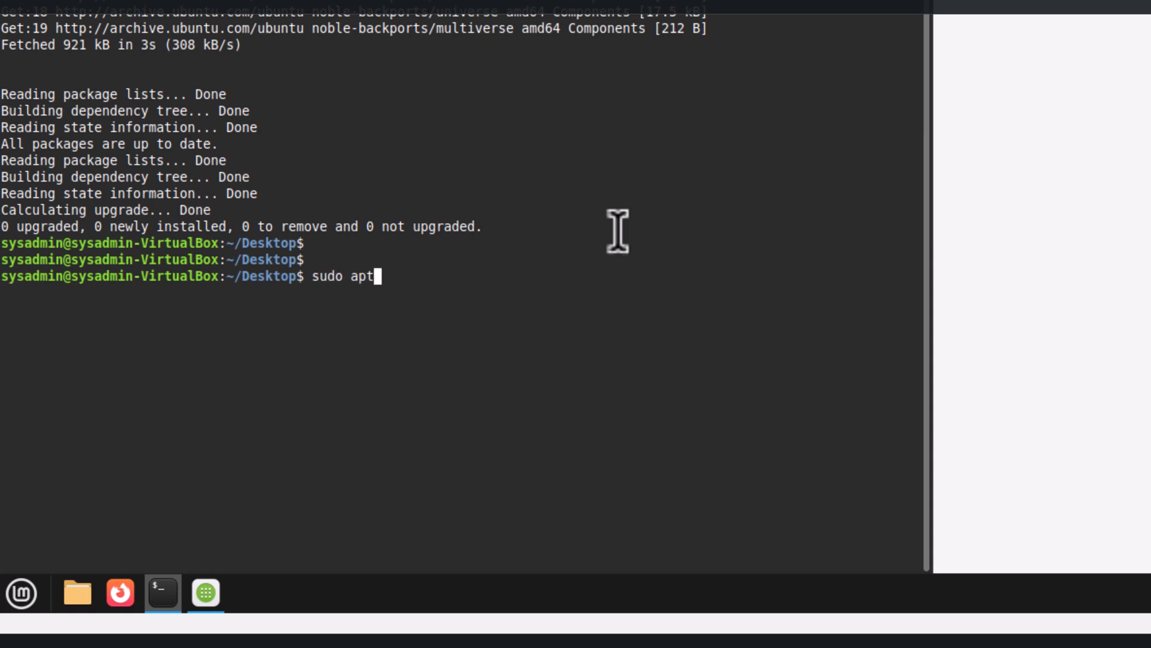
text(insta)
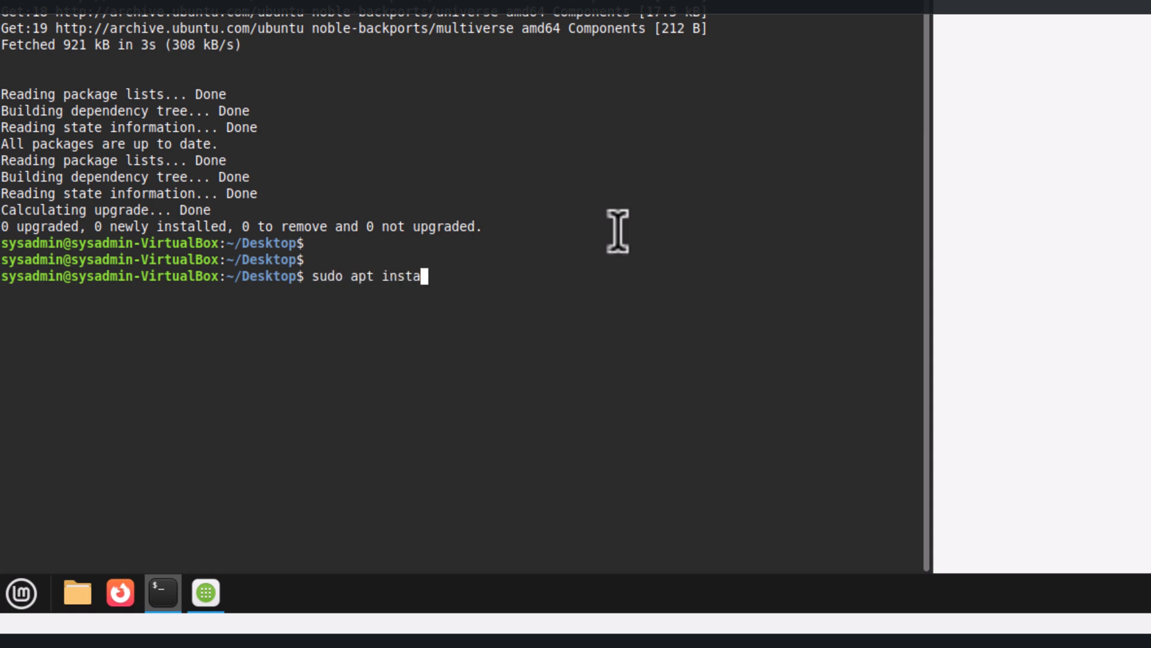
text(ll)
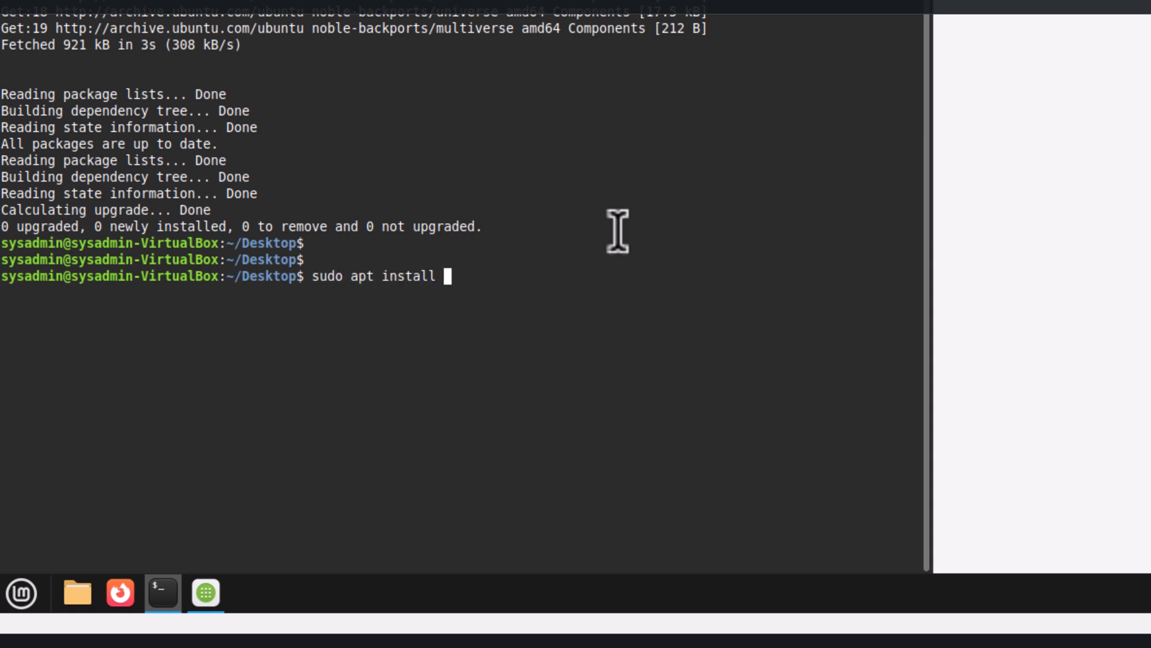
text(build-)
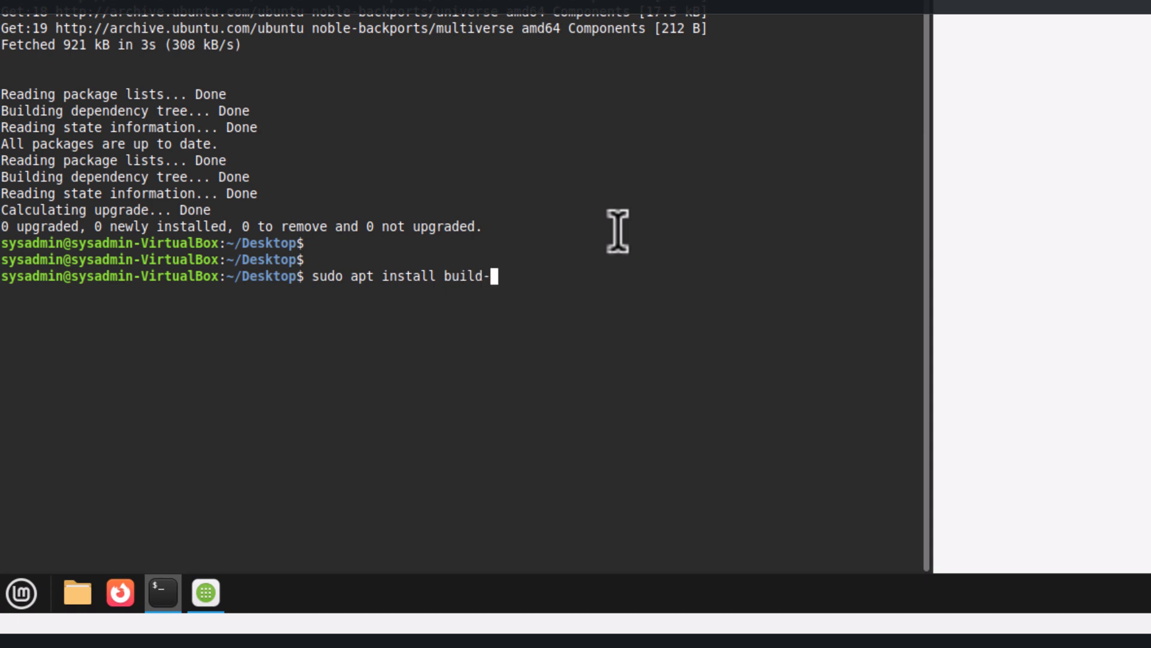
text(essential)
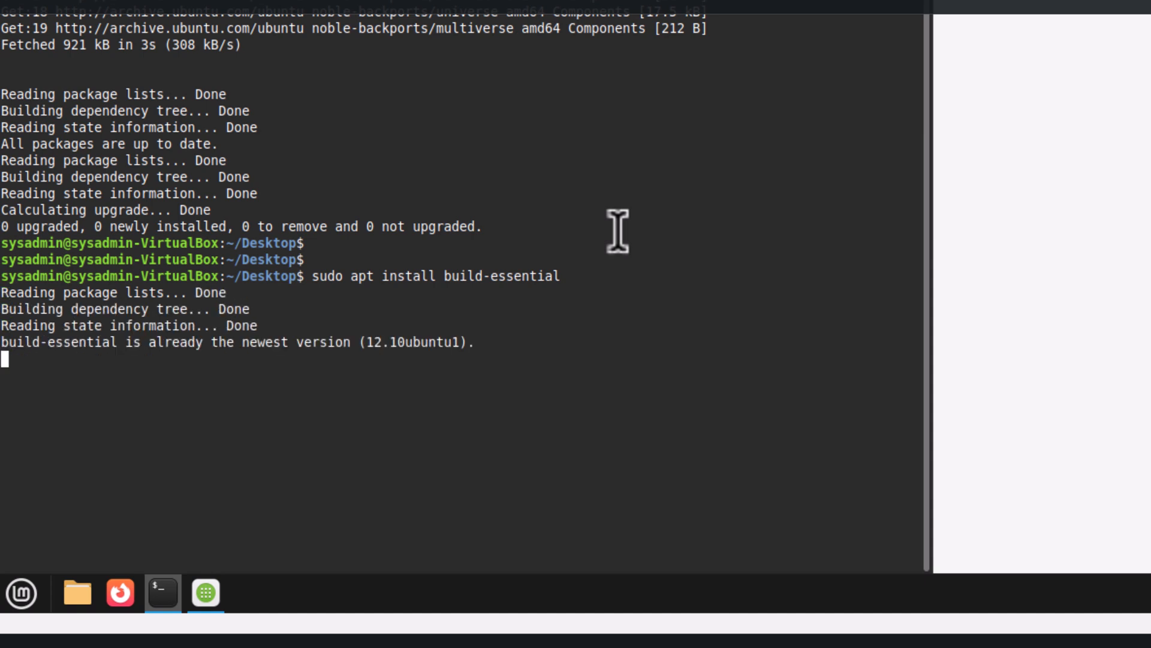
key(Return)
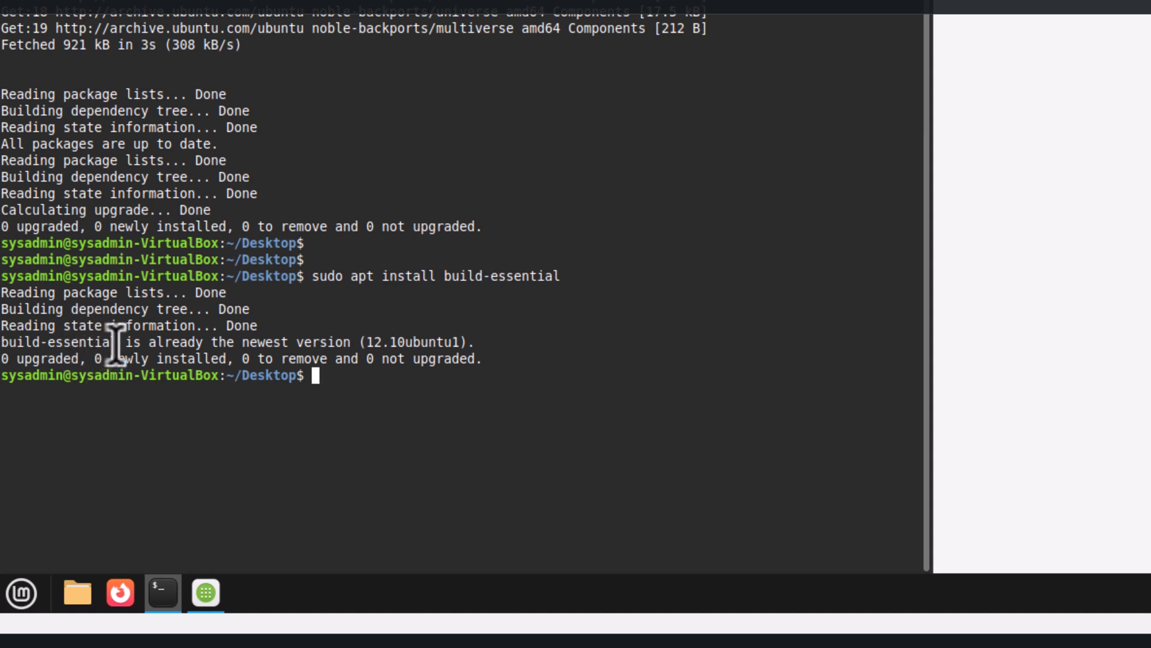
Install git with its manual pages and liberror-perl, confirming with y.
triple_click(235, 342)
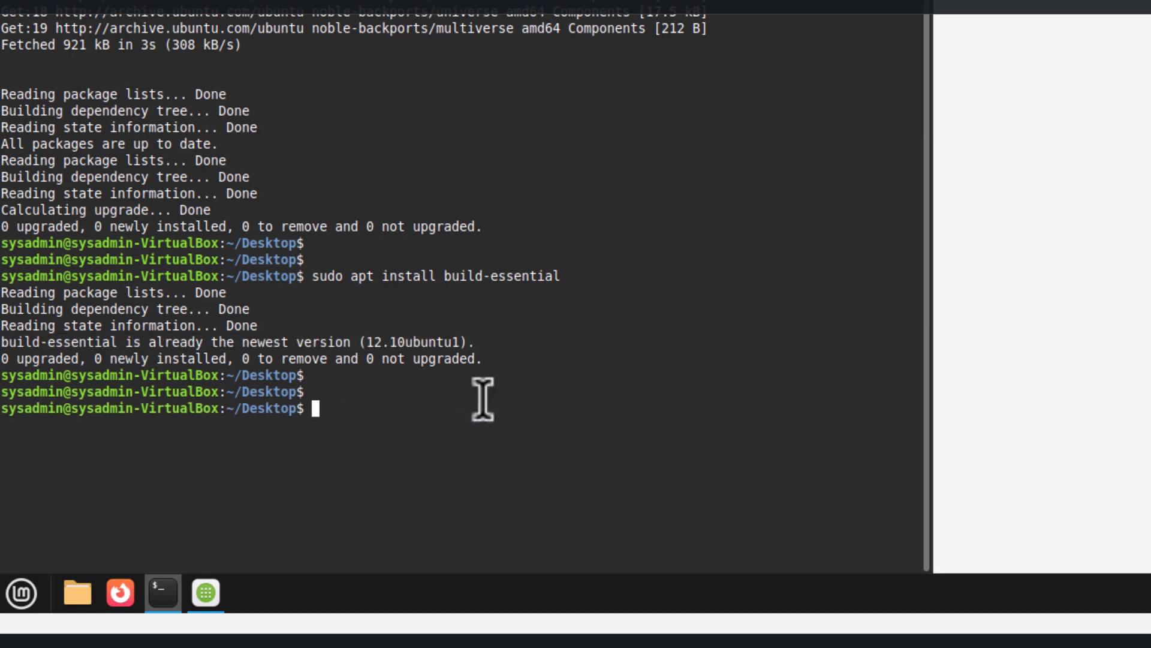
text(sudo apt insytall)
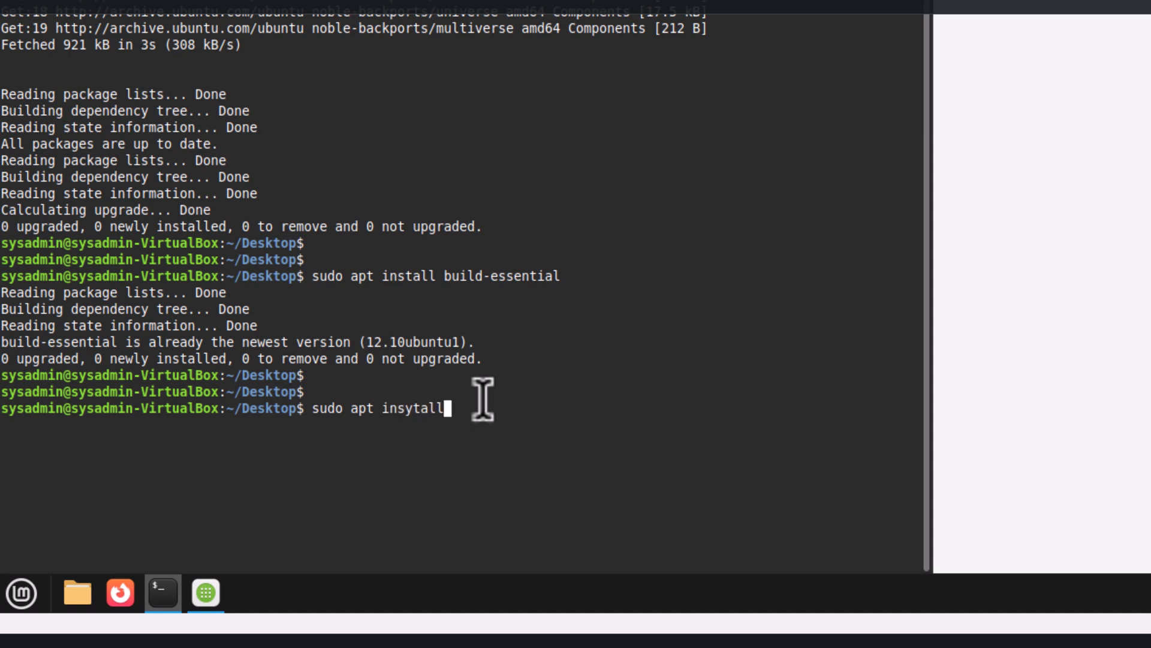
key(BackSpace)
text( git)
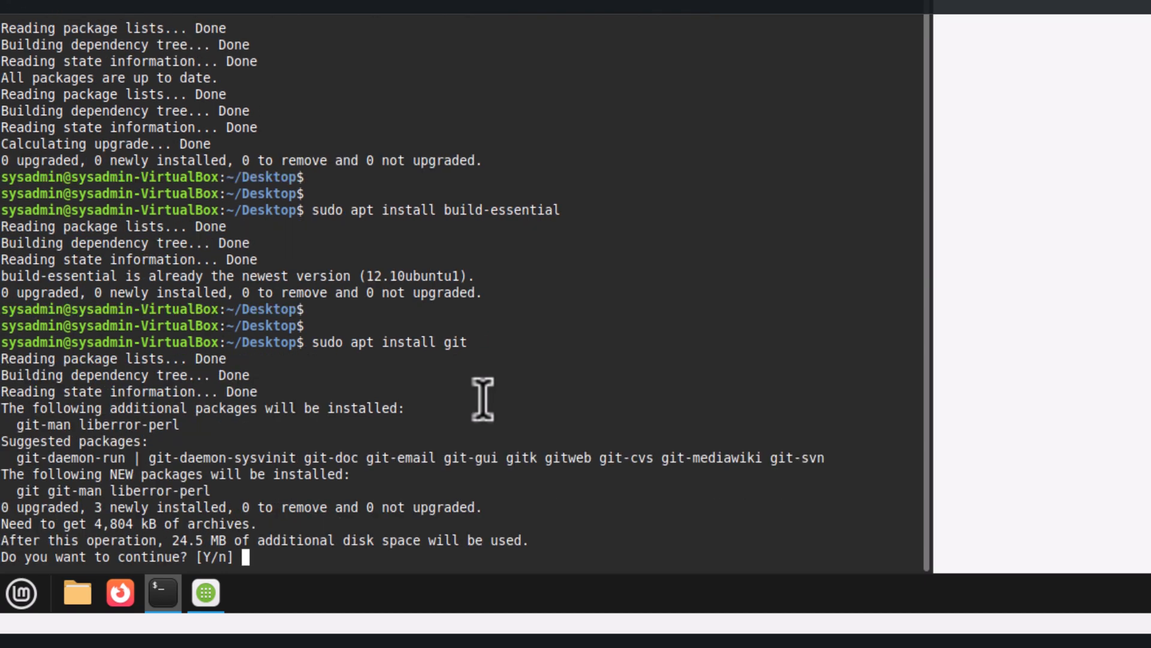
text(y)
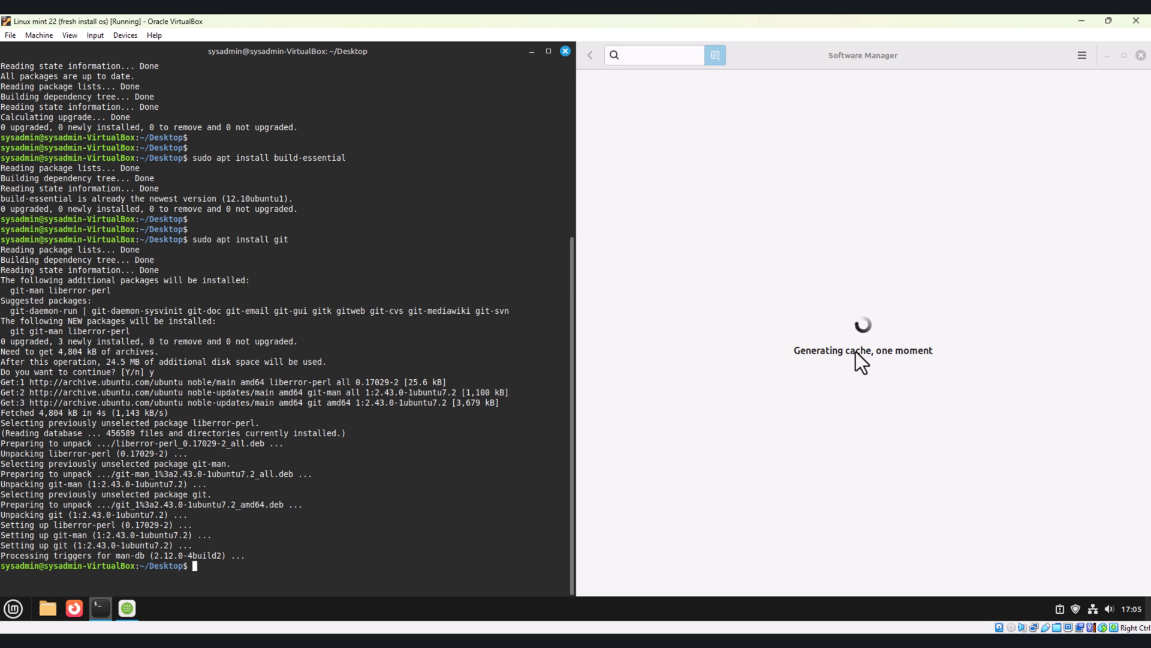
mouse_move(421, 482)
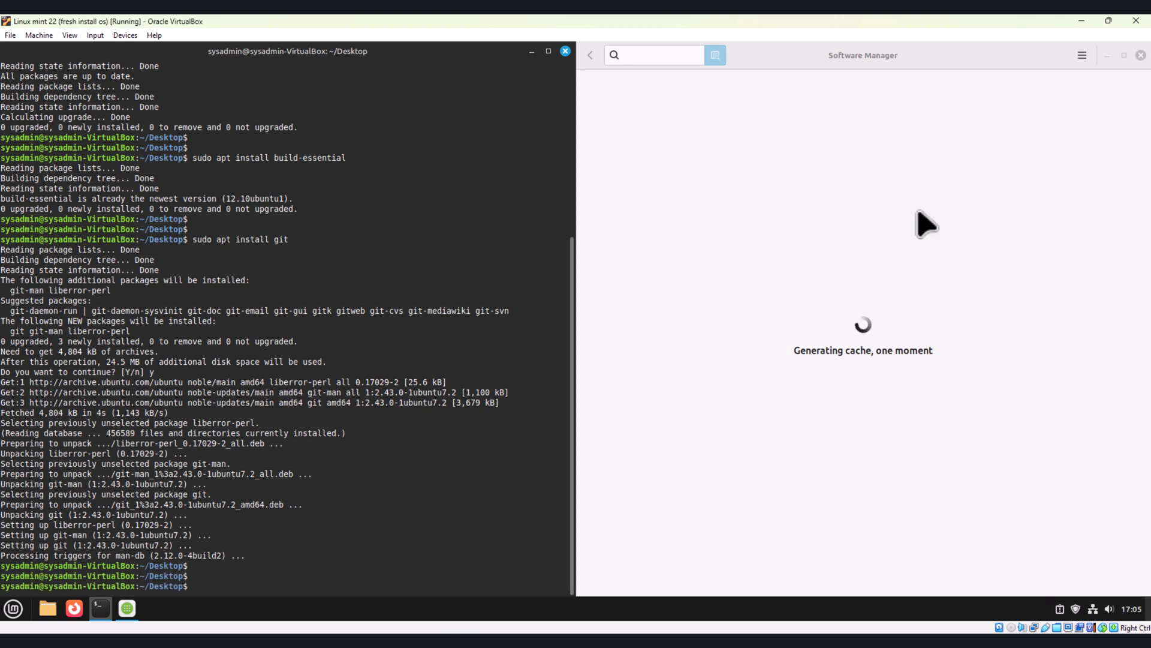
mouse_move(797, 389)
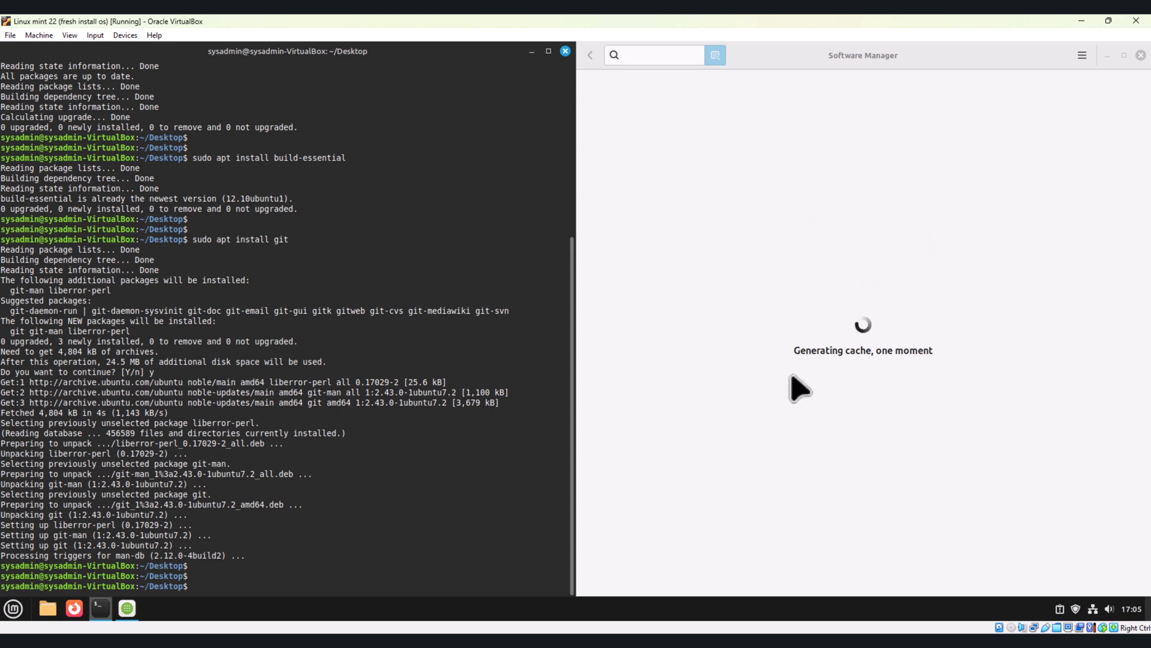
mouse_move(367, 432)
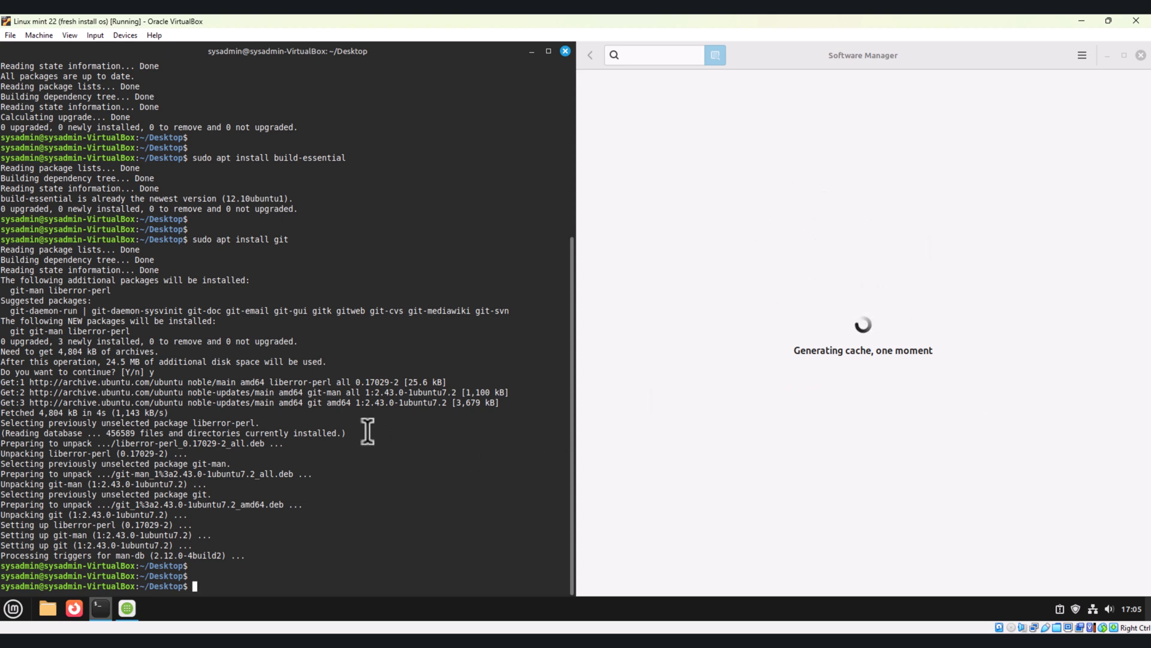
Install vim and vim-runtime using sudo apt install vim -y.
text(a)
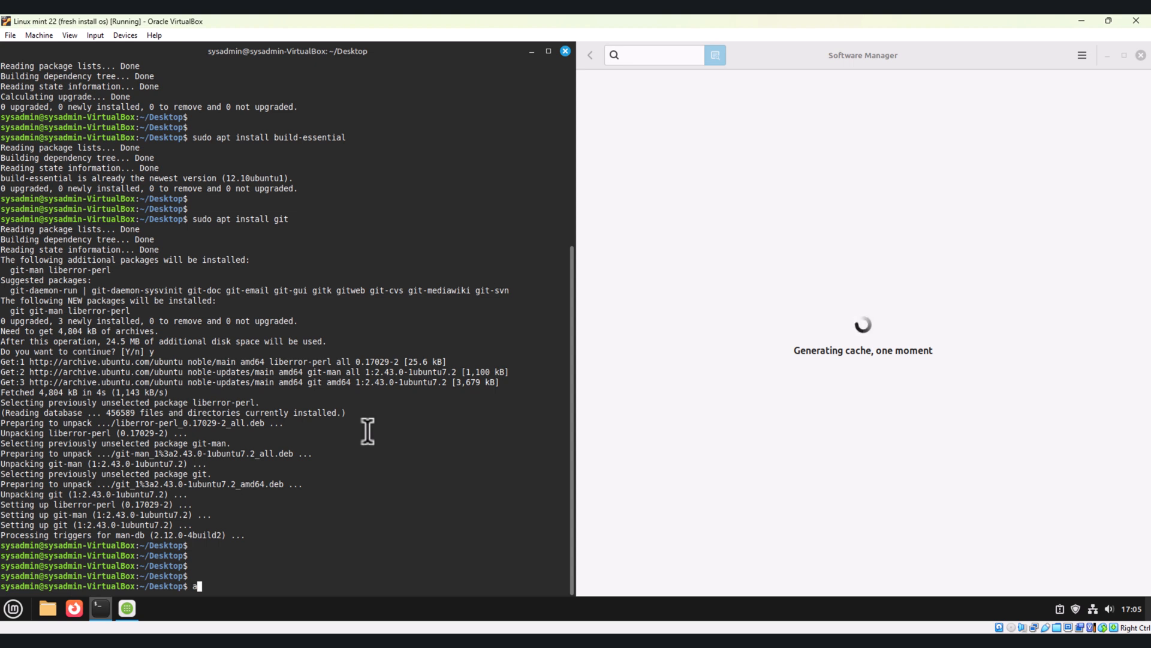
text(sudo apt install vim -y)
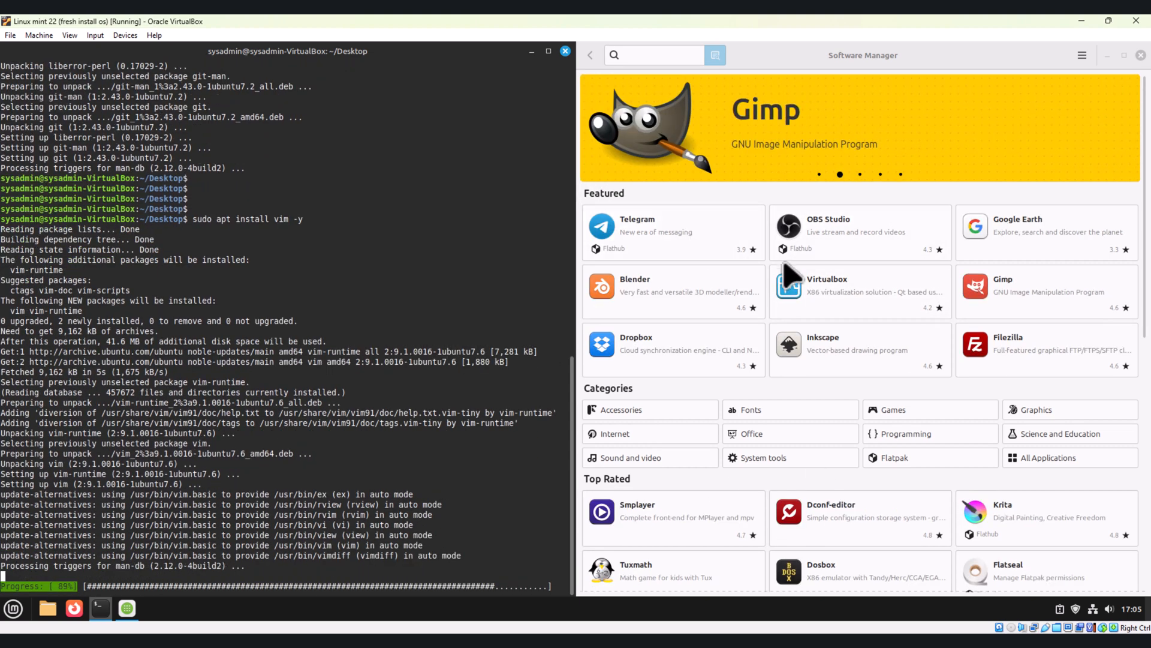
mouse_move(800, 424)
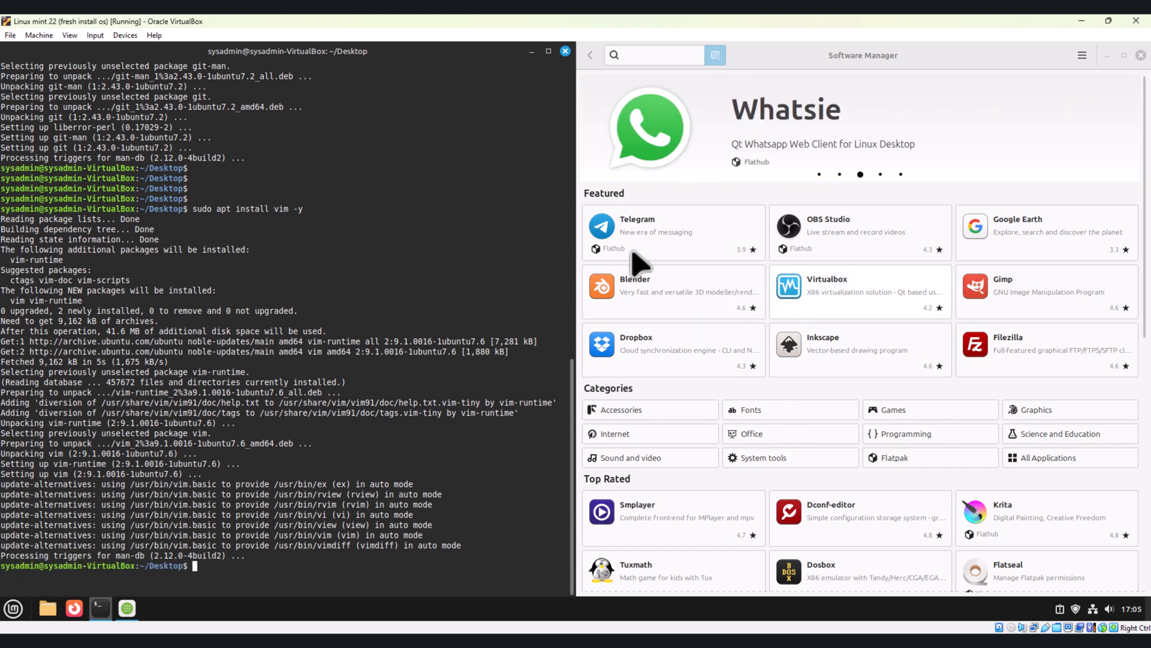
mouse_move(826, 367)
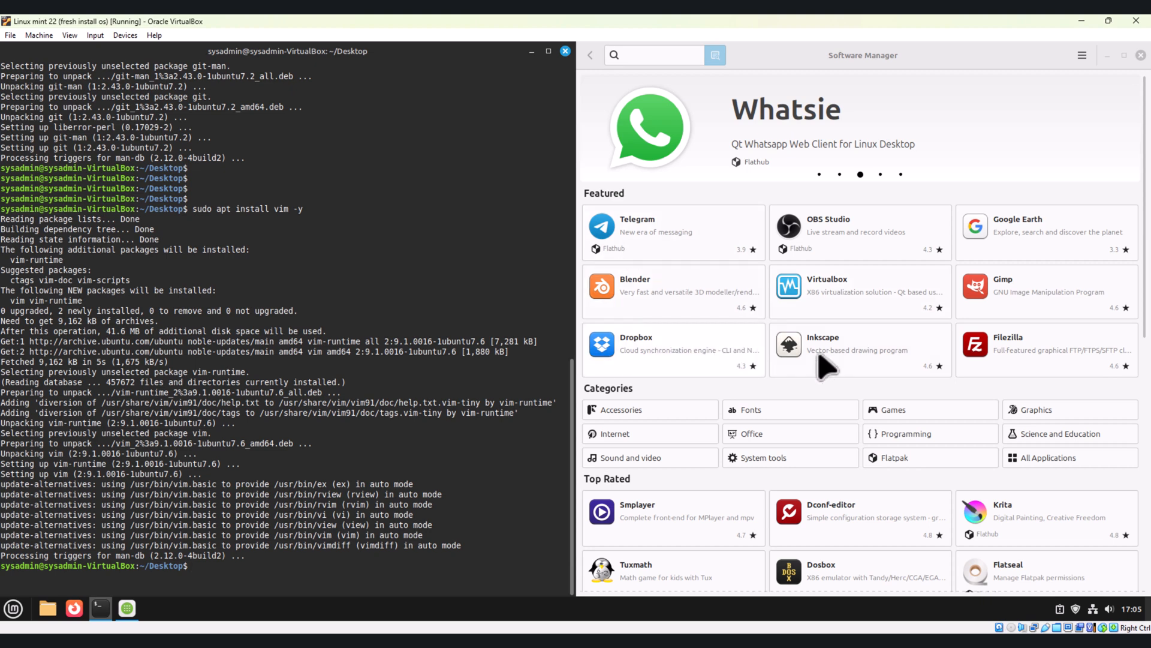
Scroll through Software Manager's featured apps, then launch System Settings via a 'setting' menu search.
scroll(down, 3)
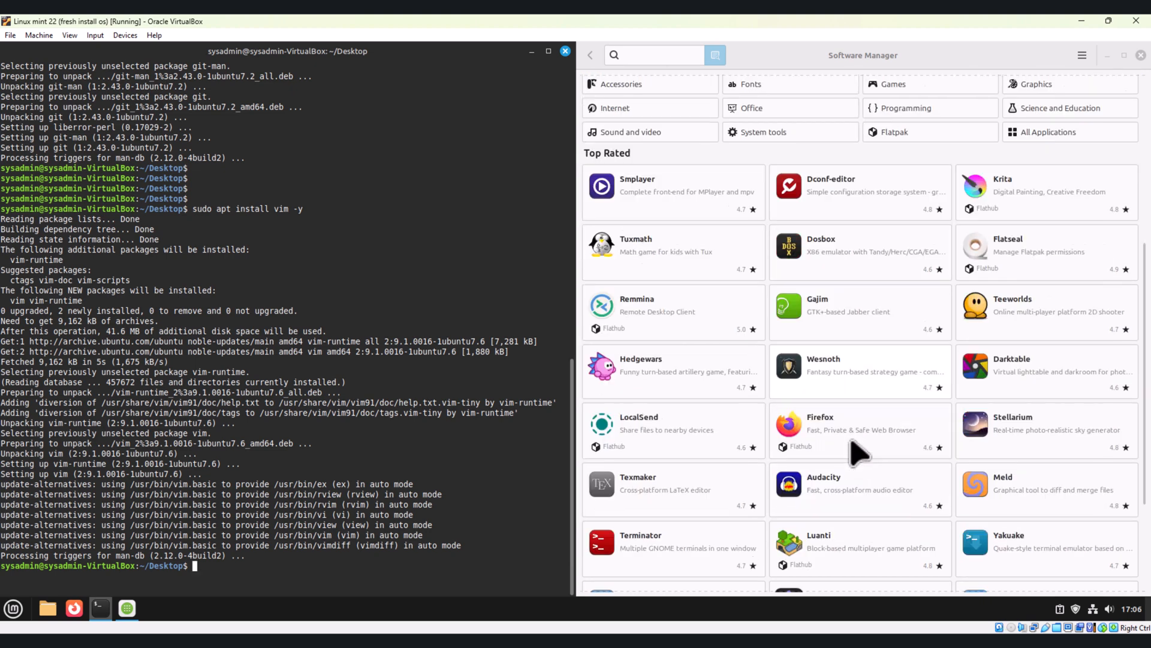
scroll(down, 3)
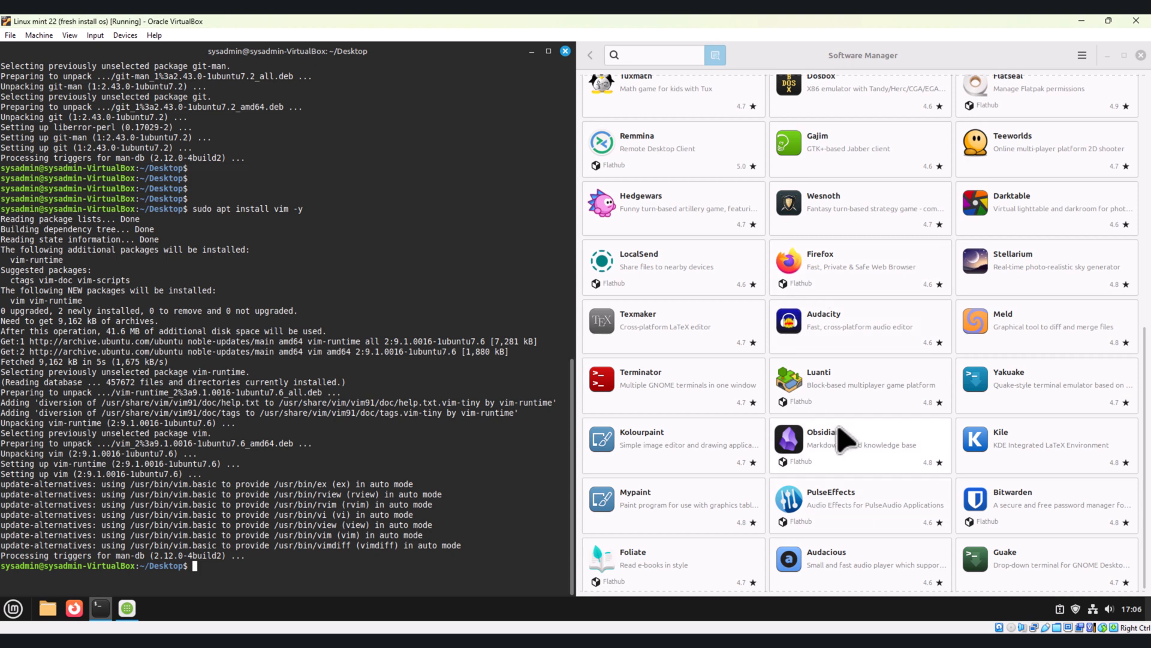
mouse_move(850, 380)
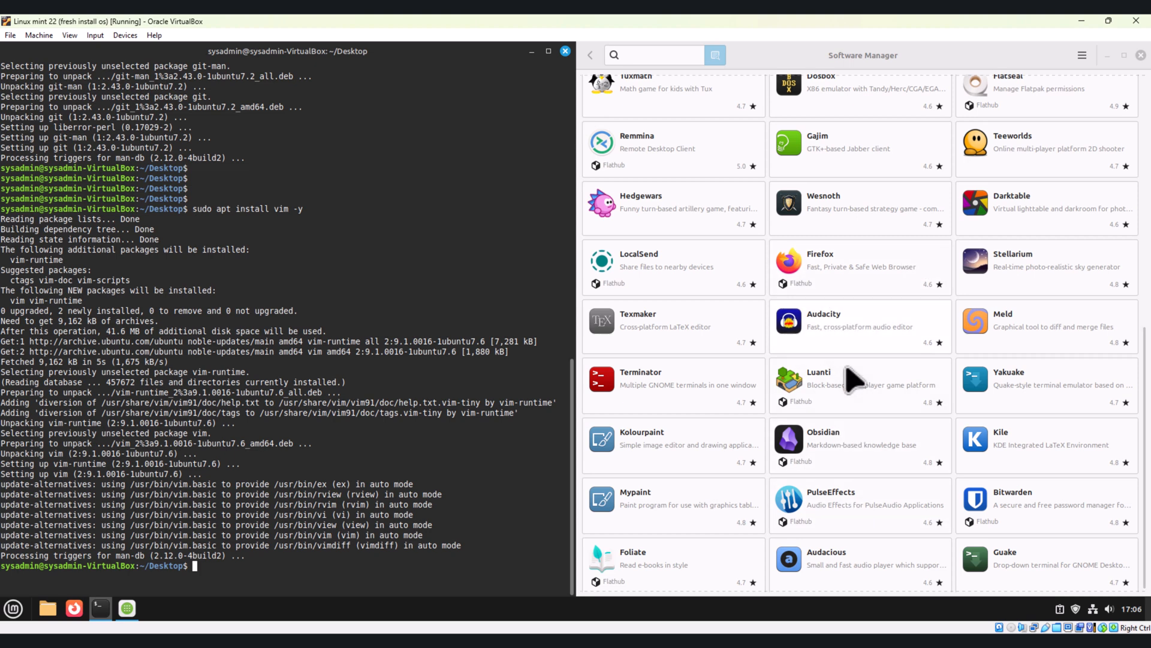
mouse_move(826, 294)
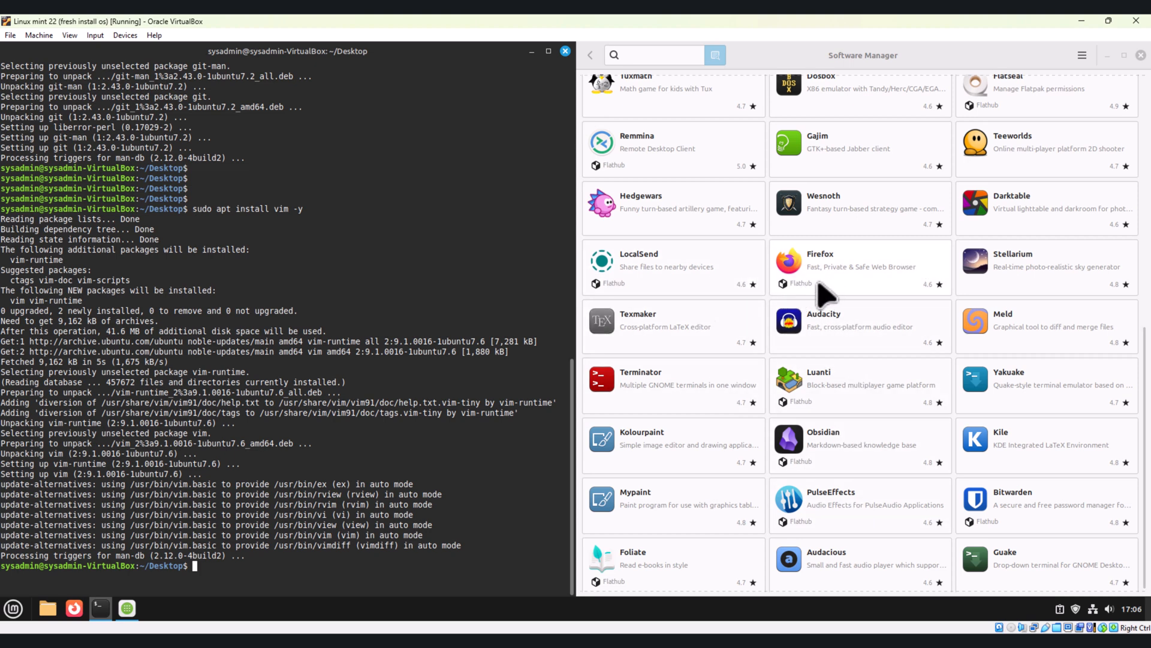
mouse_move(679, 448)
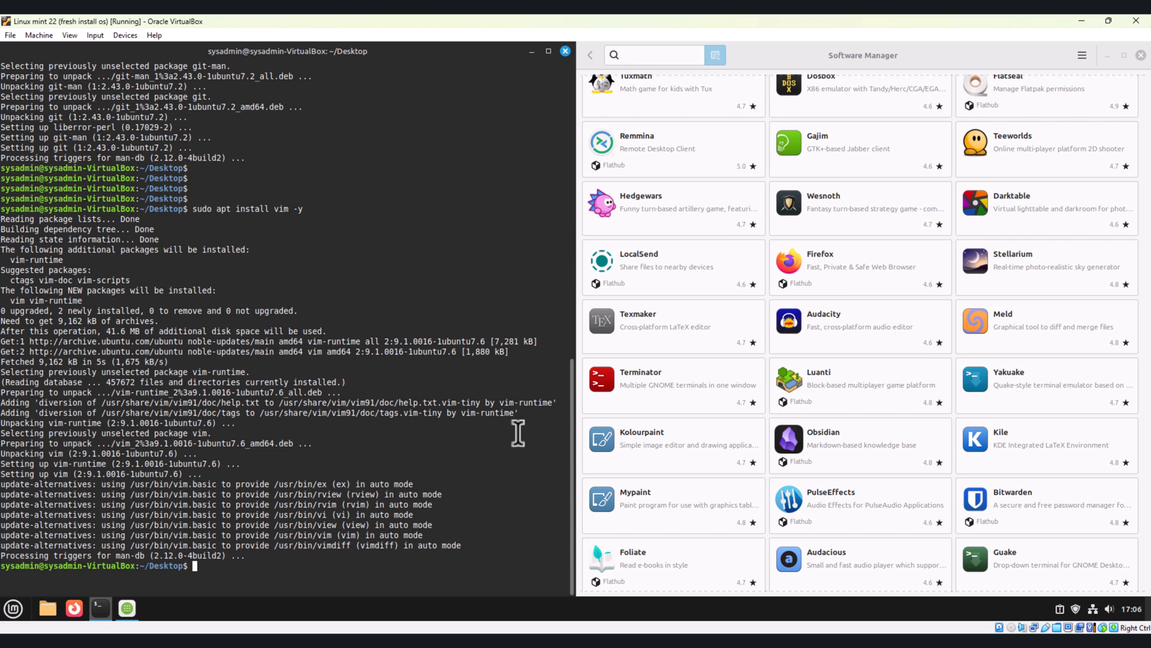
mouse_move(347, 434)
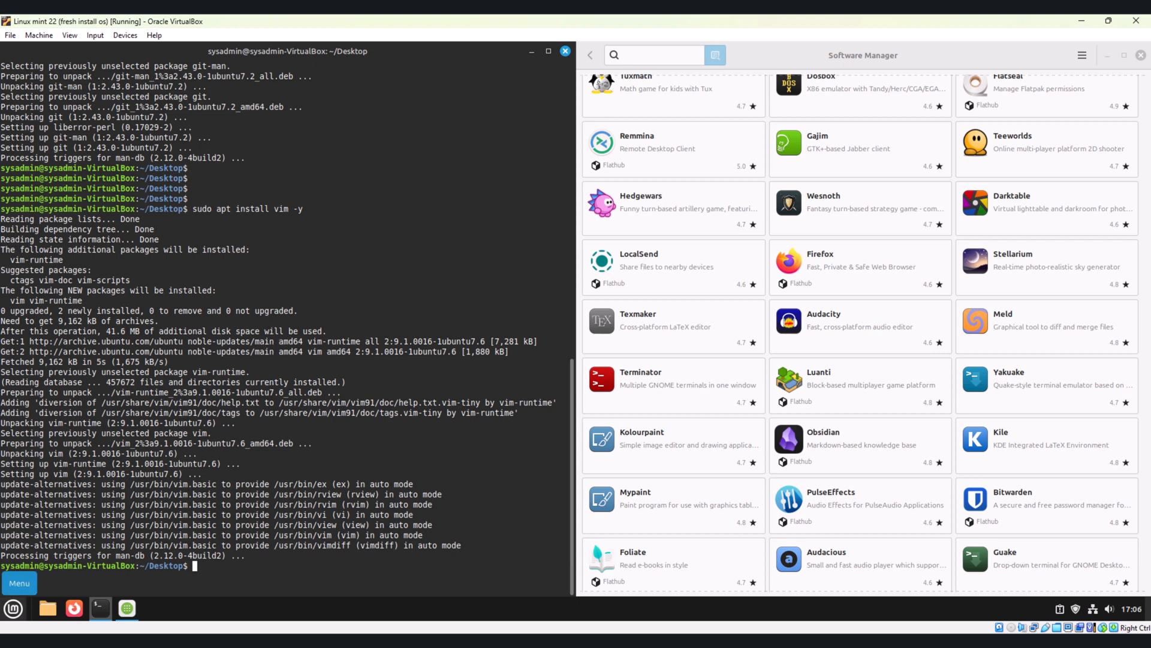
click(19, 583)
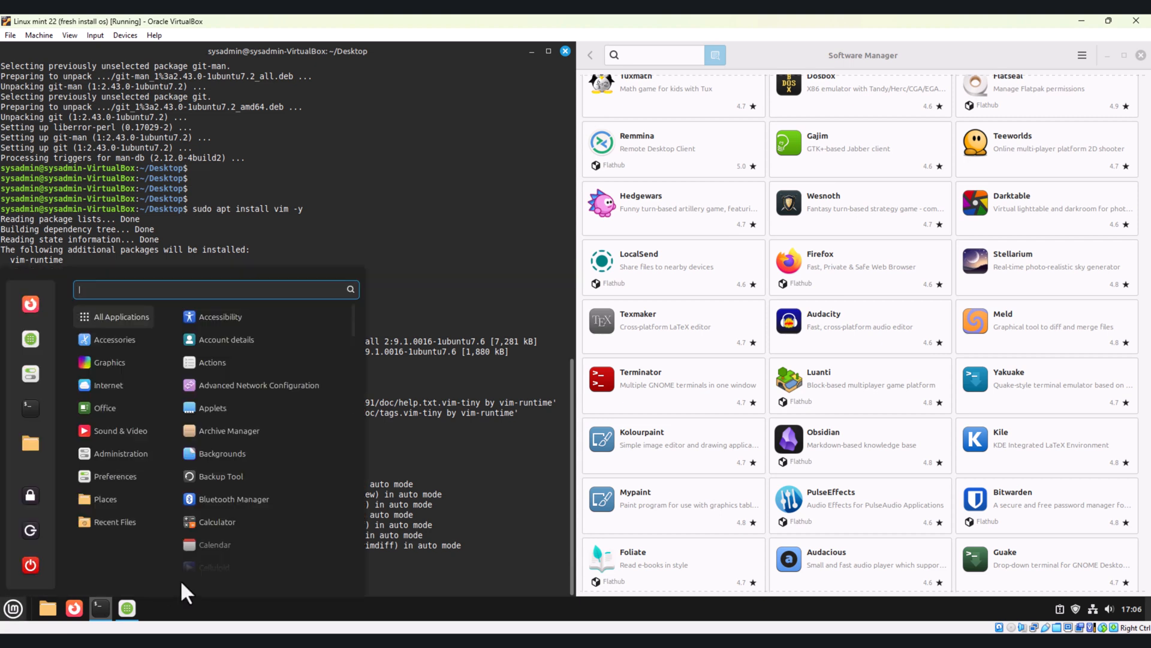
text(setting)
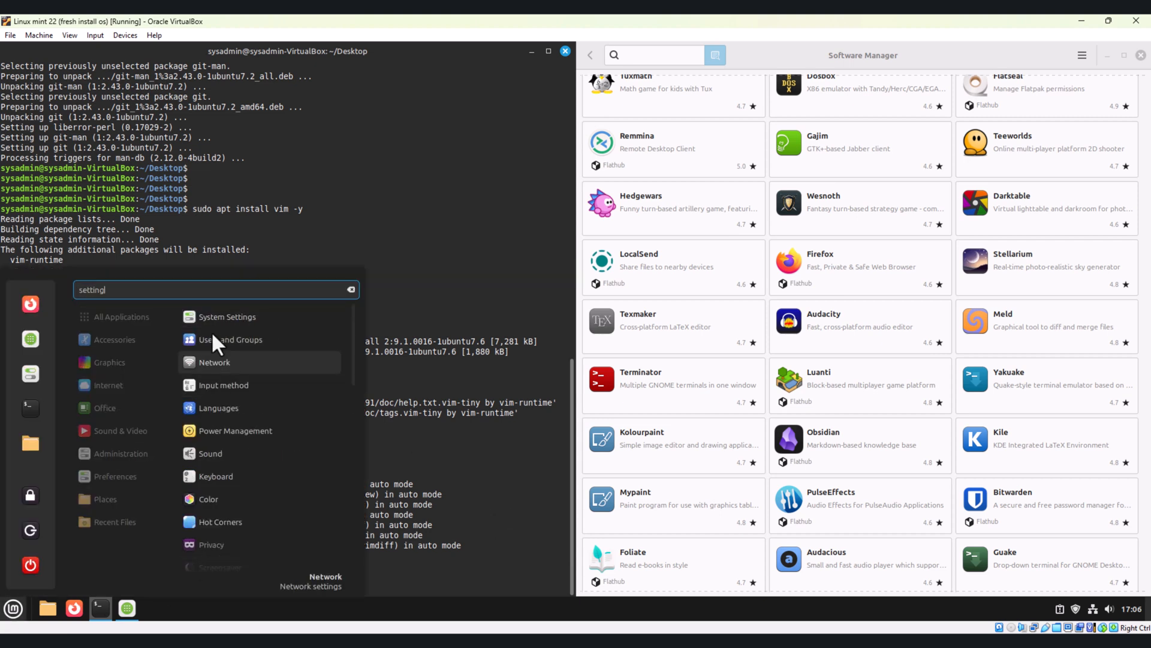
click(226, 316)
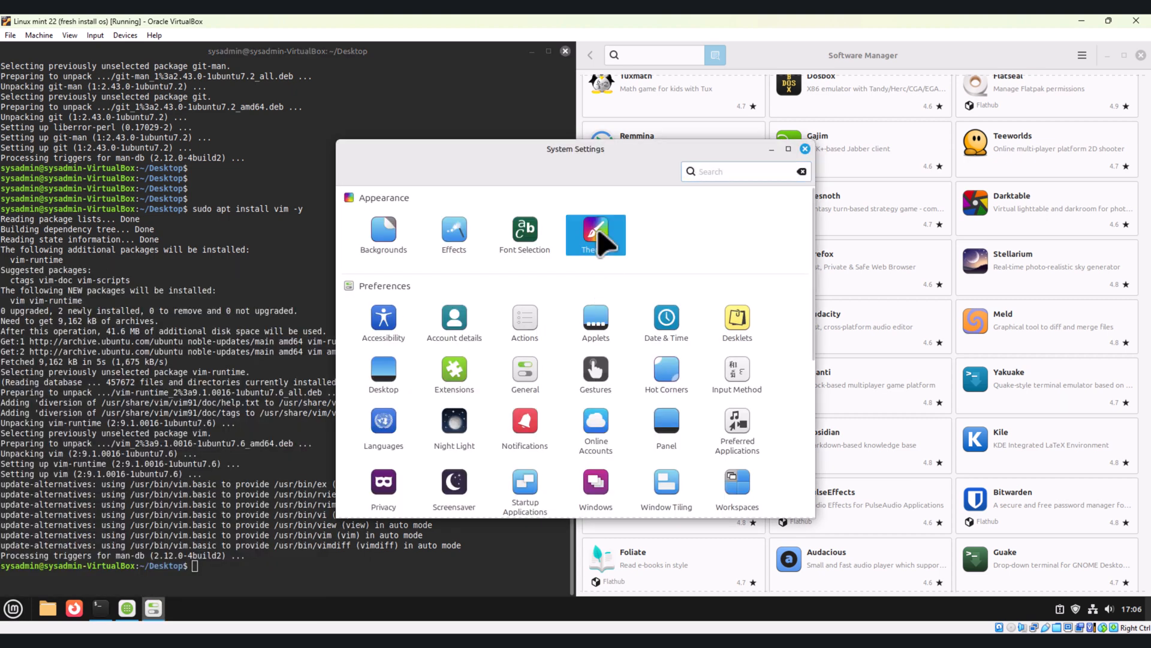
Open the detailed Themes settings and browse the Add/Remove, Settings and installed-theme tabs.
click(596, 235)
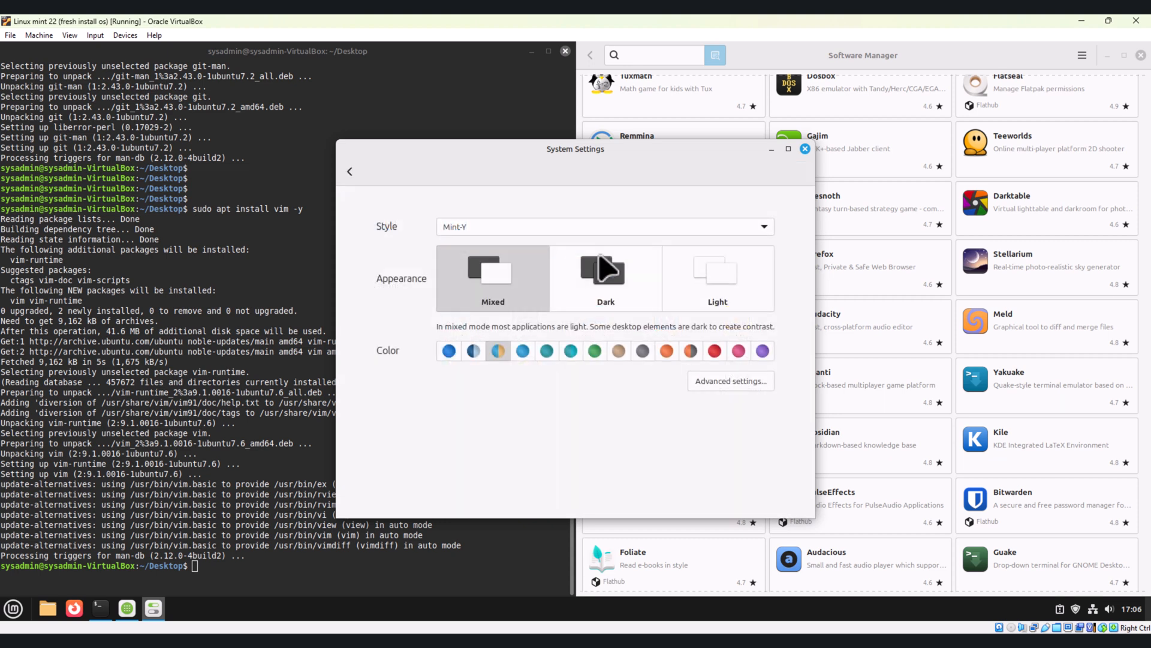
mouse_move(433, 334)
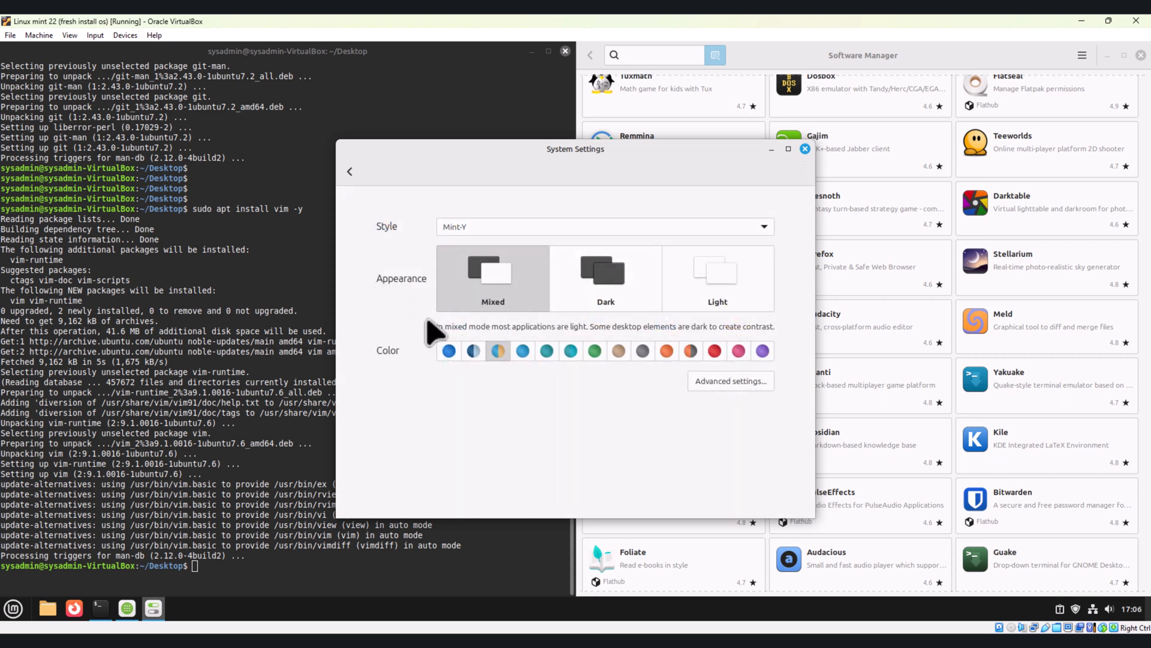
mouse_move(613, 283)
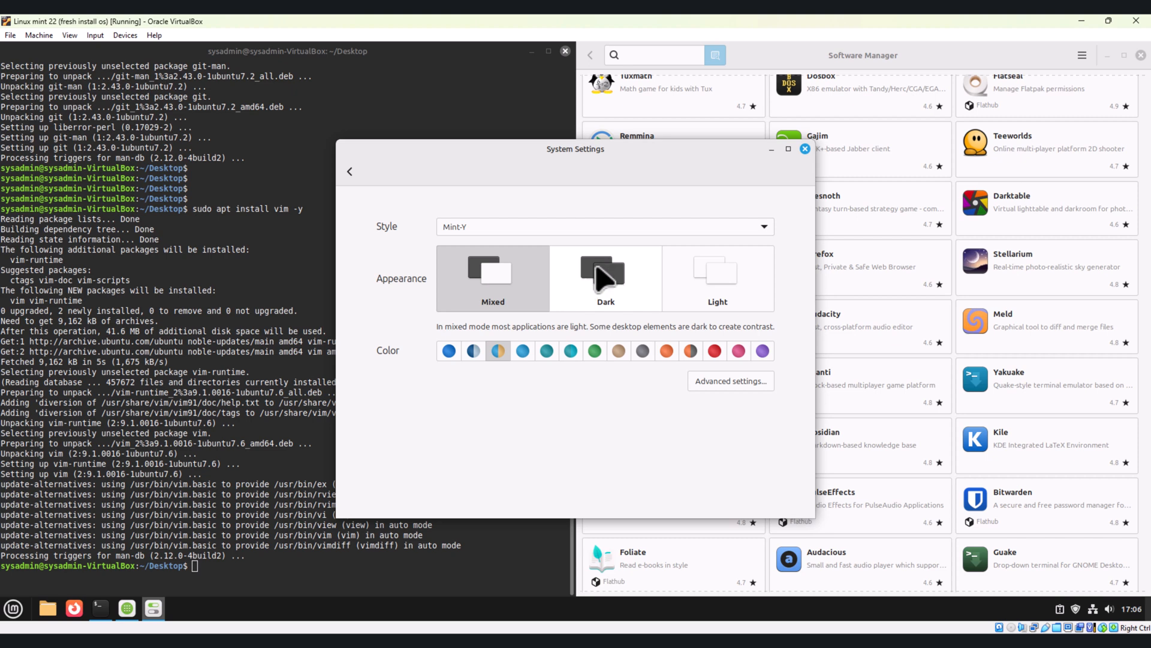
click(349, 171)
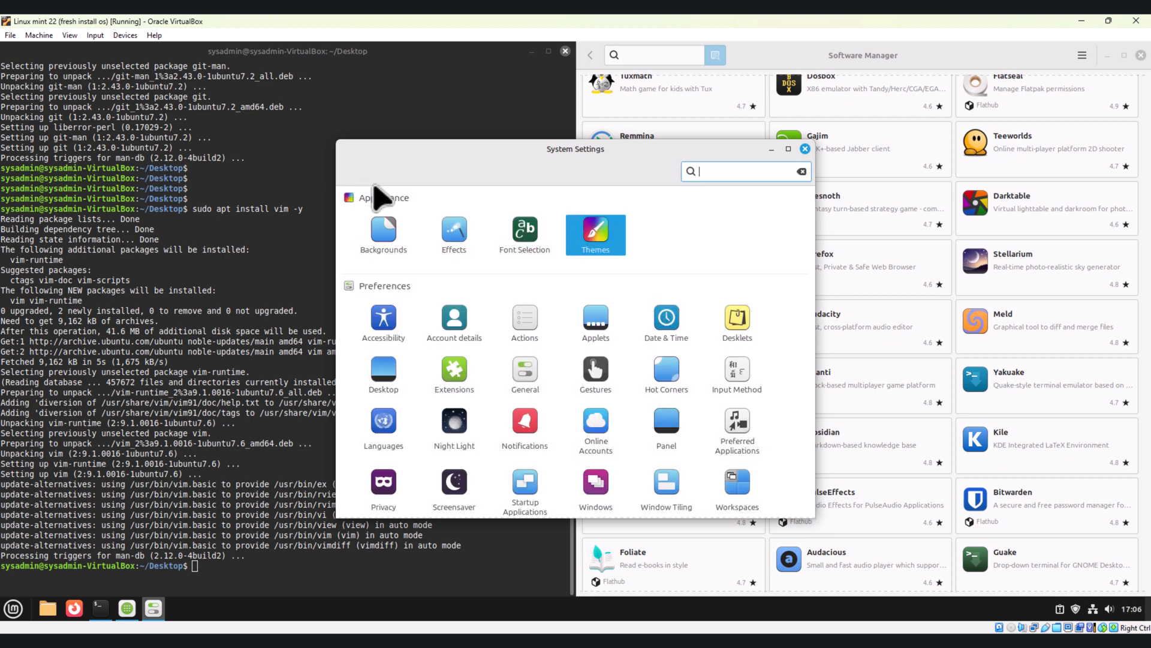
mouse_move(588, 337)
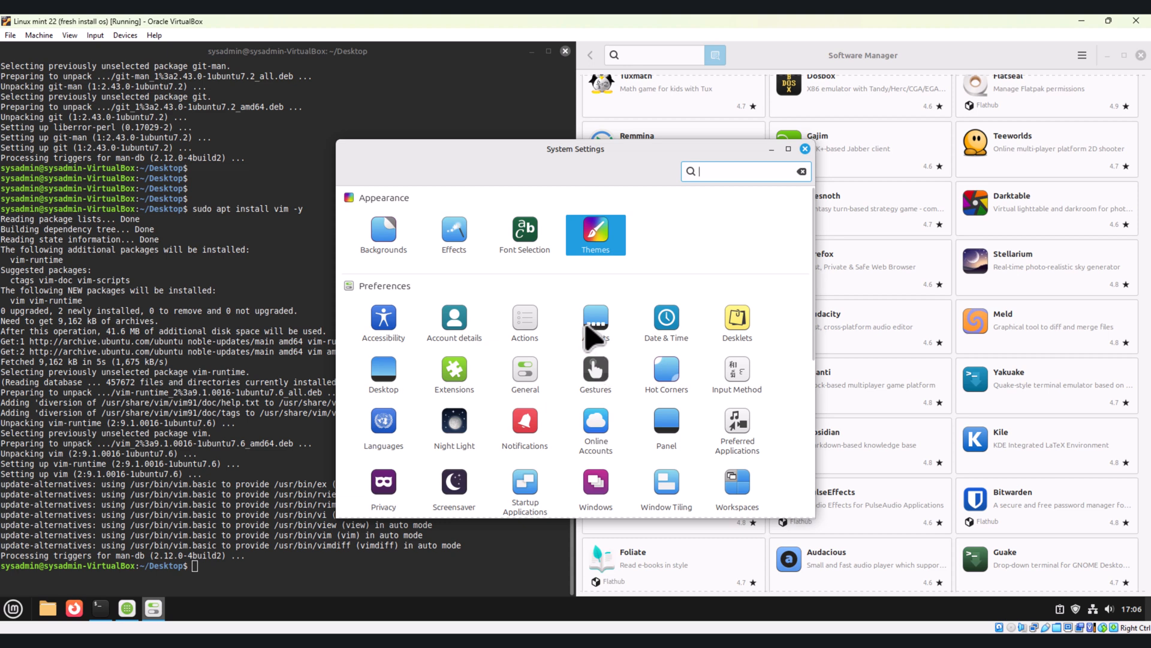
click(594, 235)
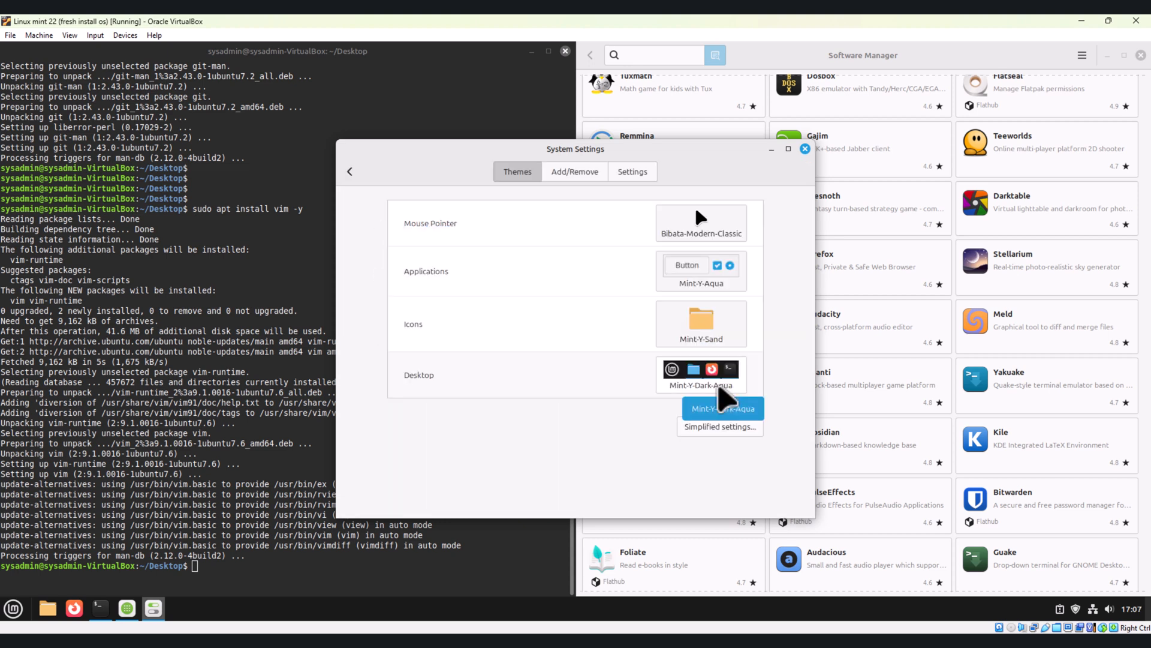
click(575, 171)
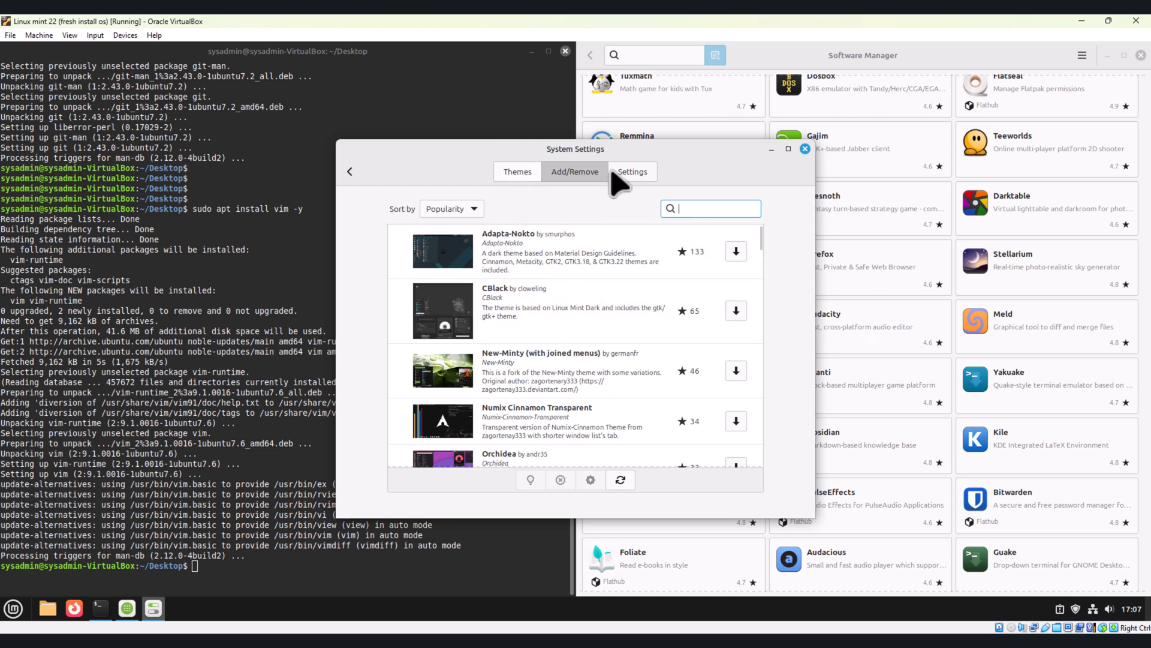
click(631, 170)
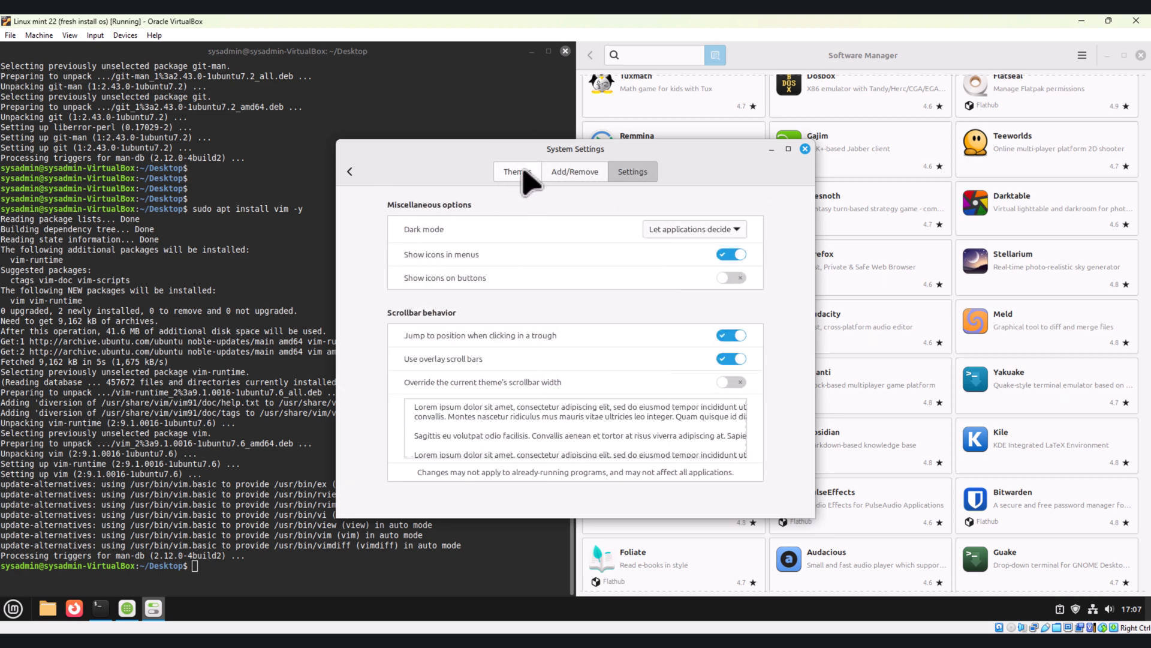
click(517, 171)
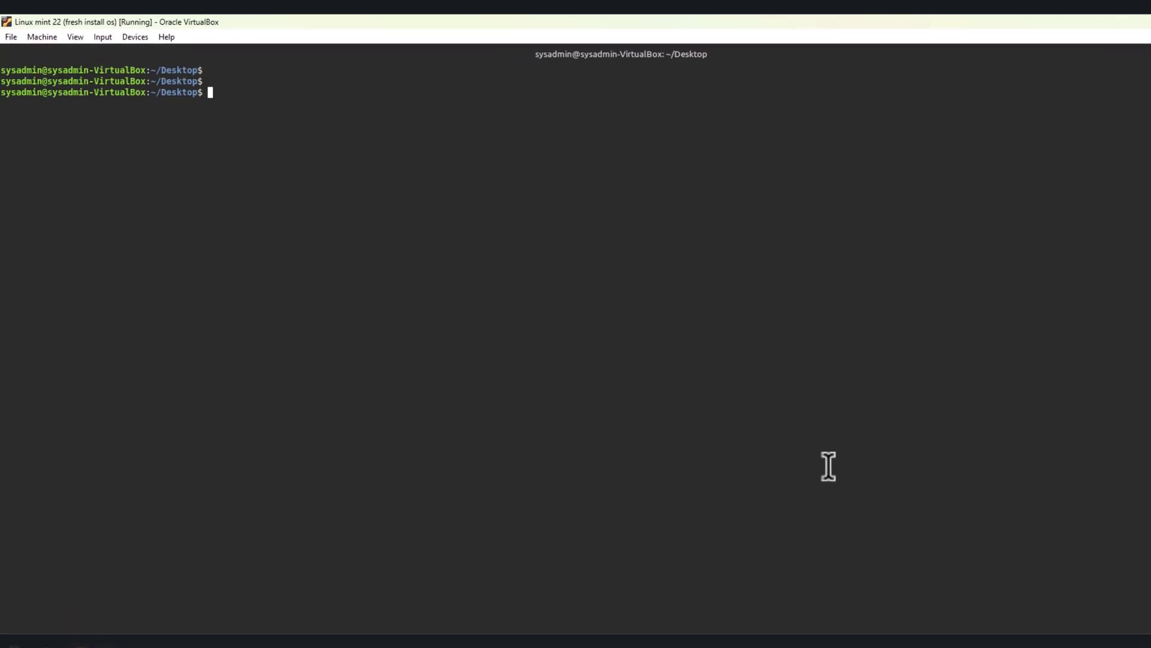
Enable the firewall with sudo ufw enable and check it with sudo ufw status.
text(sudo ufe enable)
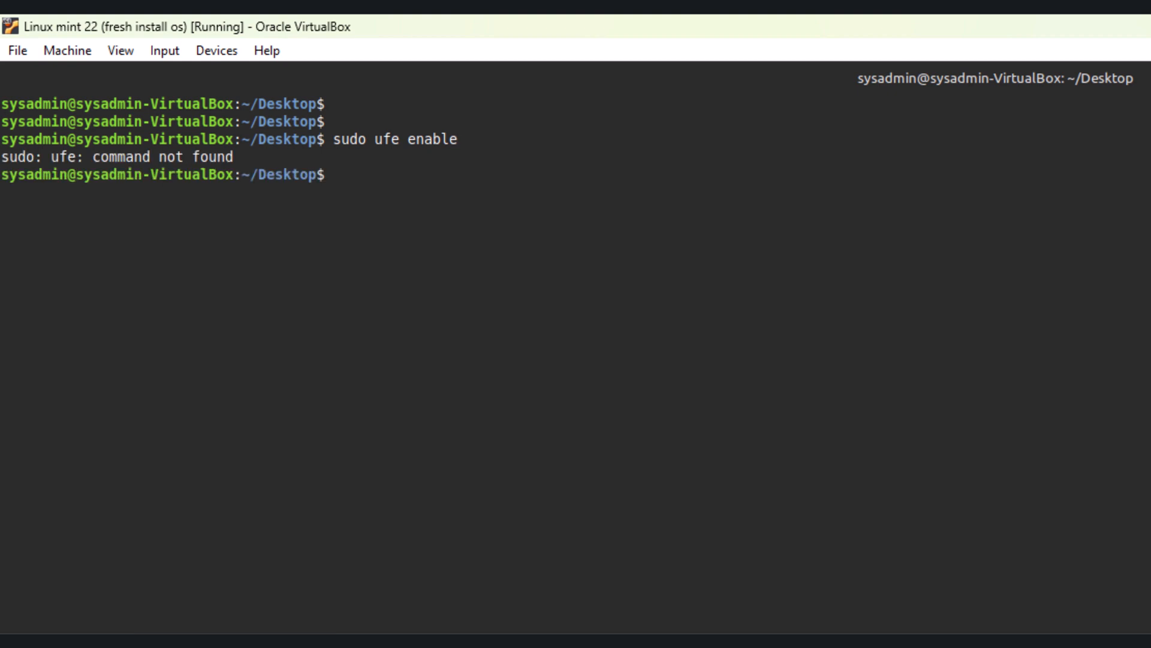
text(sudo ufe enable)
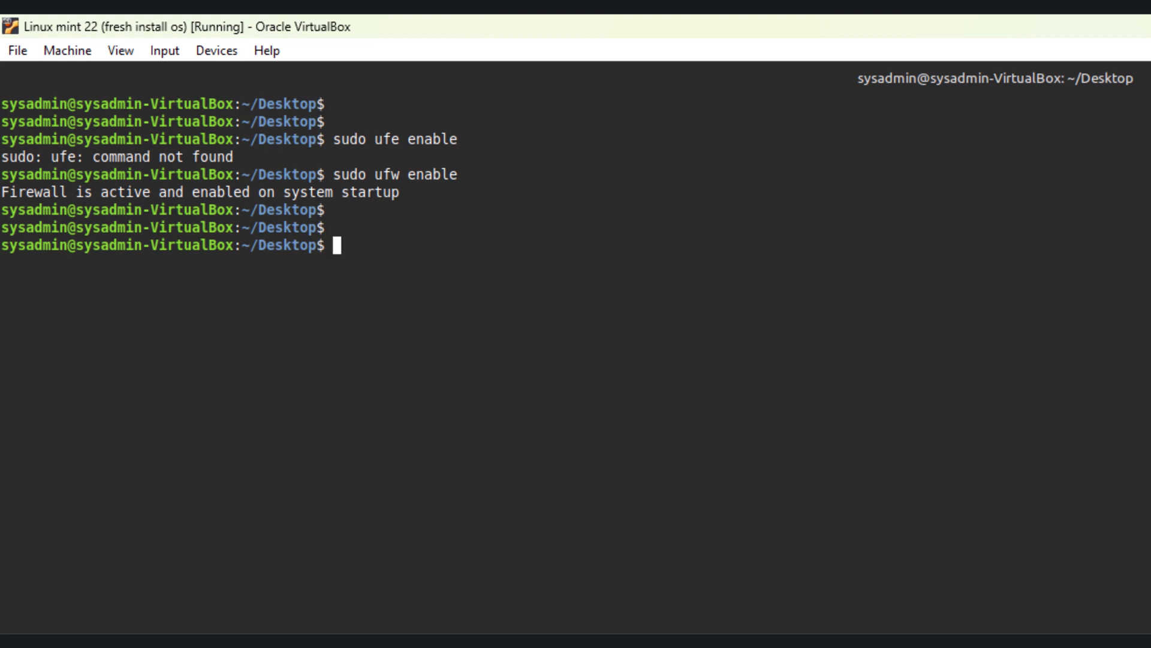
text(sudo ufe statu)
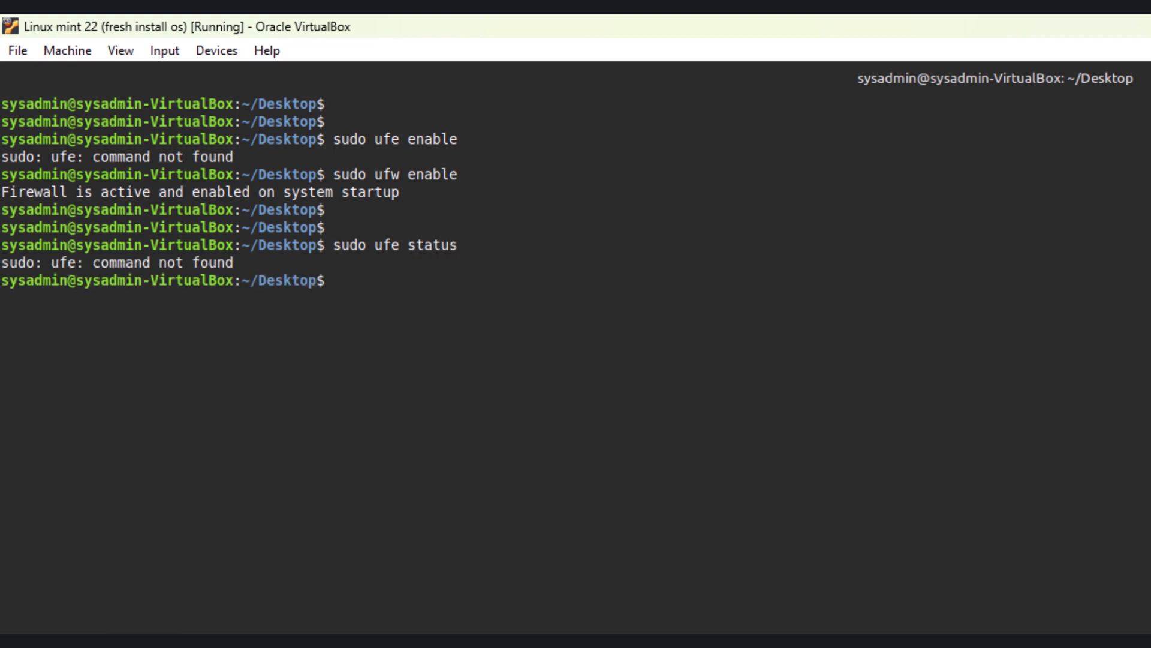
text(sudo uf status)
text(timeshi)
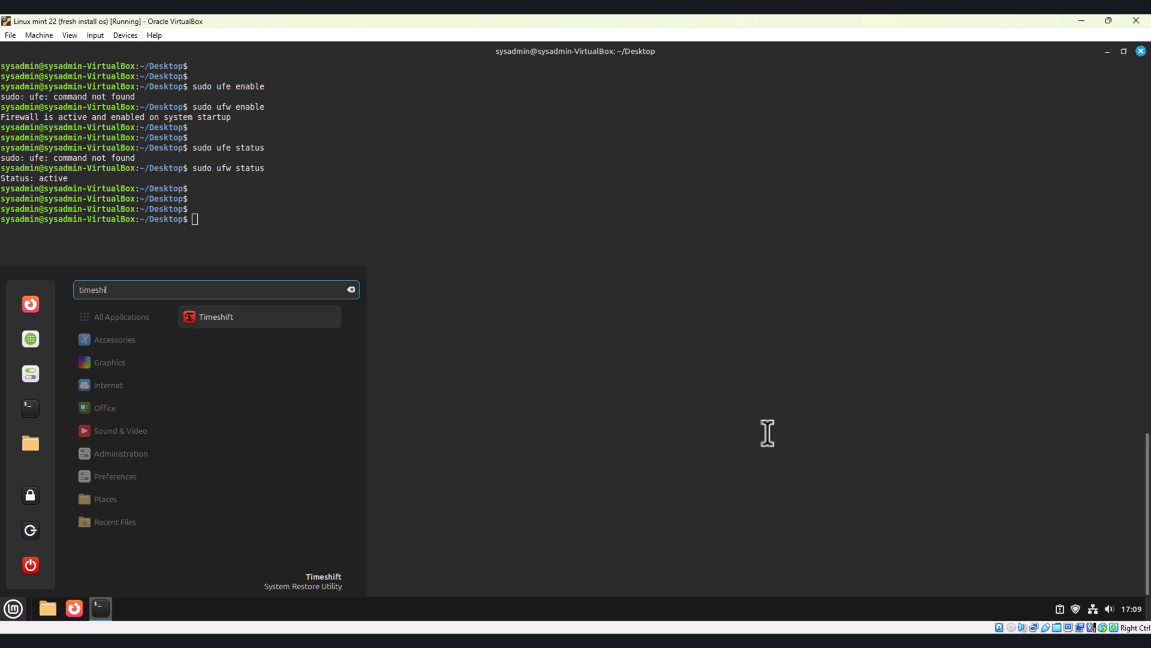
Complete the Timeshift wizard with RSYNC snapshots stored on sda3, then close Timeshift.
click(216, 317)
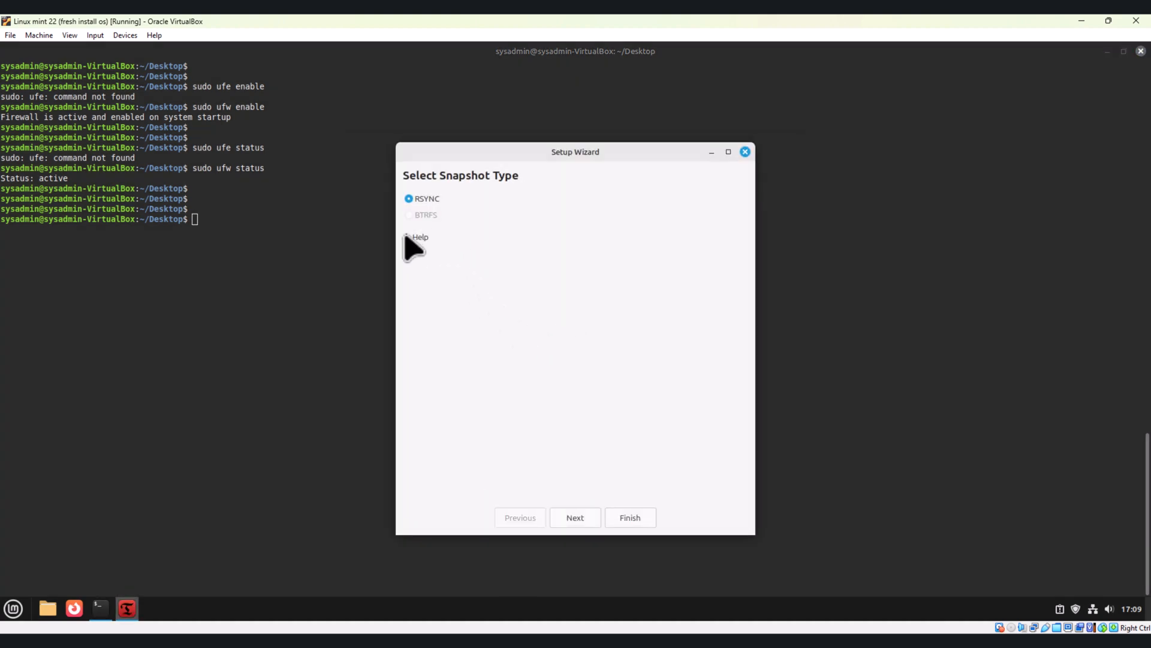
click(416, 237)
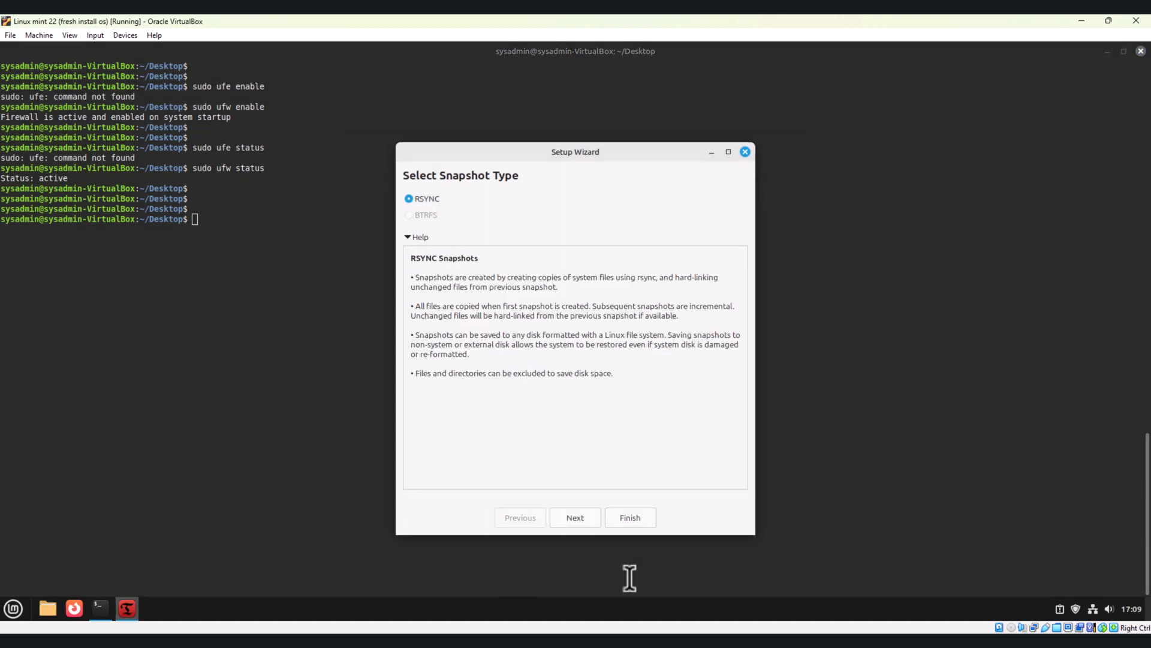
click(575, 517)
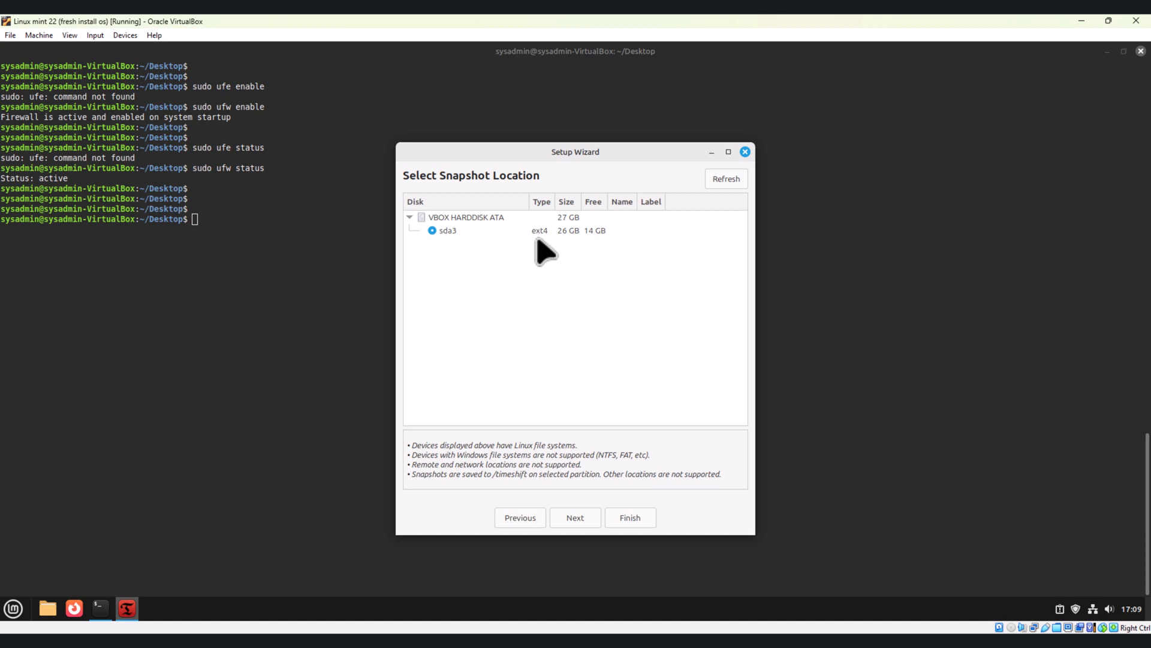
click(446, 229)
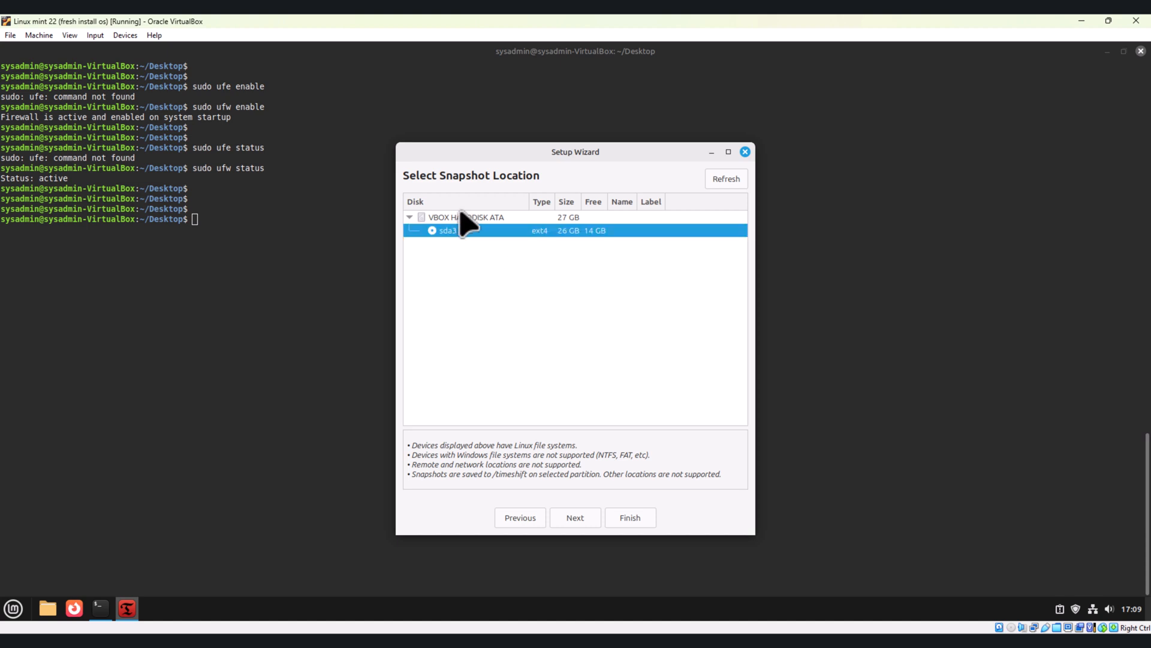
mouse_move(481, 242)
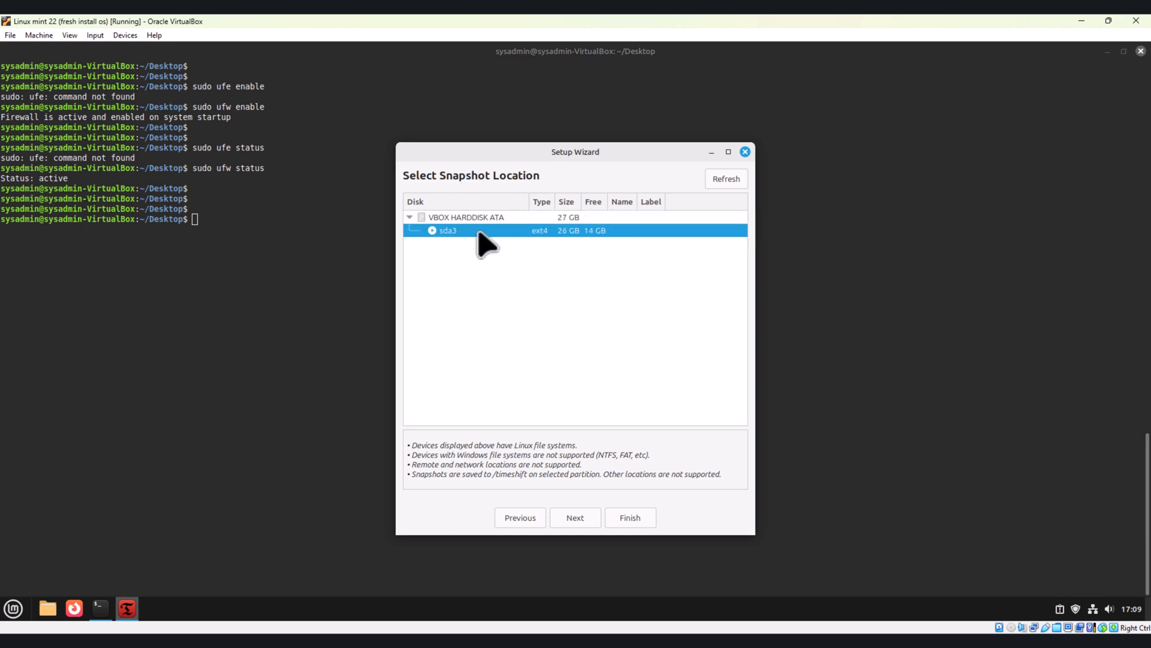
mouse_move(602, 536)
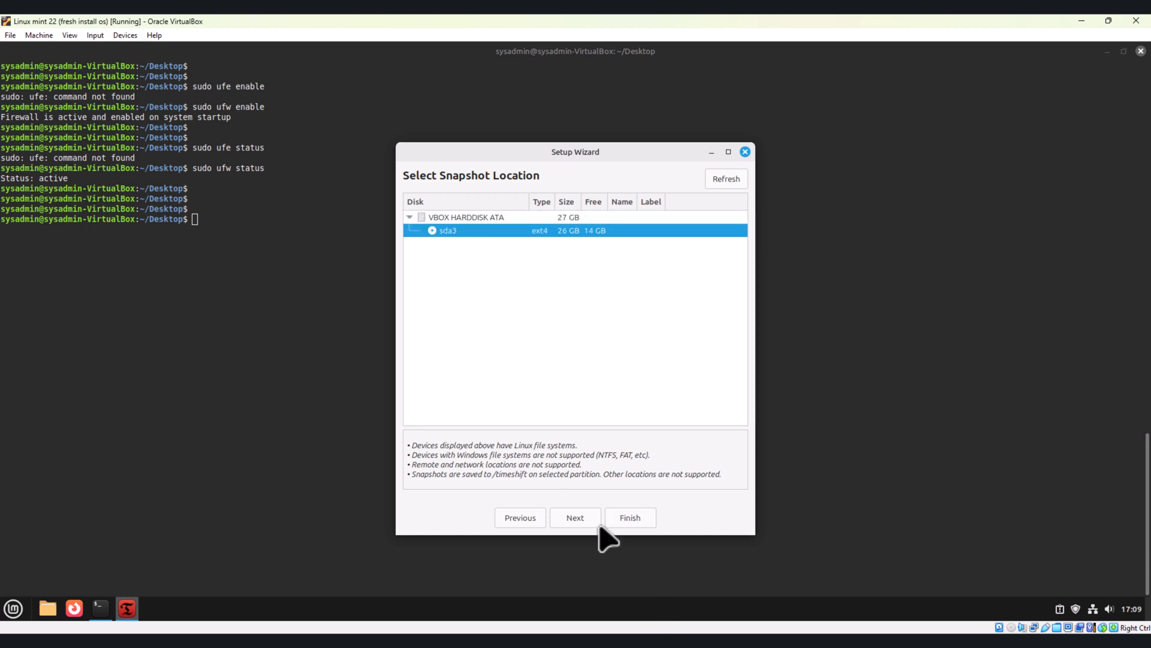
click(629, 517)
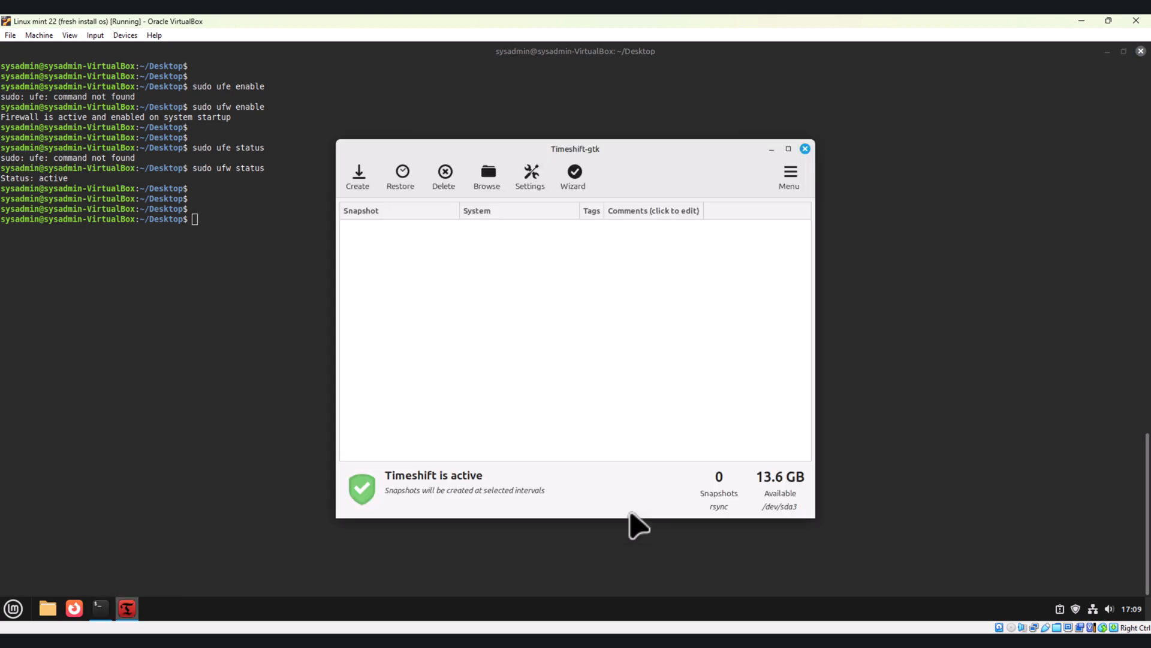
mouse_move(374, 223)
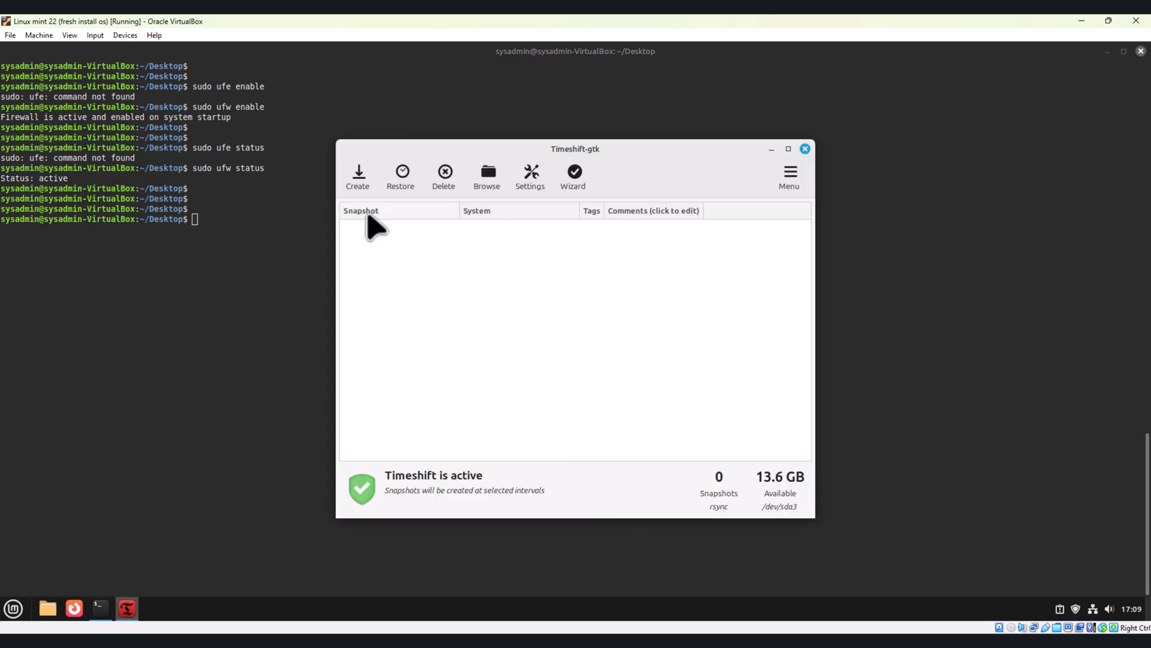
click(357, 176)
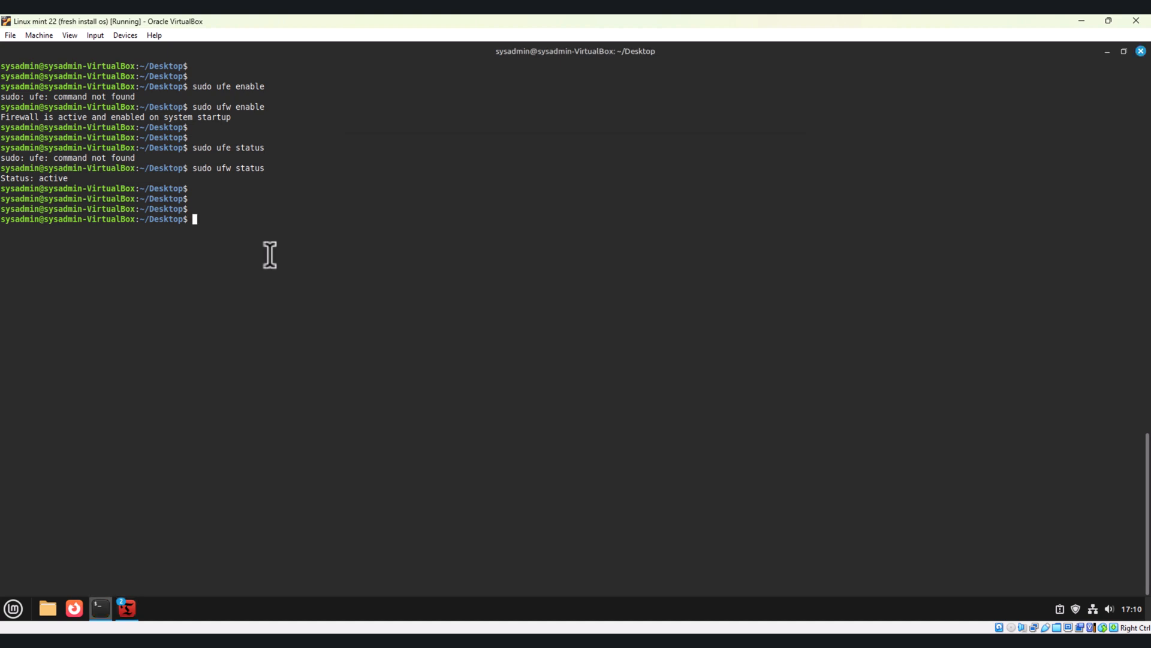
Install mint-meta-codecs with sudo apt, confirming with y, then bring Timeshift back up.
text(sudo apt ins)
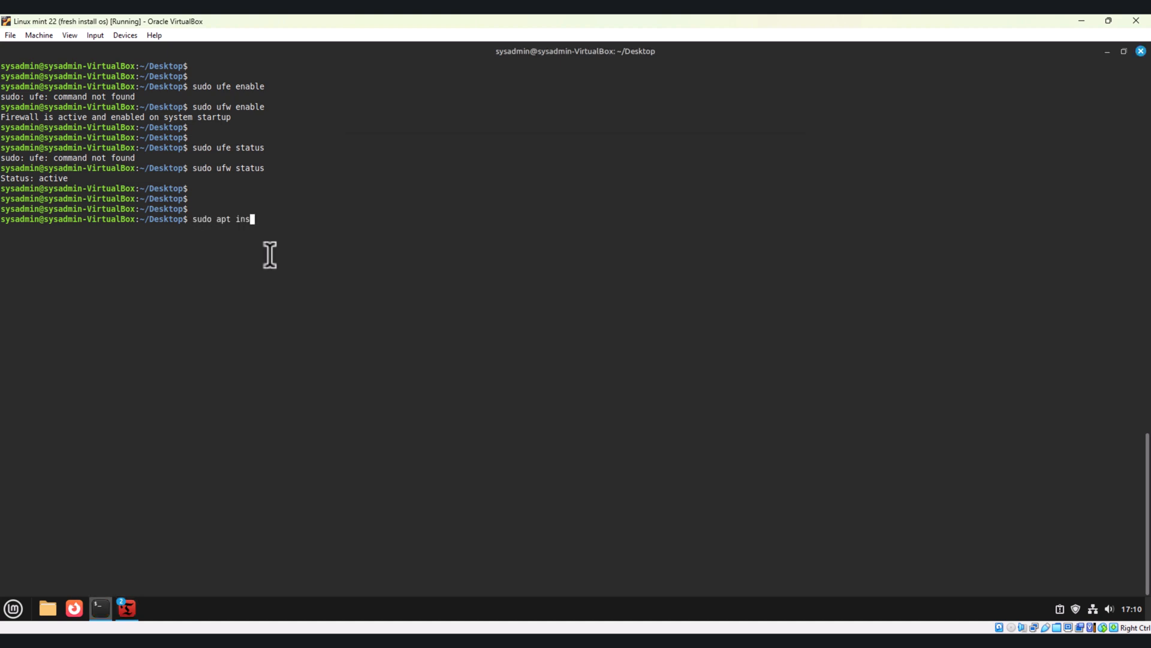
text(tall min)
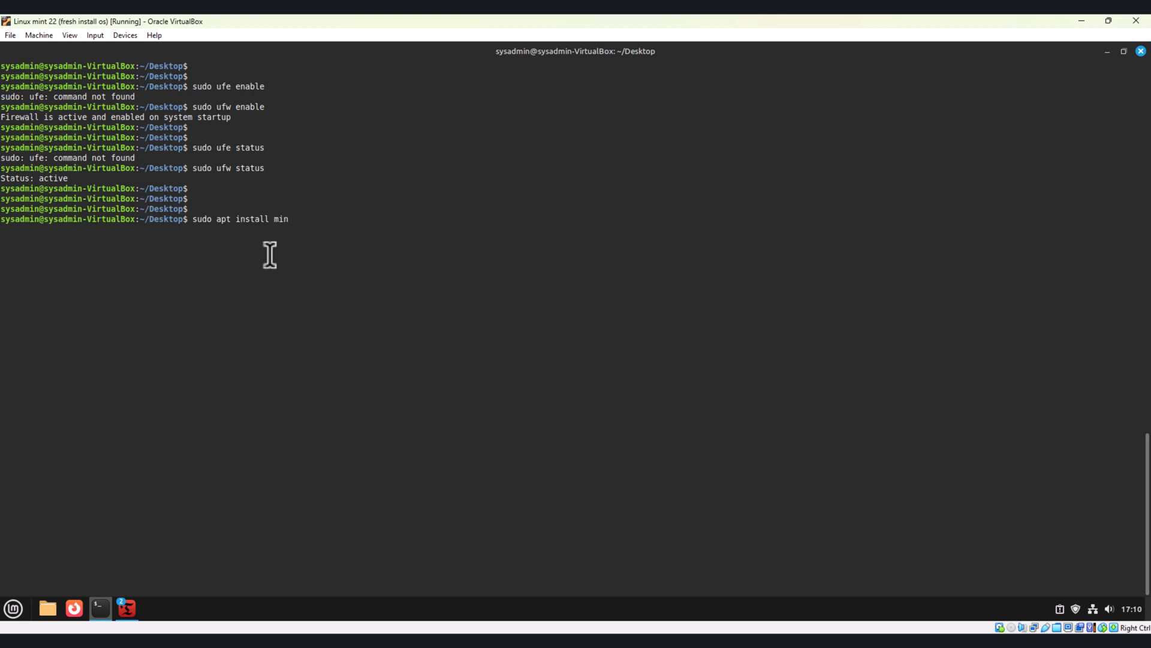
text(t-meta)
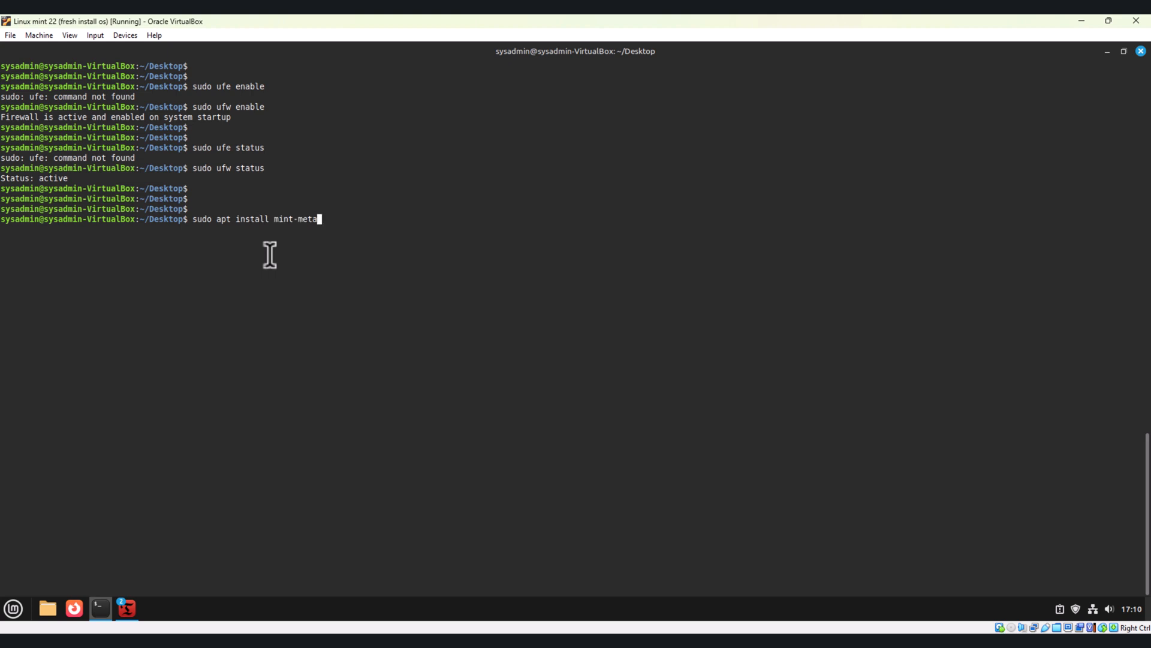
text(-codecs)
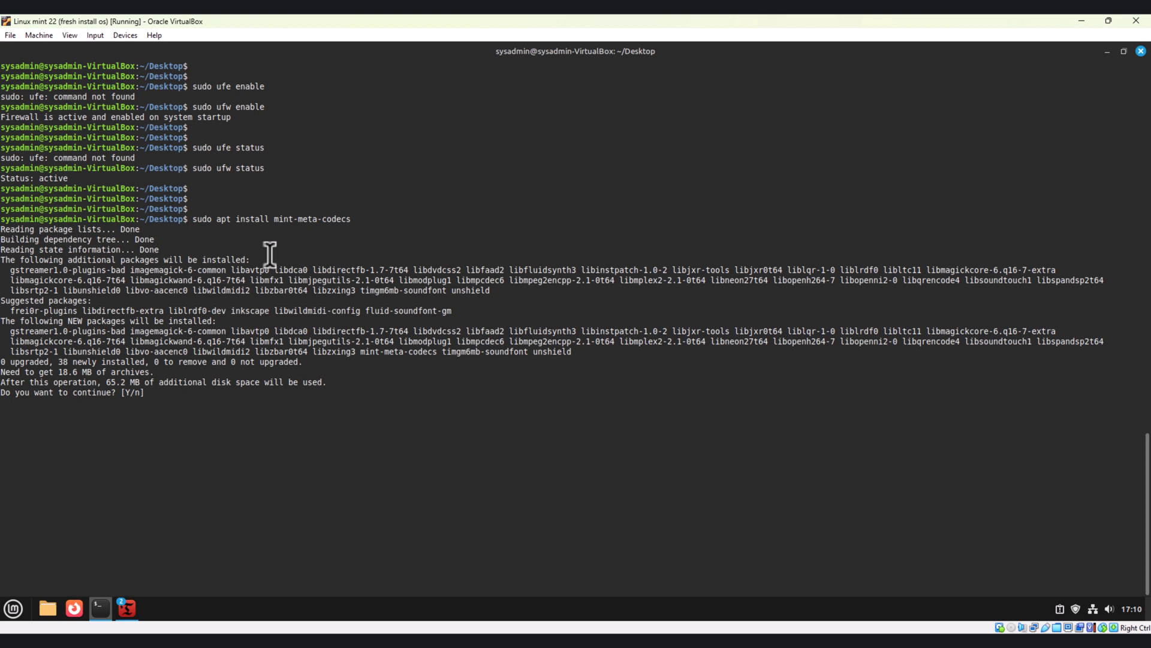
text(y)
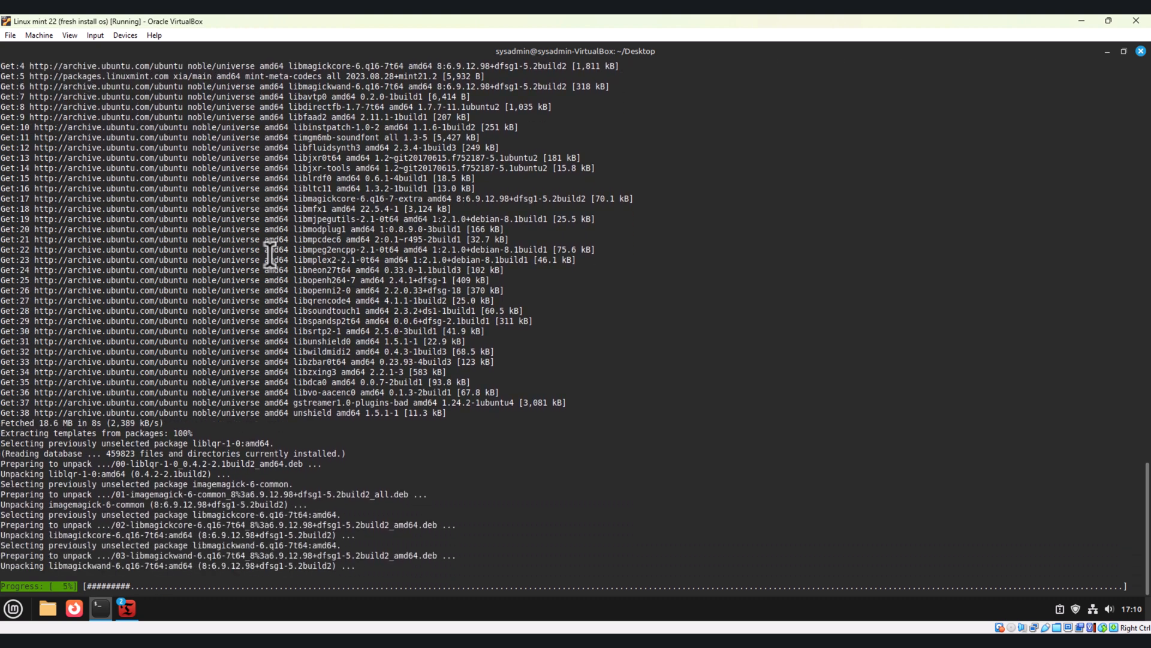
click(127, 608)
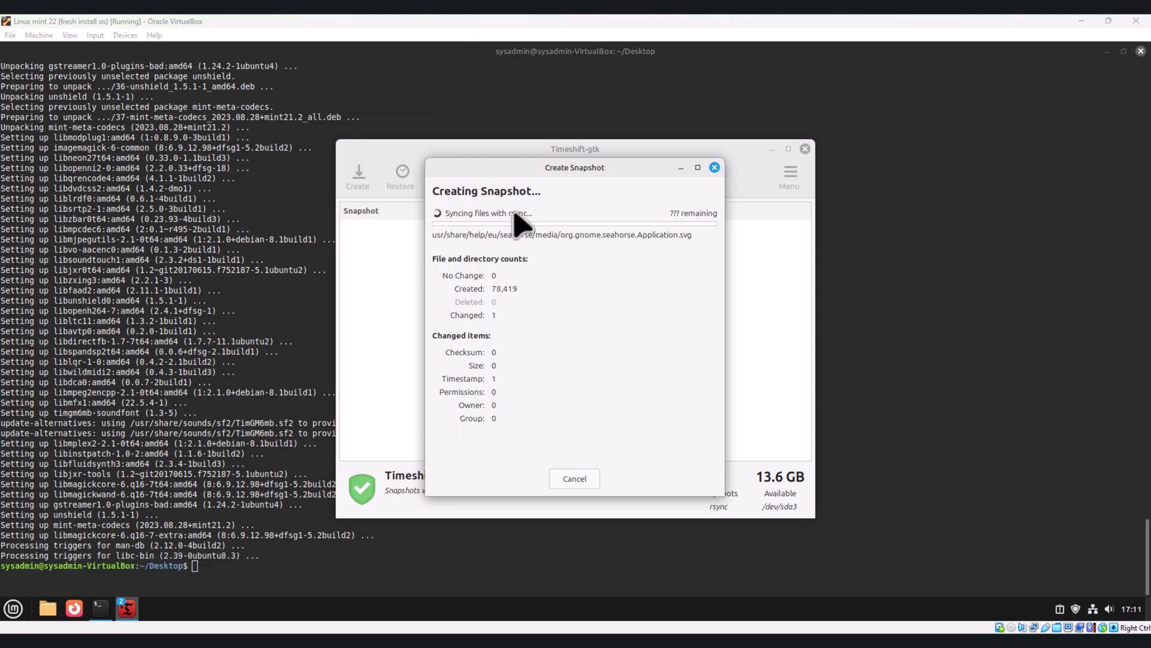
mouse_move(462, 317)
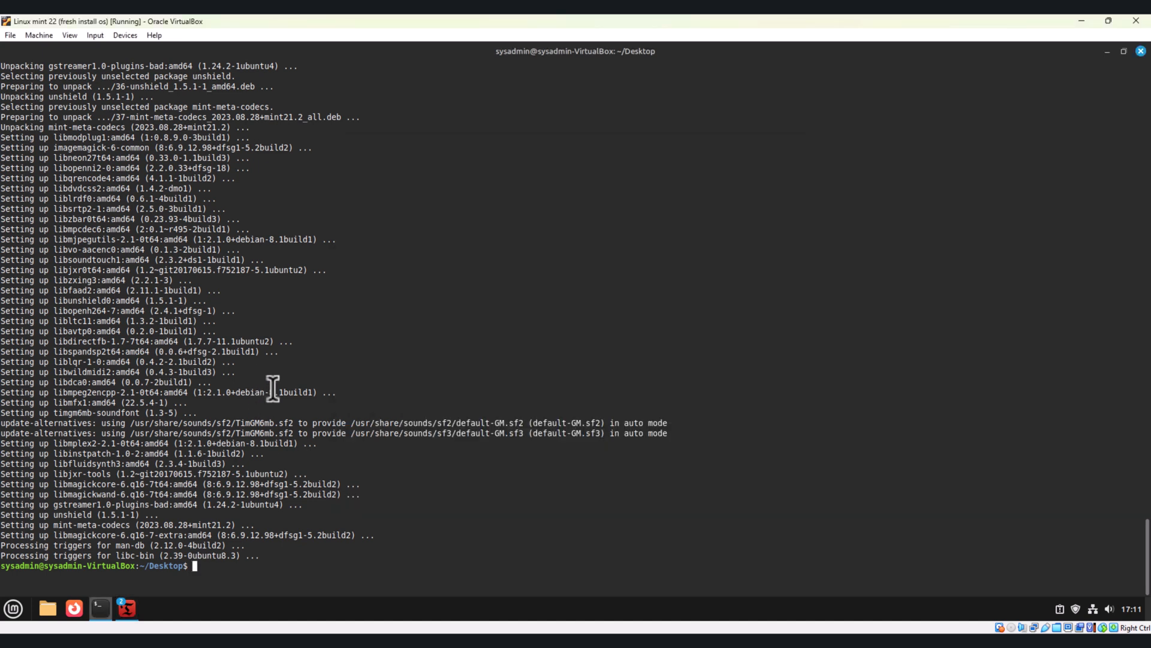
mouse_move(415, 515)
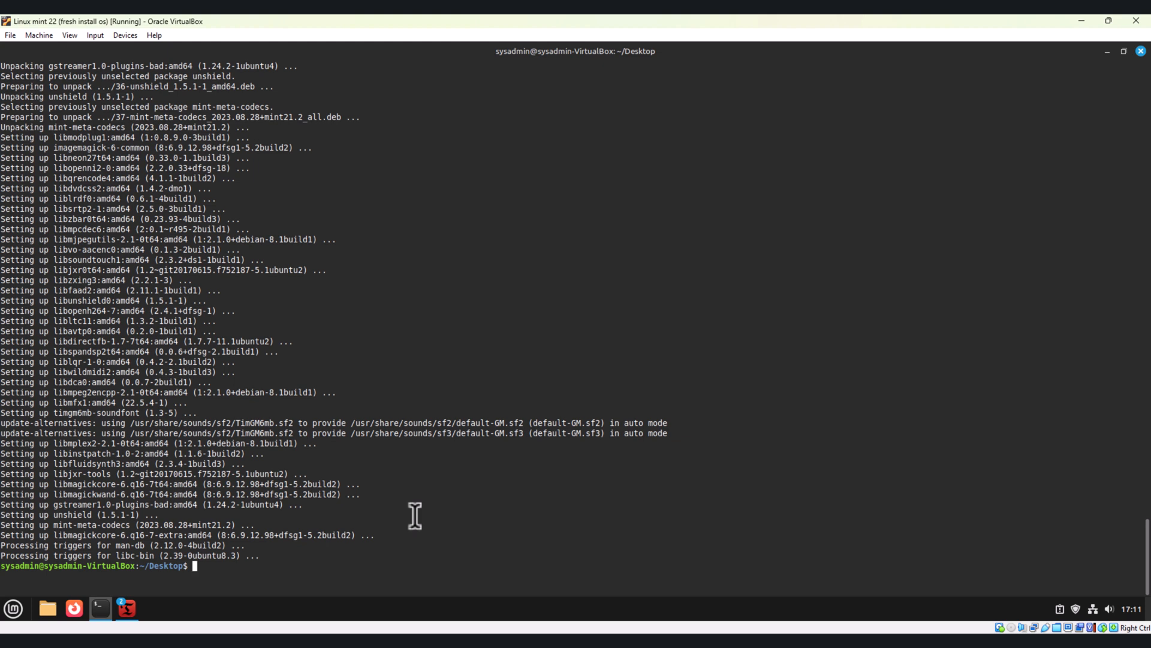
Run sudo apt install virtualbox and confirm with y to install VirtualBox and its DKMS modules.
text(s)
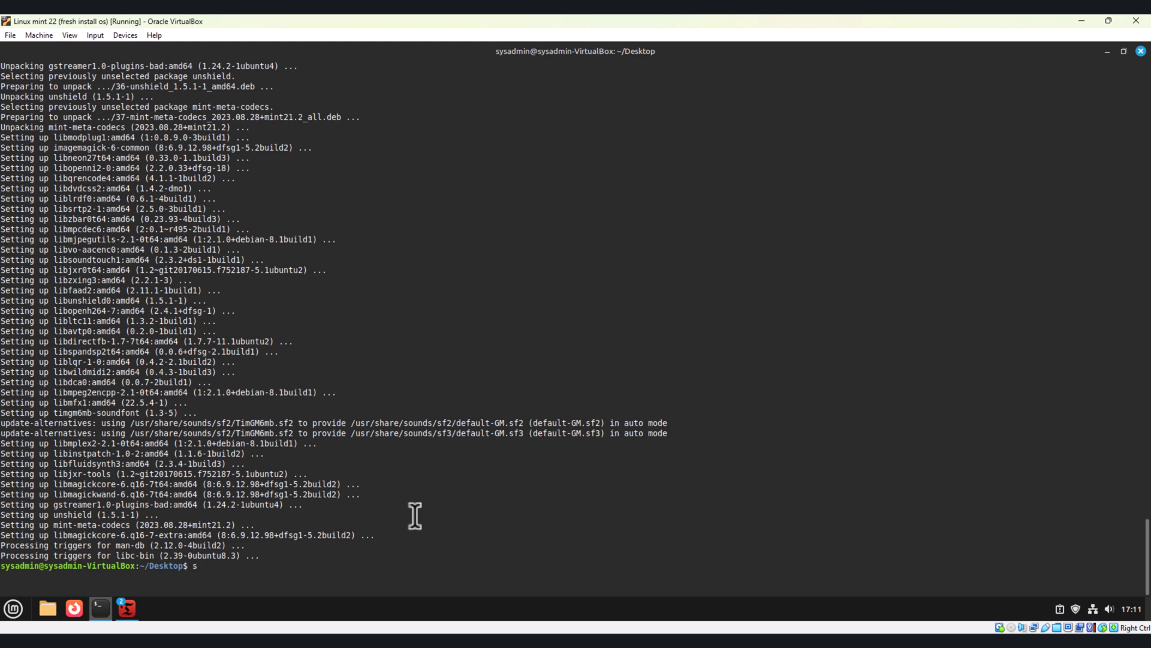
text(udo apt install)
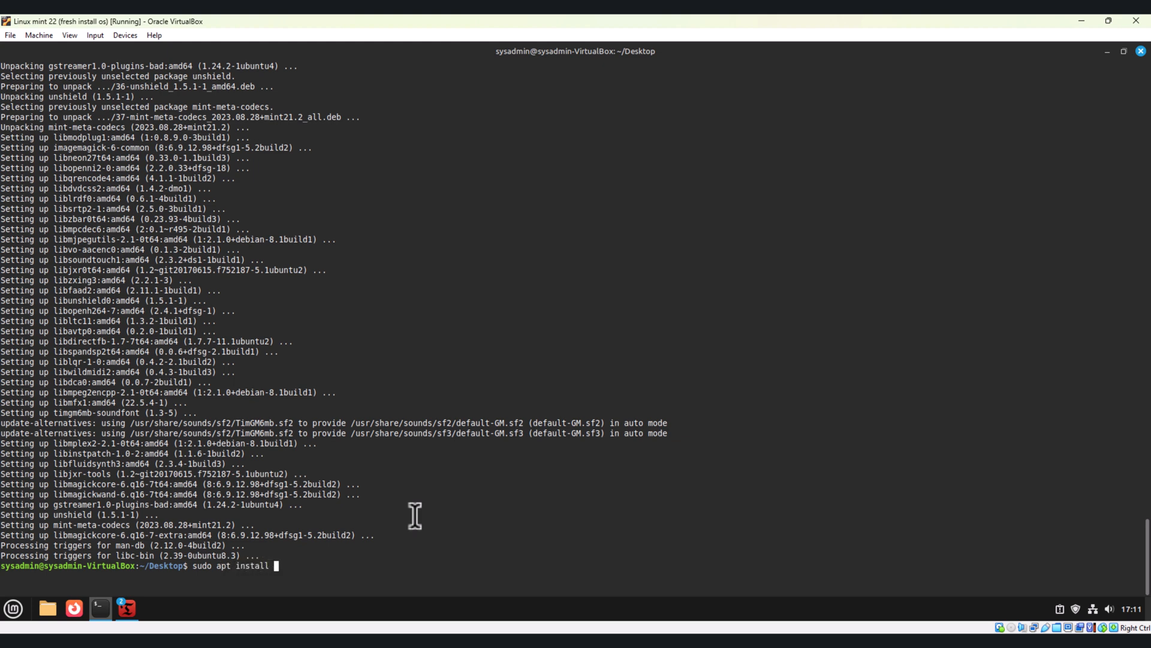
text(virtualbox)
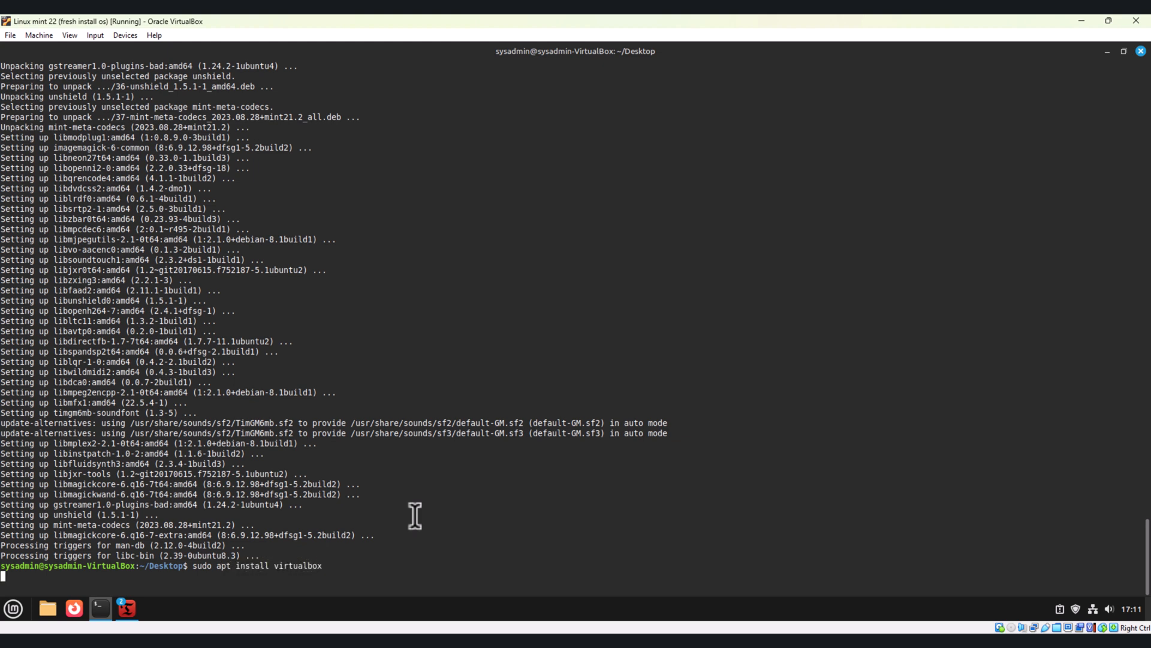
key(Return)
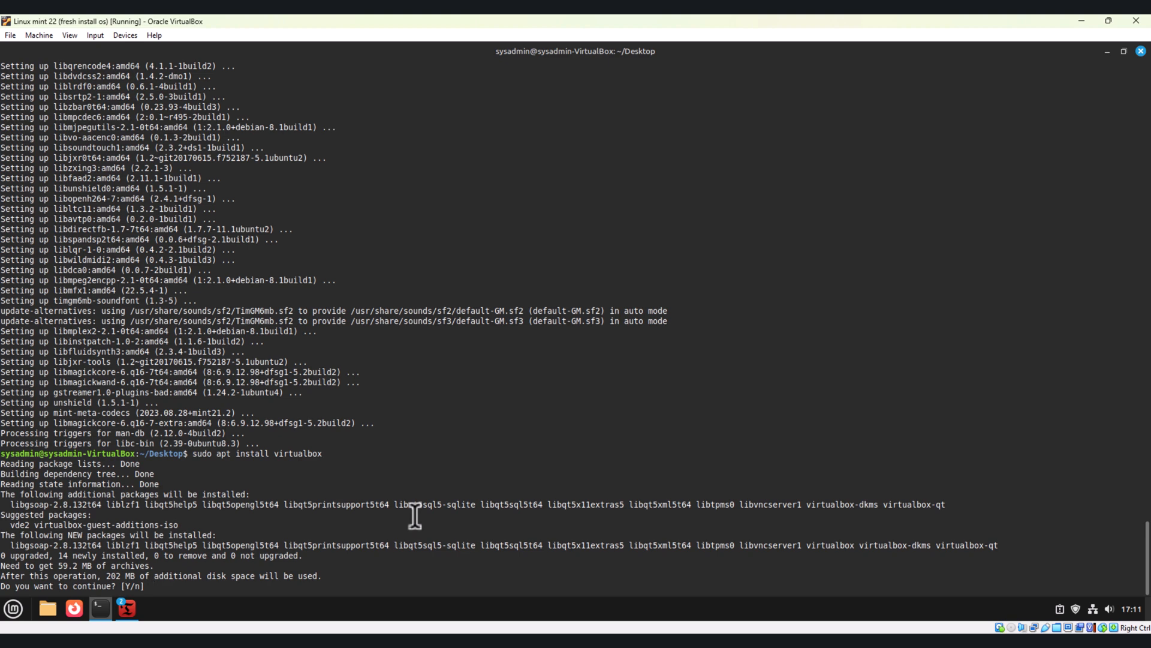
text(y)
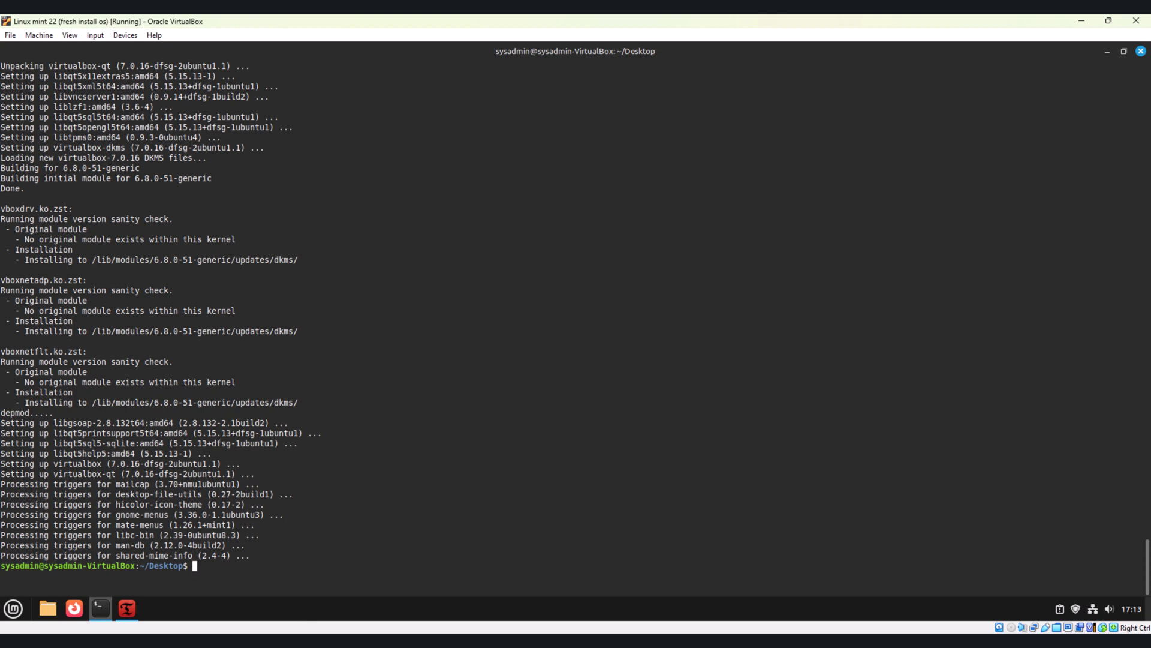
mouse_move(127, 608)
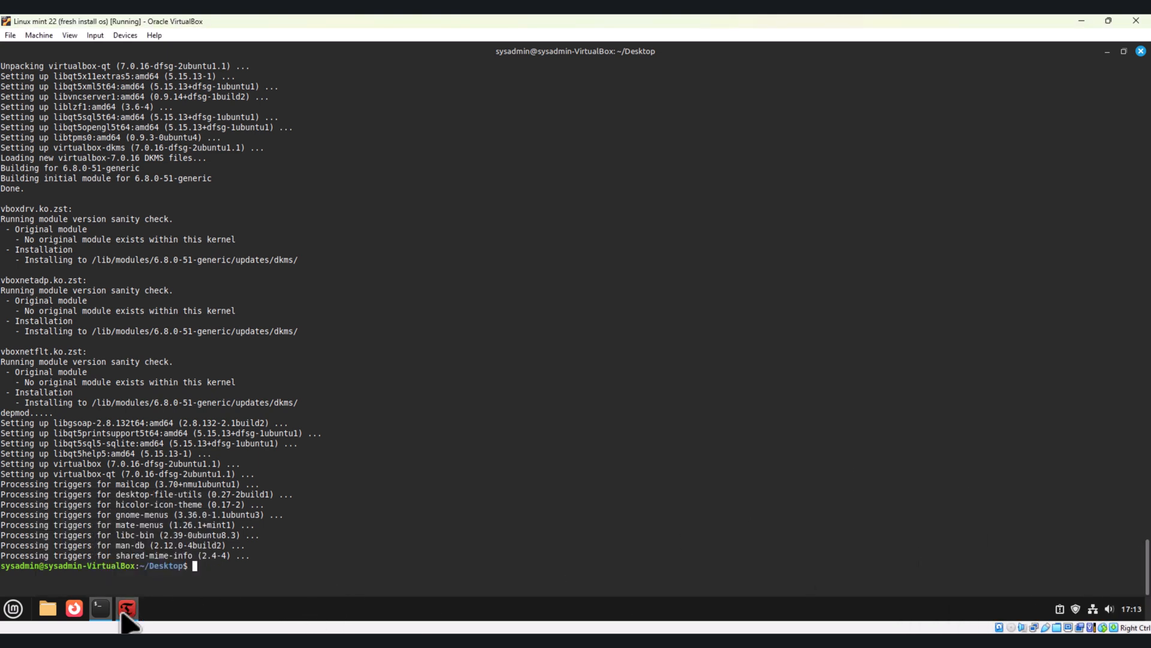
click(127, 608)
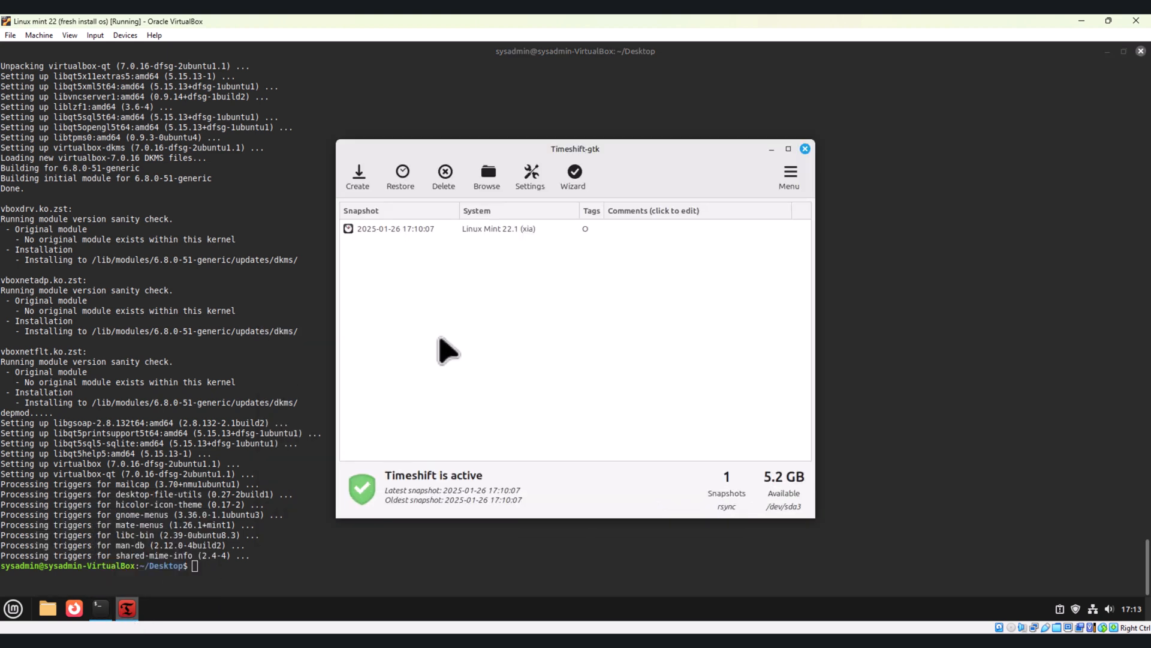
click(396, 228)
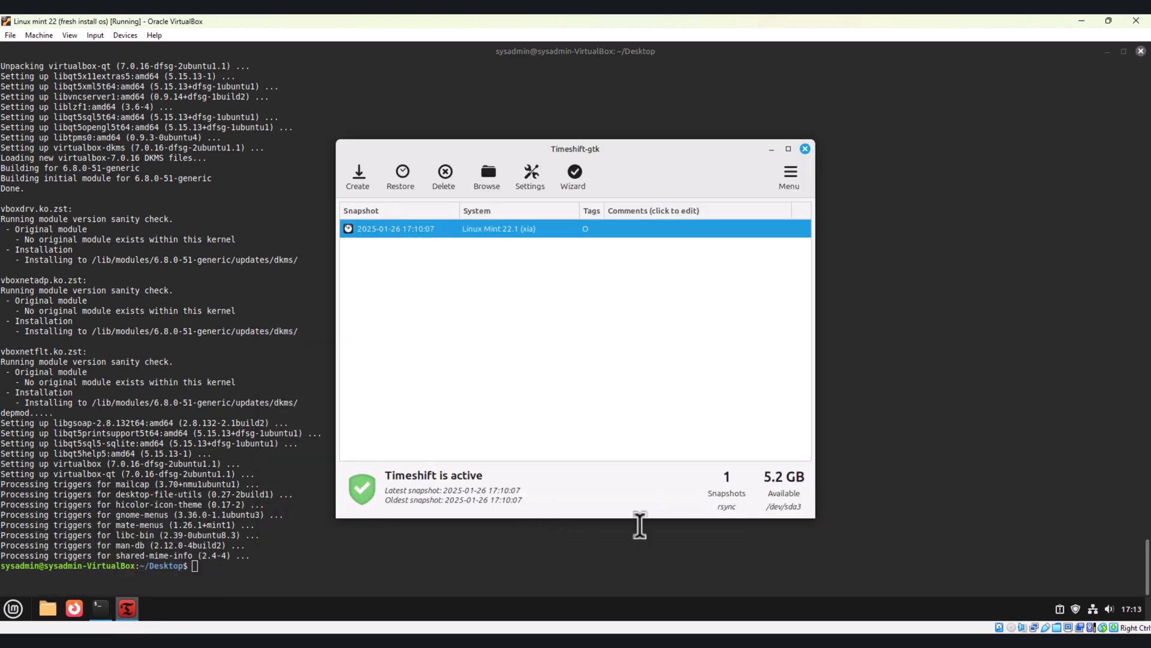
mouse_move(734, 501)
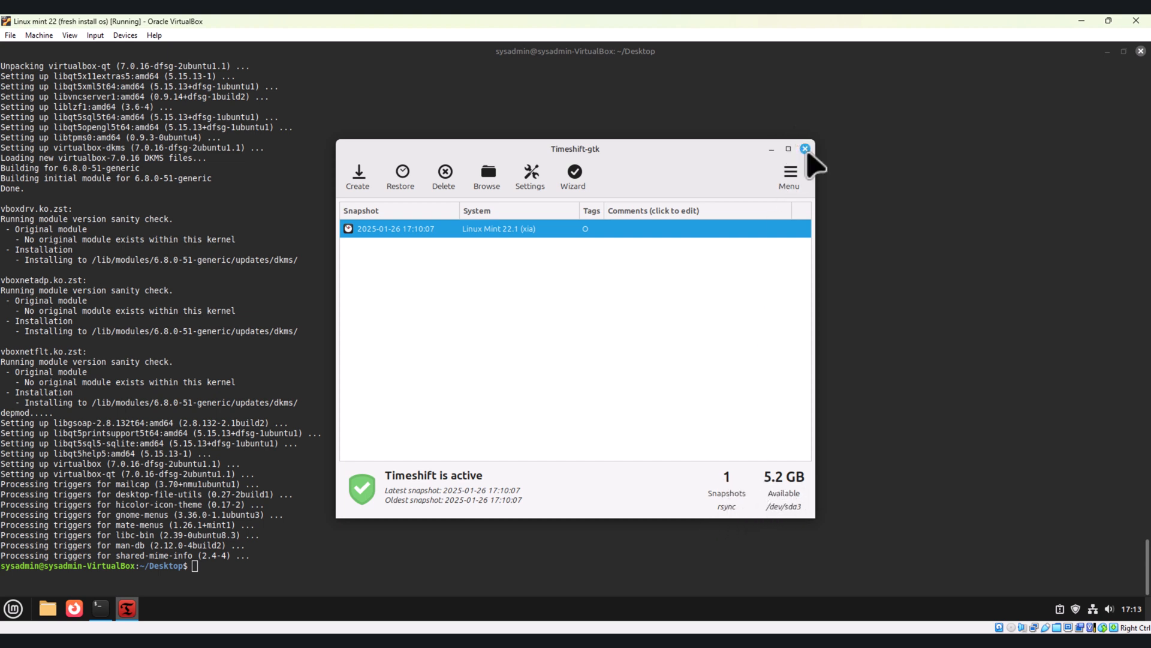
click(804, 148)
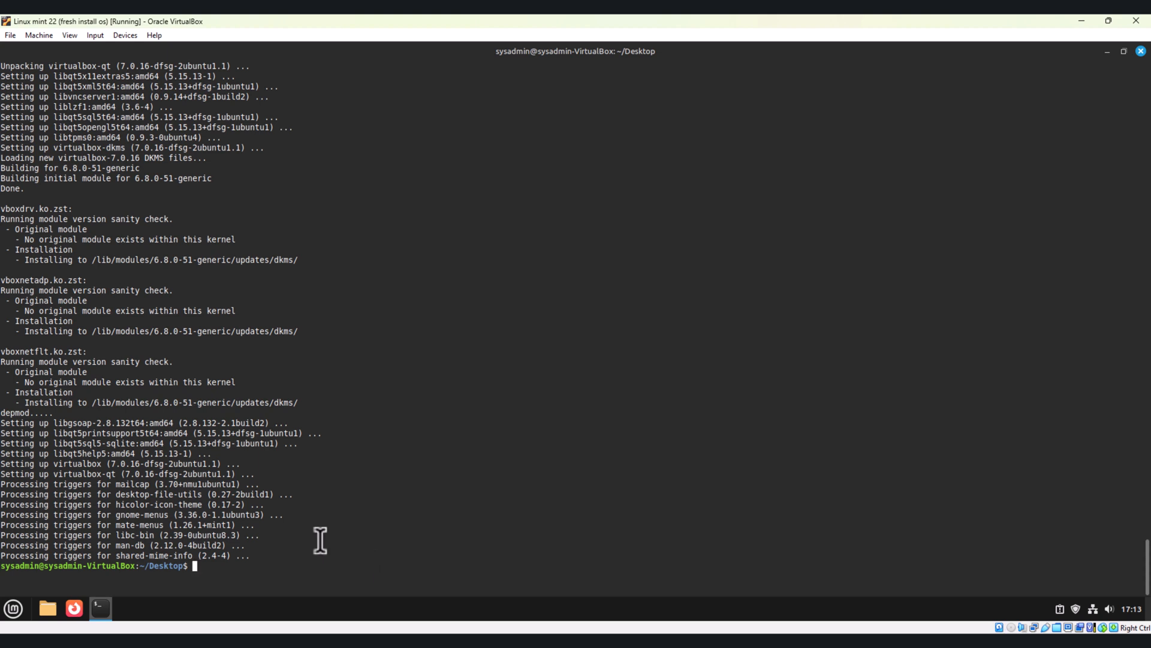
mouse_move(398, 550)
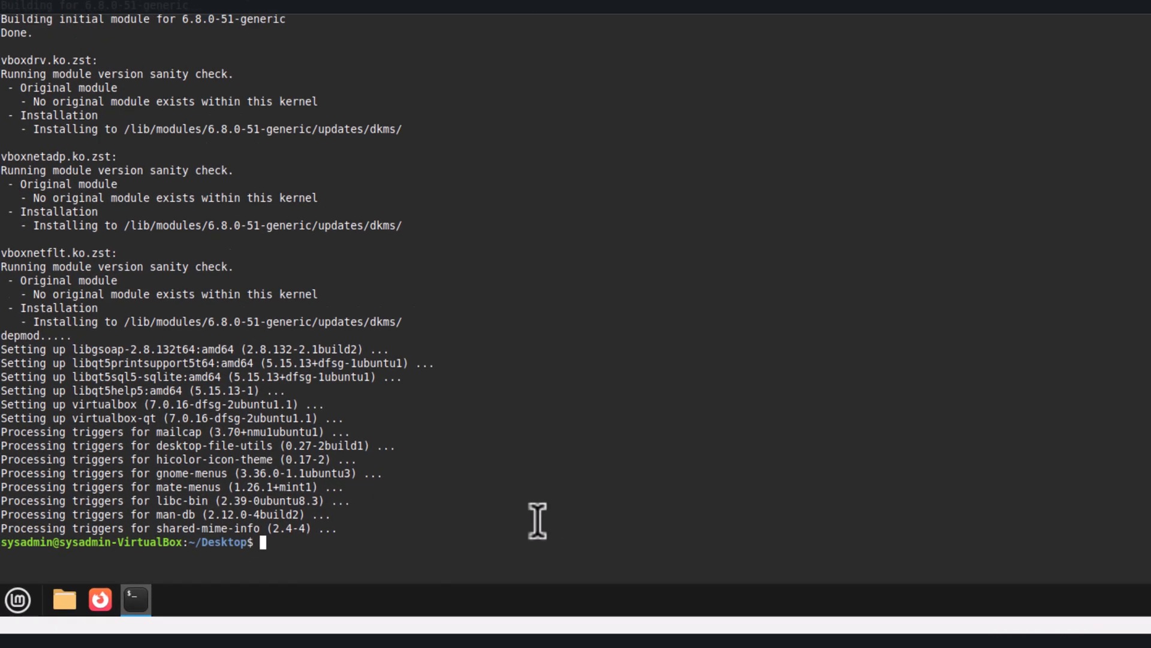
Enter echo 'vm.swappiness=10' | sudo tee -a /etc/sysctl.conf at the prompt without running it.
text(echo)
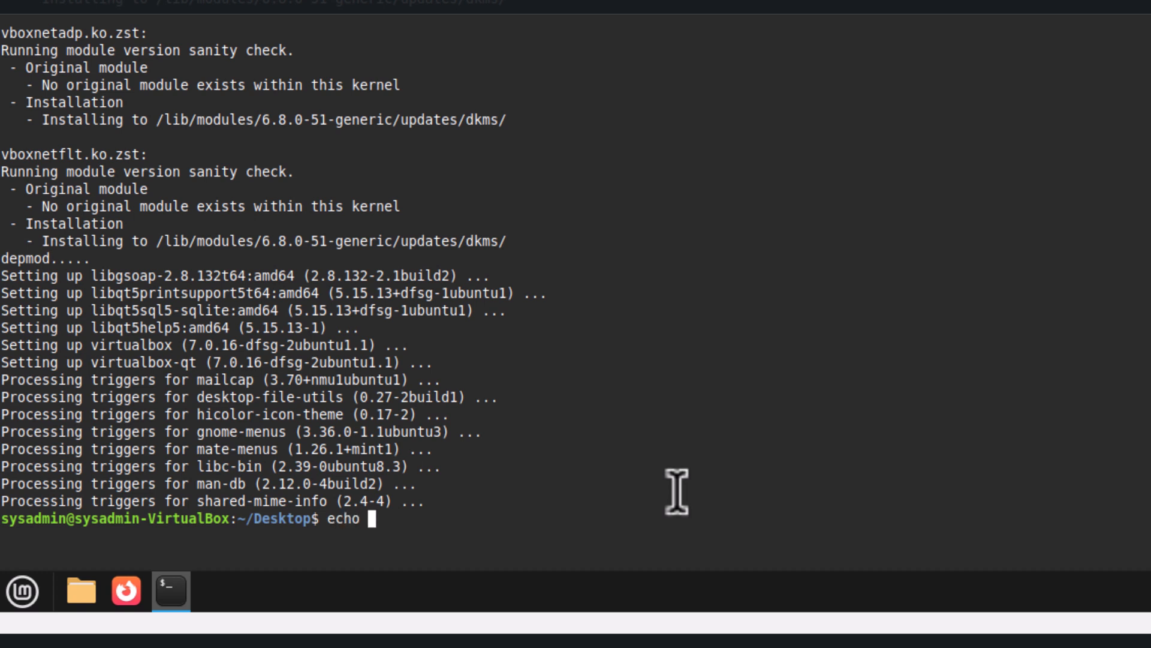
text(')
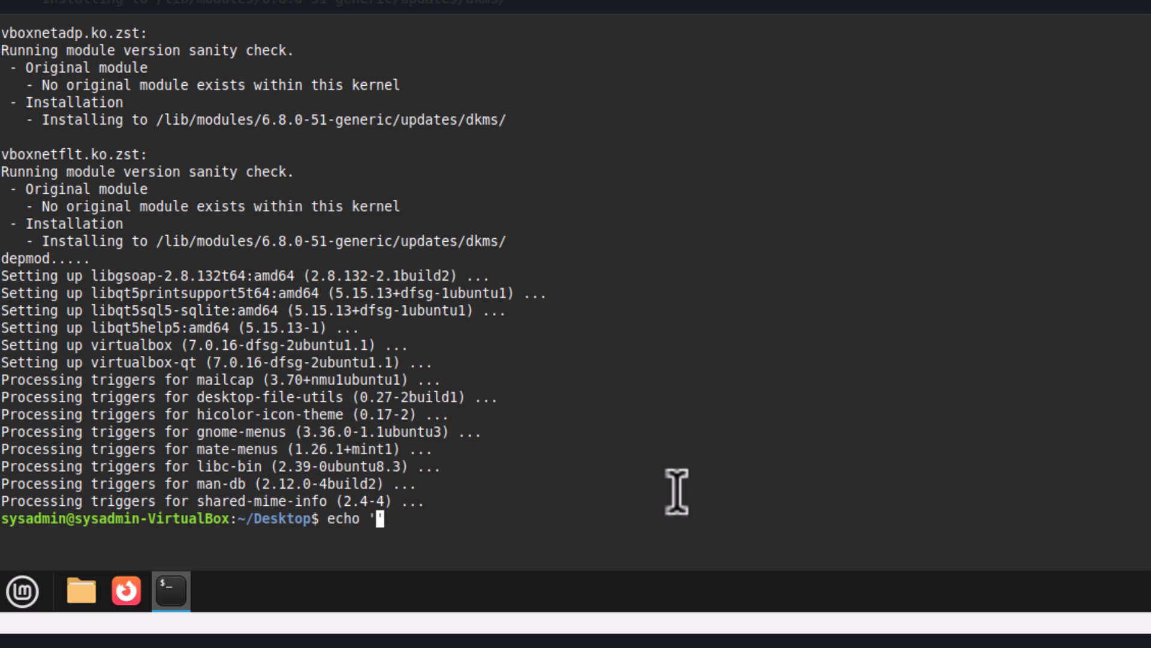
text(vm)
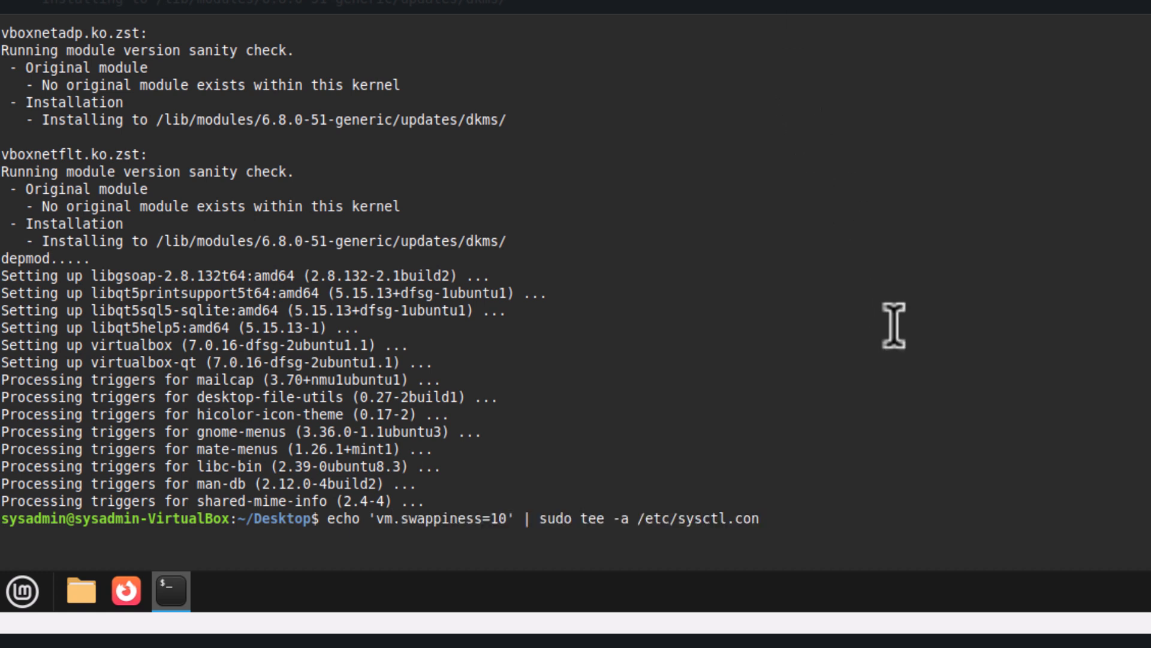
text(f)
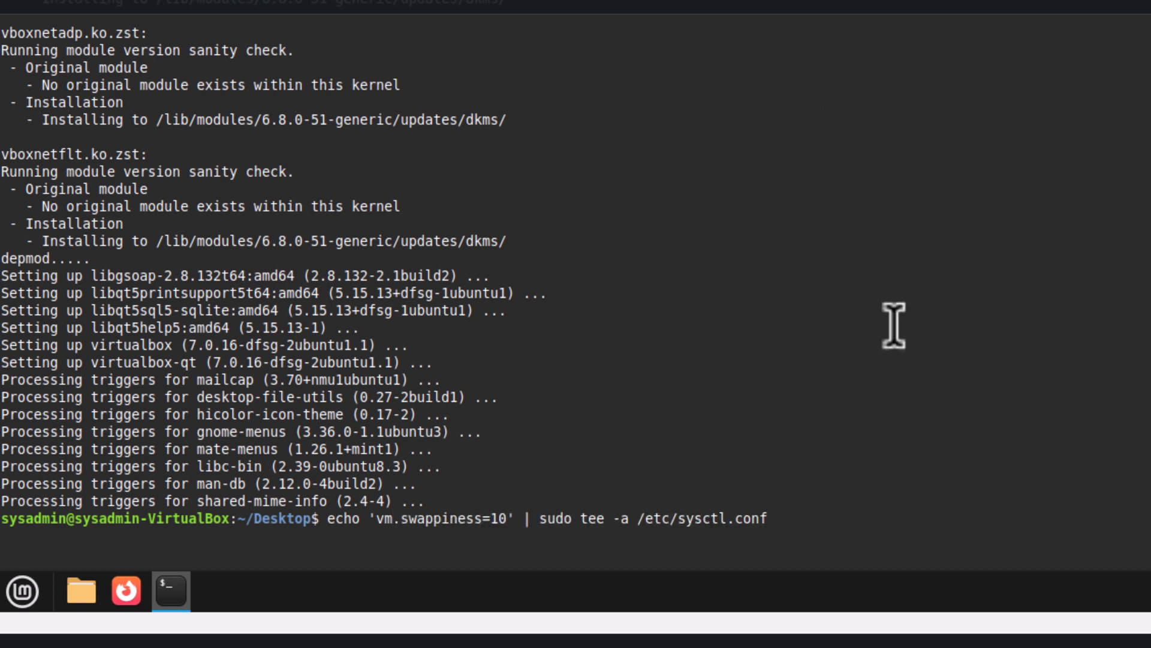